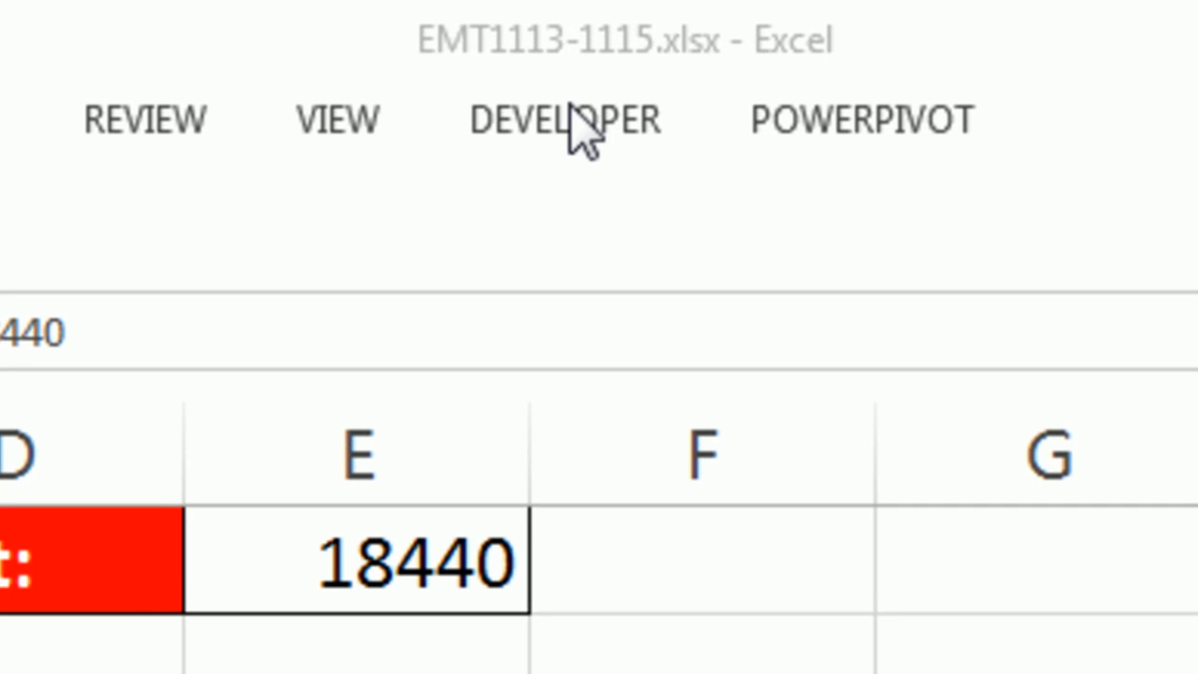
# Step: Open the MSDN Excel 2010 calculation performance article and scroll down to the MicroTimer VBA code
pyautogui.click(354, 571)
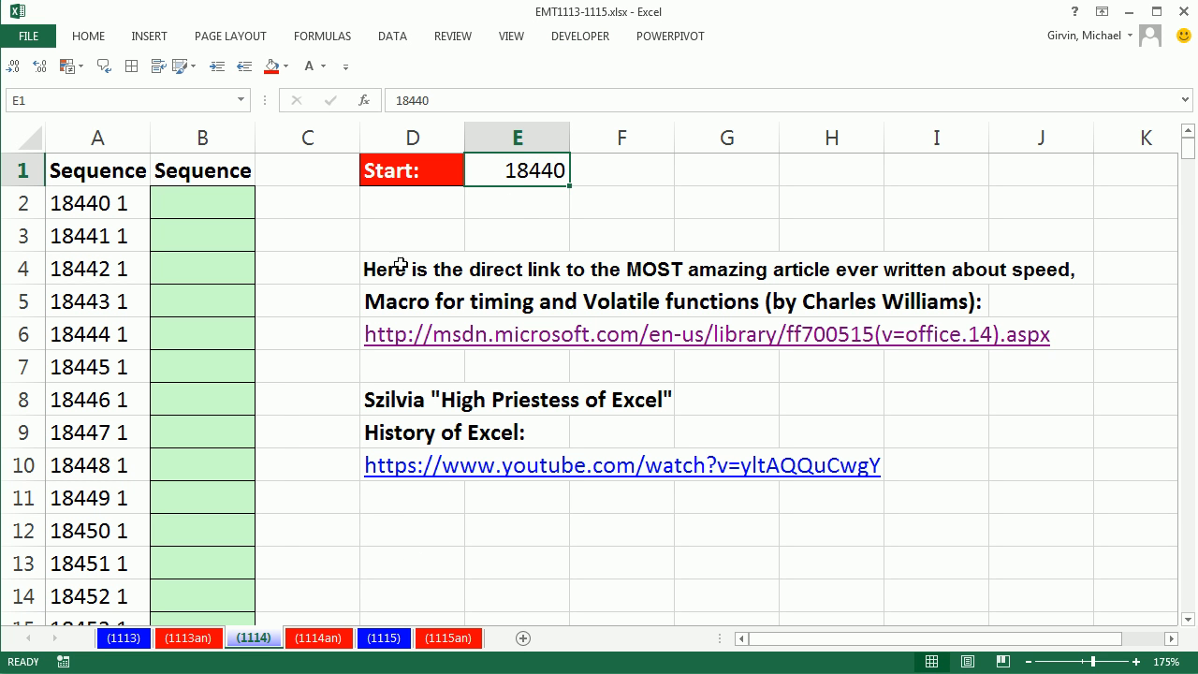
pyautogui.moveTo(351, 235)
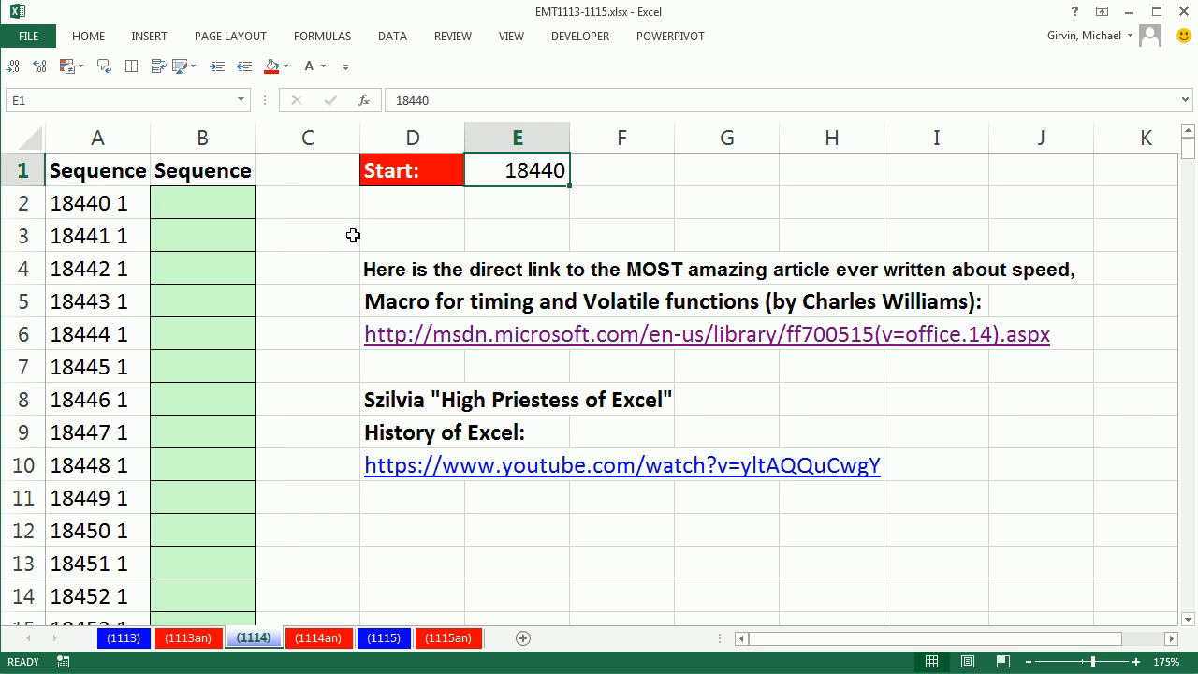
pyautogui.moveTo(818, 425)
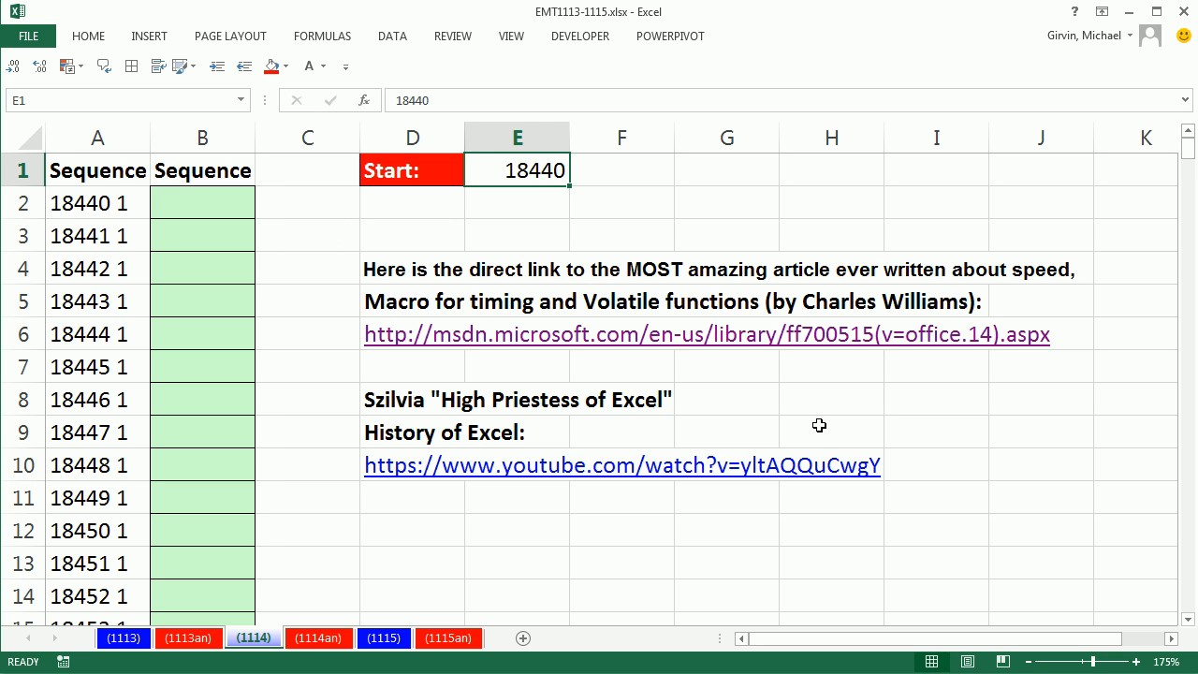
pyautogui.moveTo(769, 235)
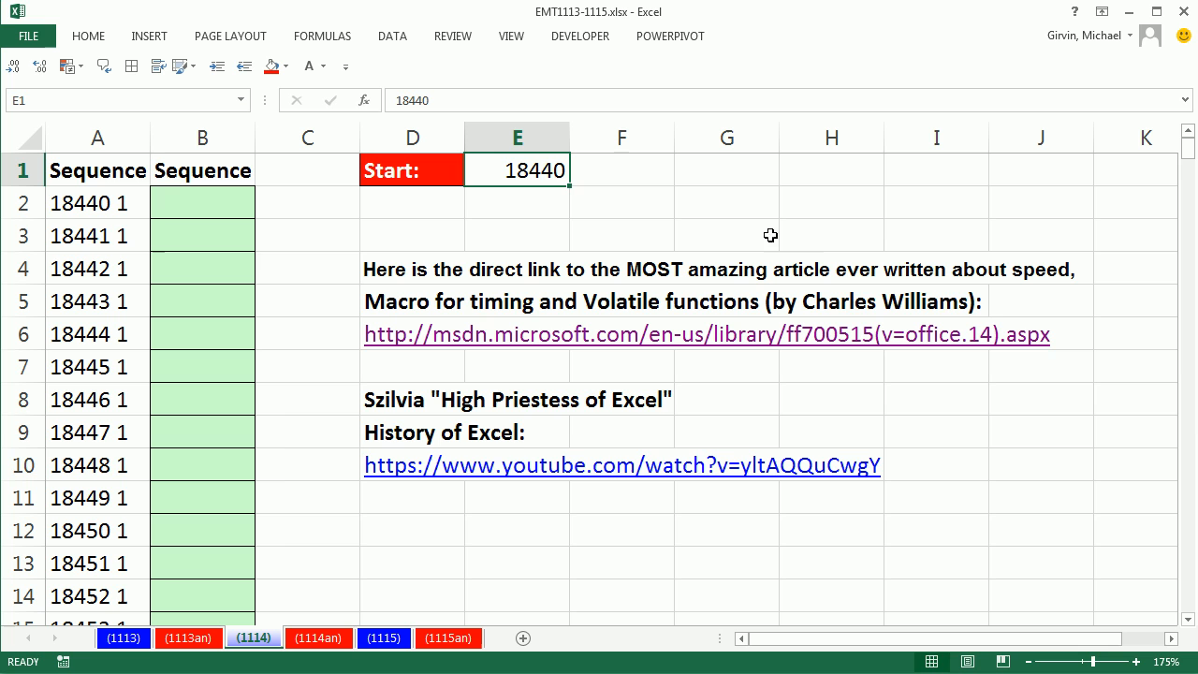
pyautogui.moveTo(896, 191)
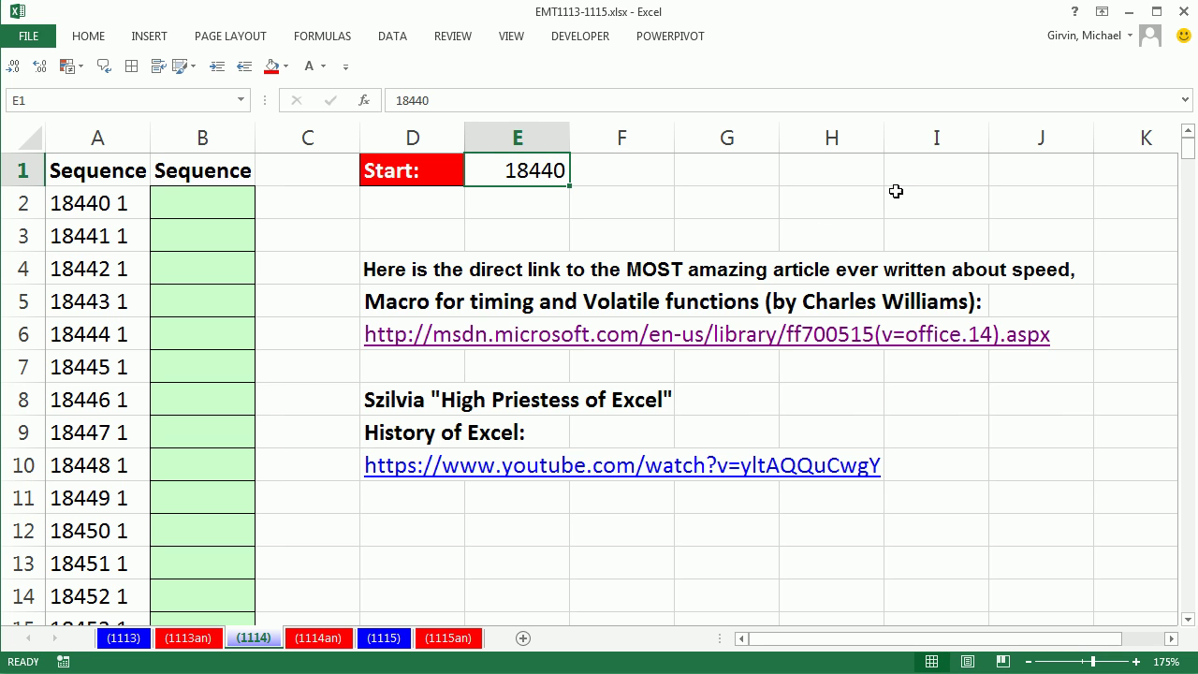
pyautogui.moveTo(869, 261)
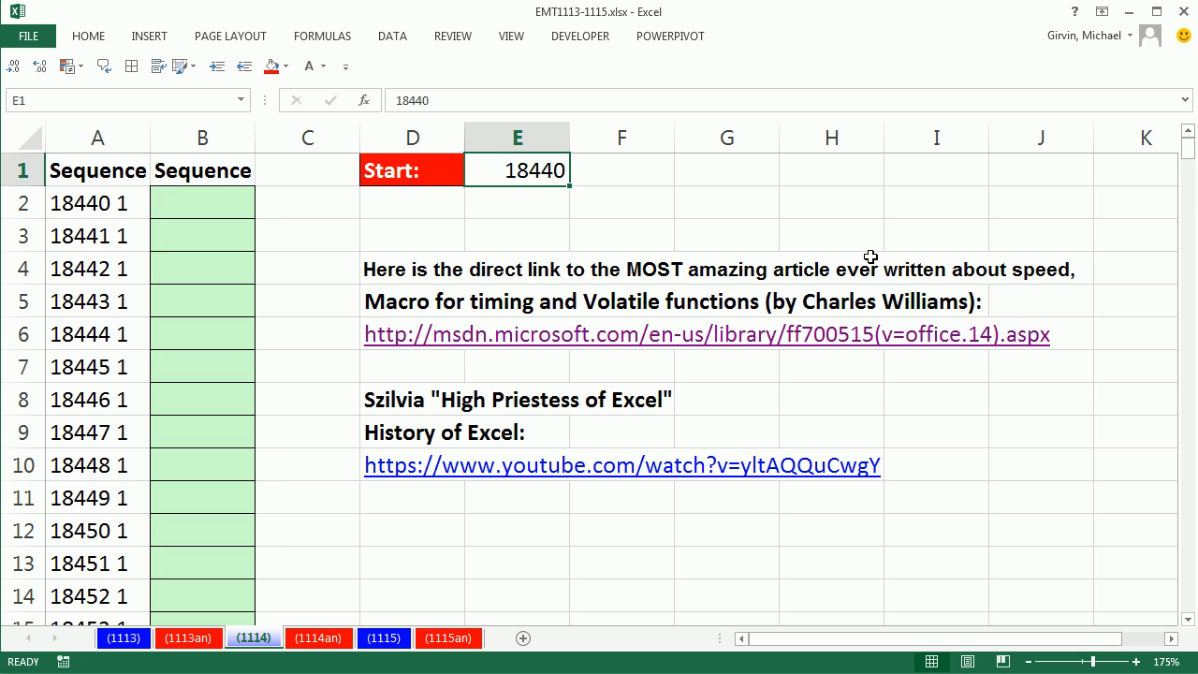
pyautogui.moveTo(871, 268)
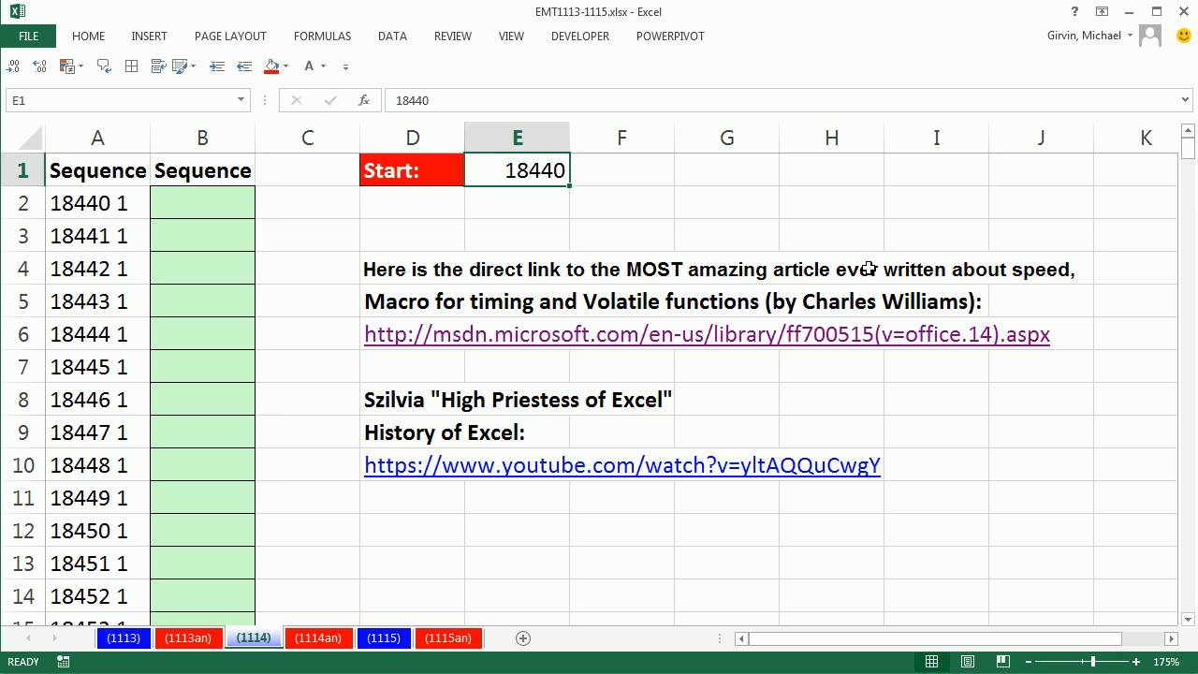
pyautogui.moveTo(697, 345)
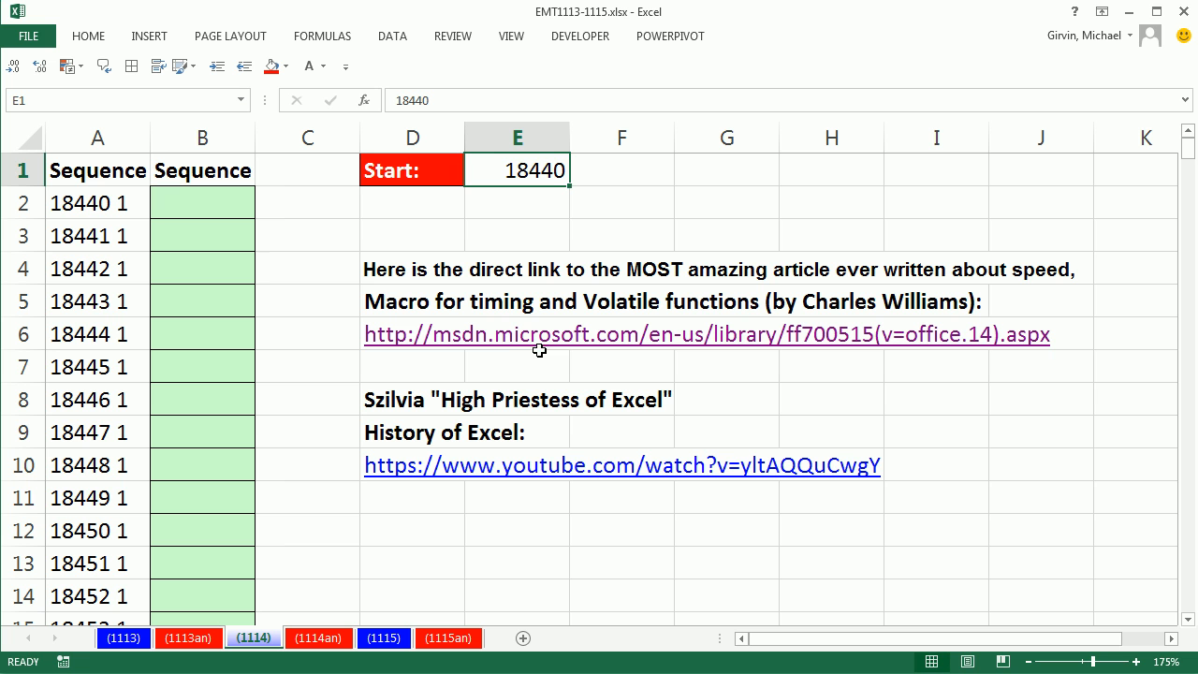
pyautogui.moveTo(418, 342)
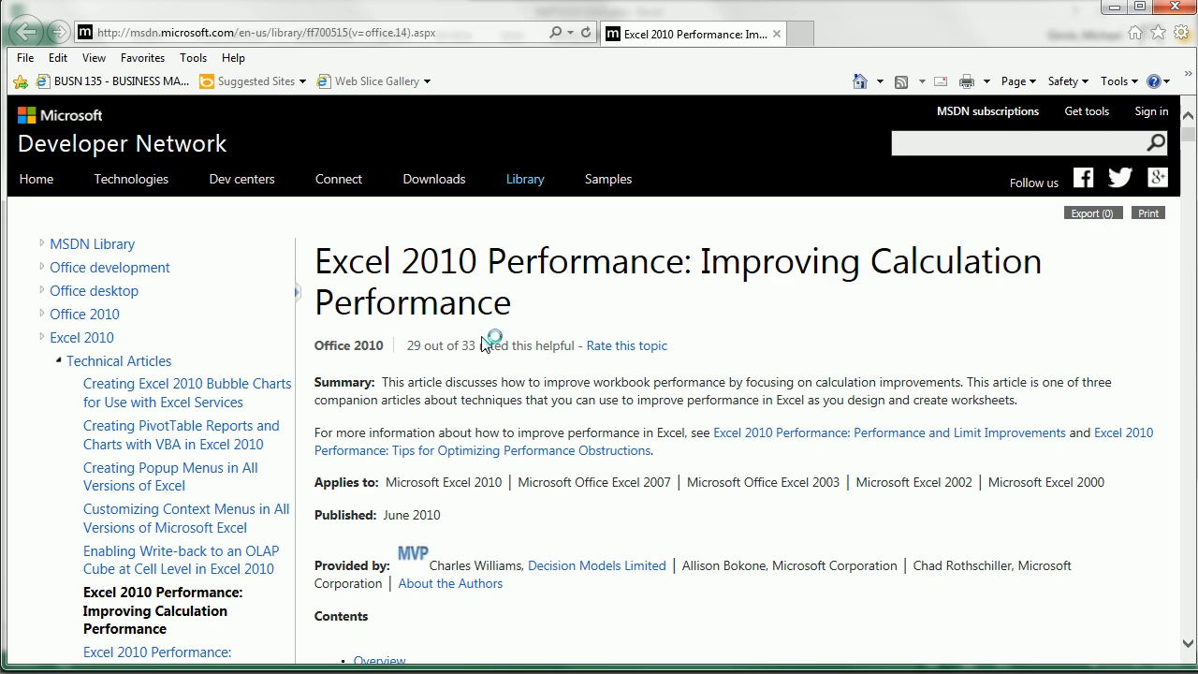
pyautogui.moveTo(547, 359)
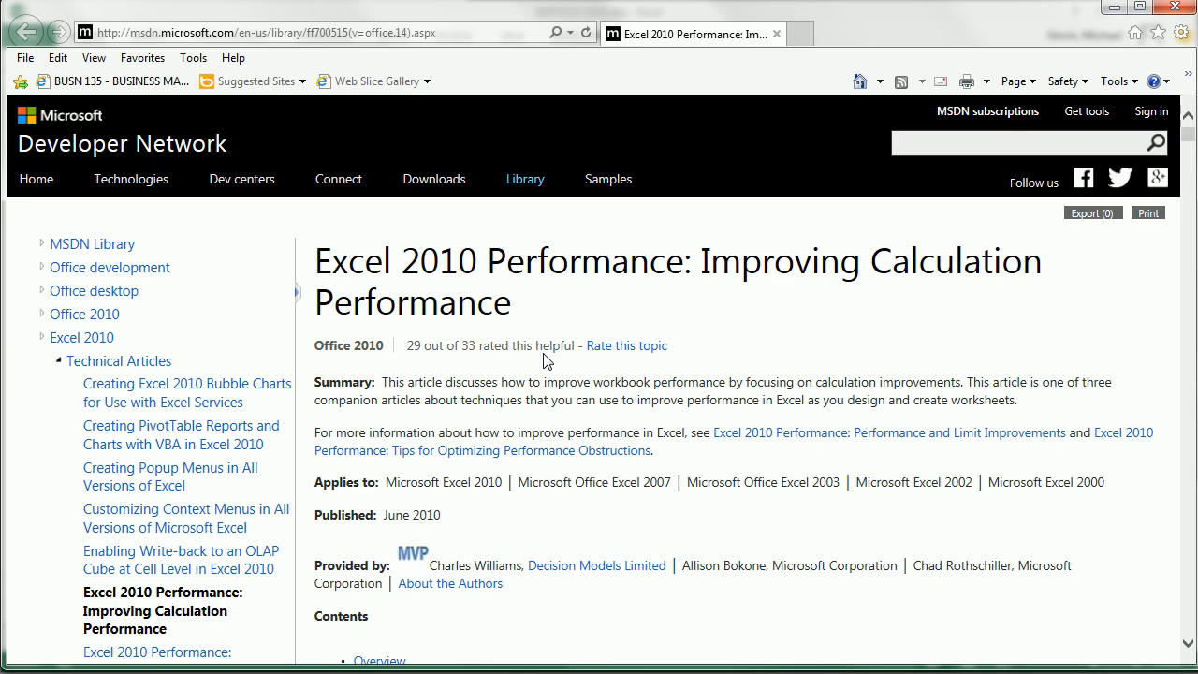
pyautogui.scroll(-3)
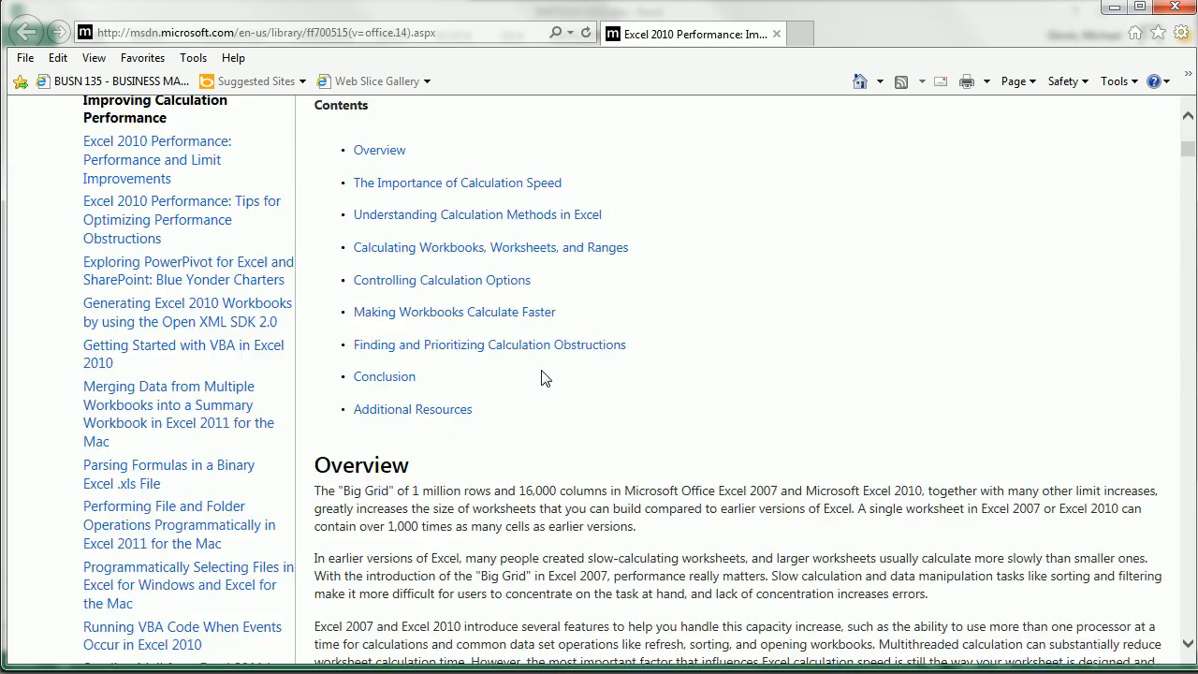
pyautogui.scroll(-3)
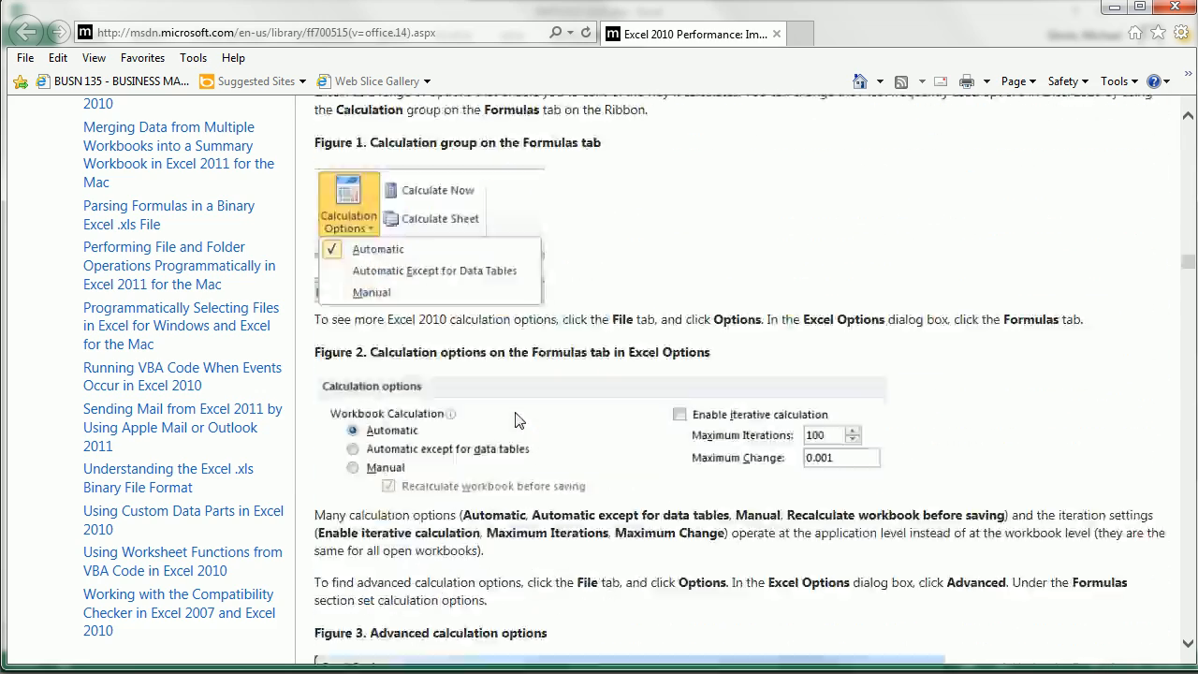
pyautogui.scroll(-3)
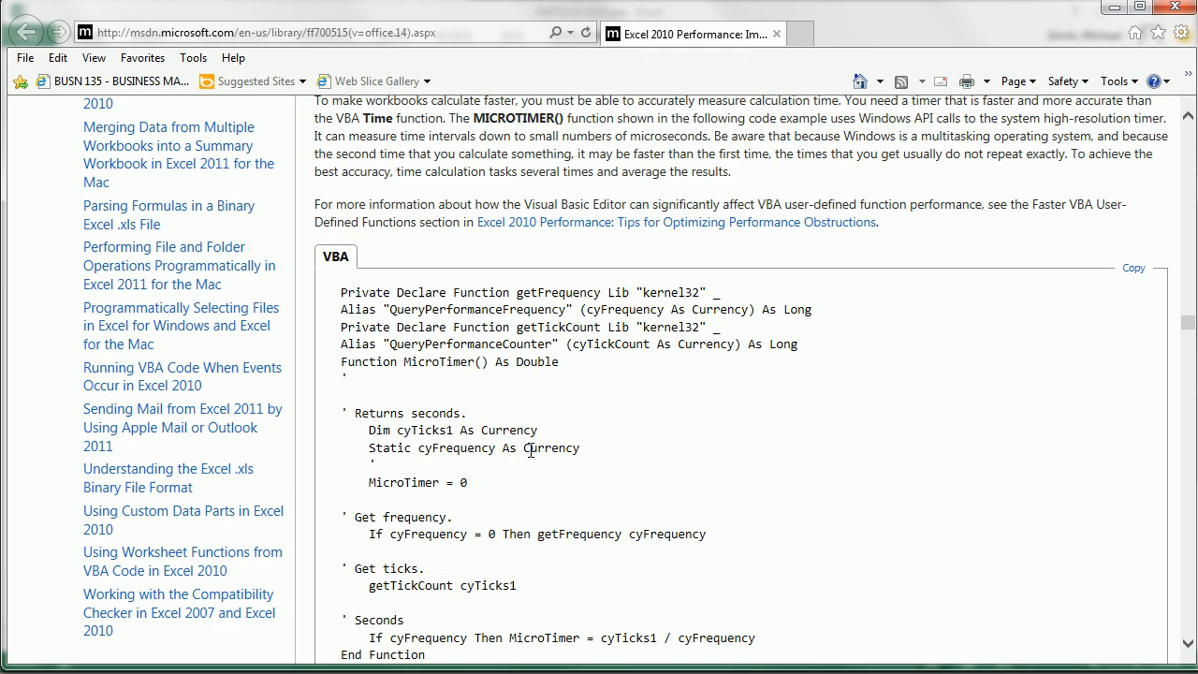
pyautogui.moveTo(646, 395)
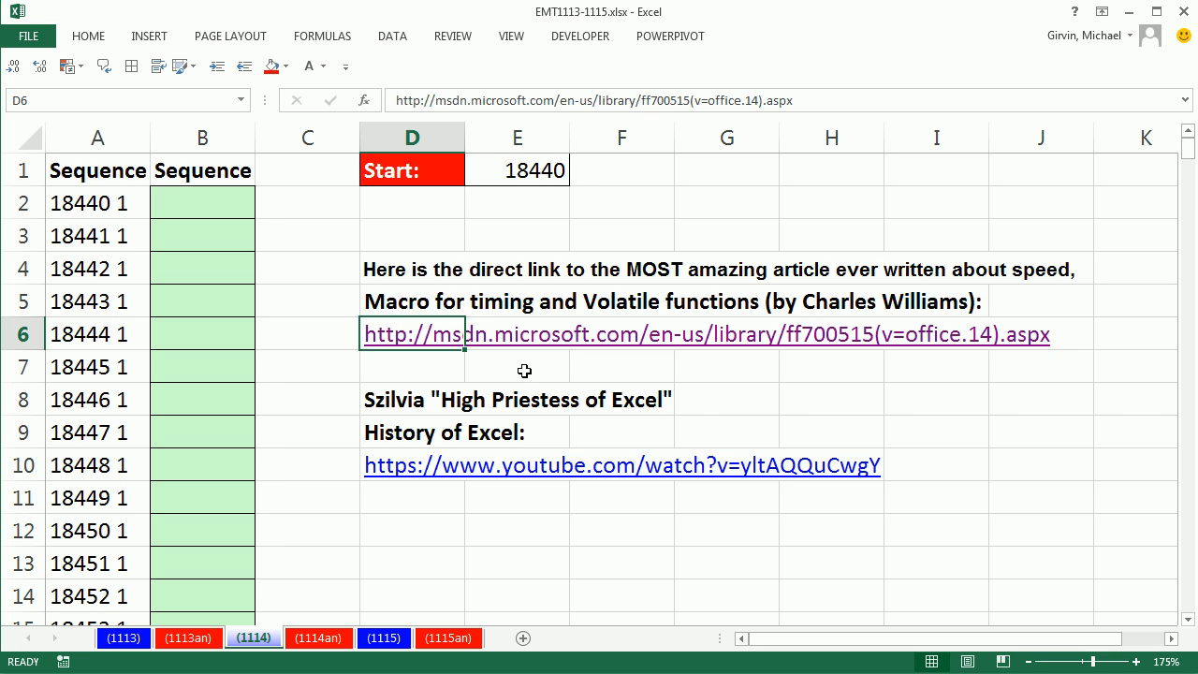
# Step: Back in Excel, select cell D7 below the article hyperlink
pyautogui.click(412, 366)
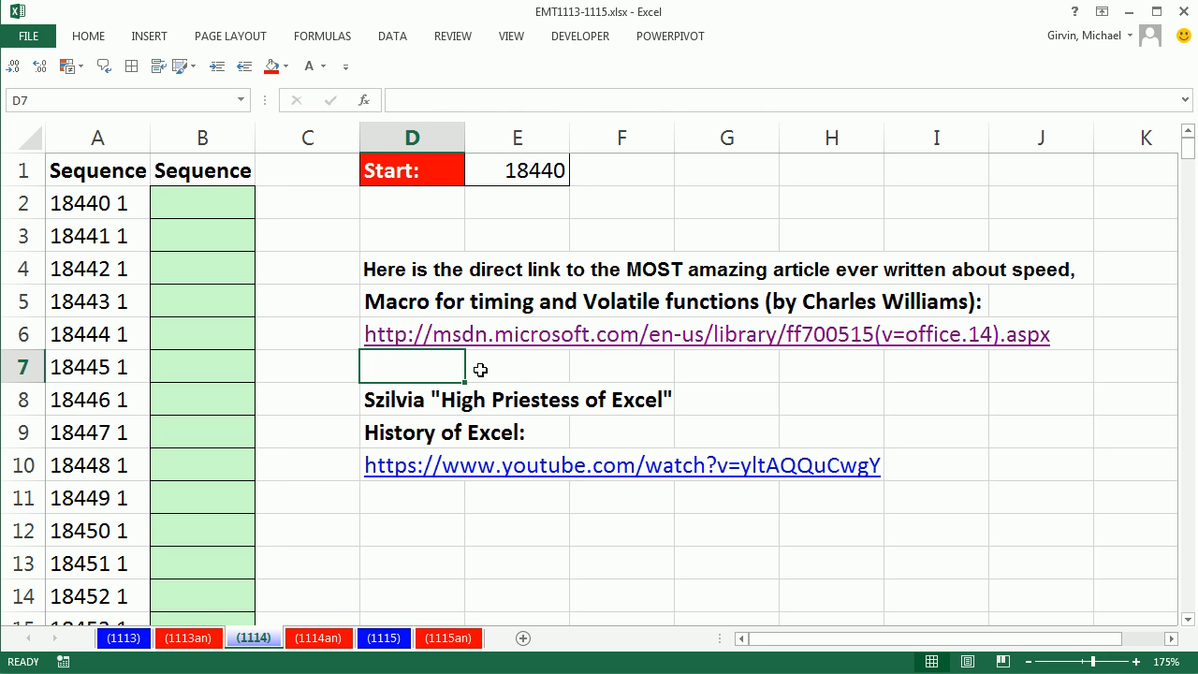
pyautogui.moveTo(363, 329)
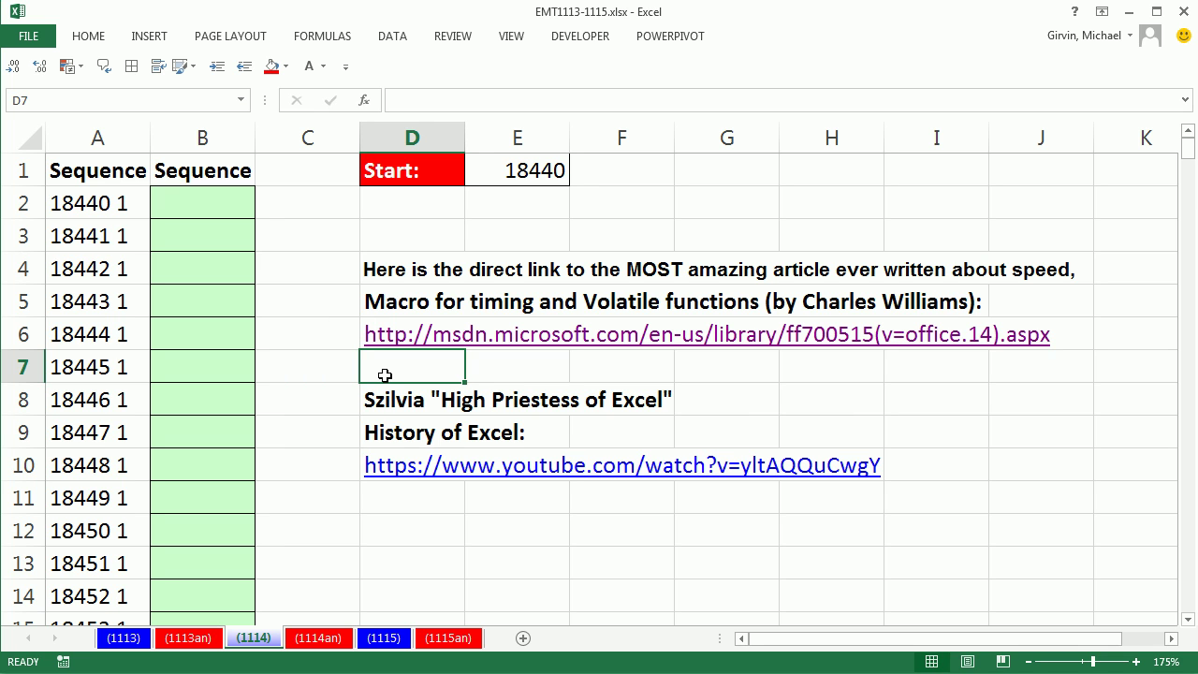
pyautogui.moveTo(439, 344)
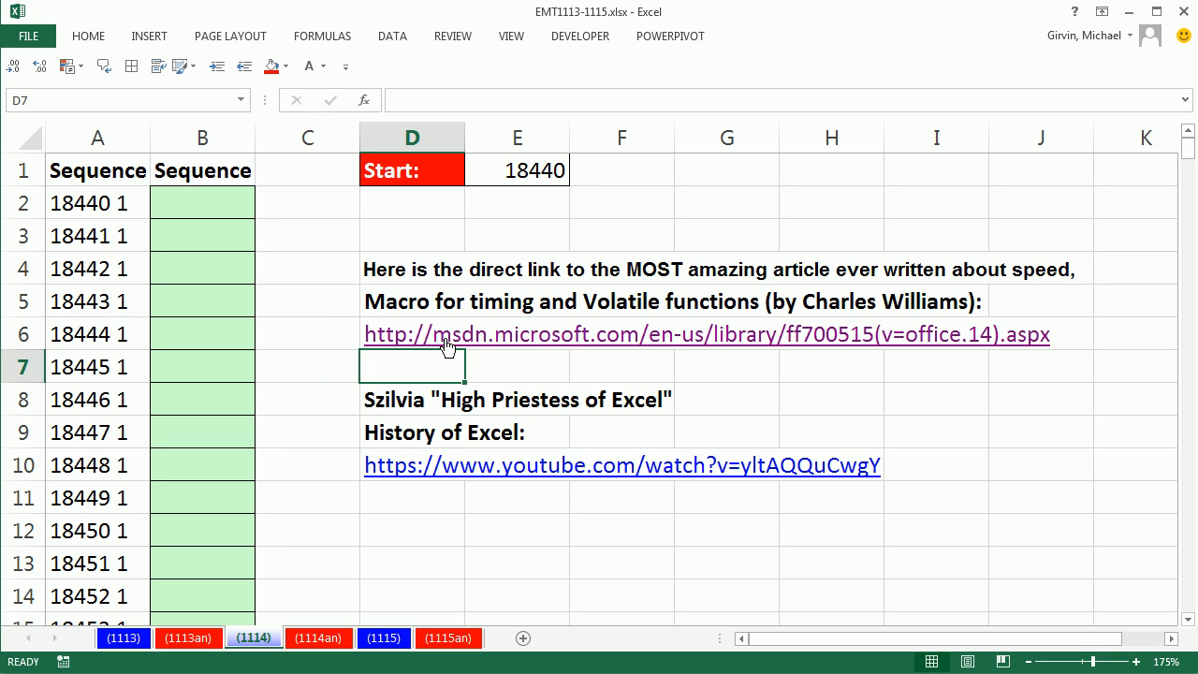
pyautogui.moveTo(584, 439)
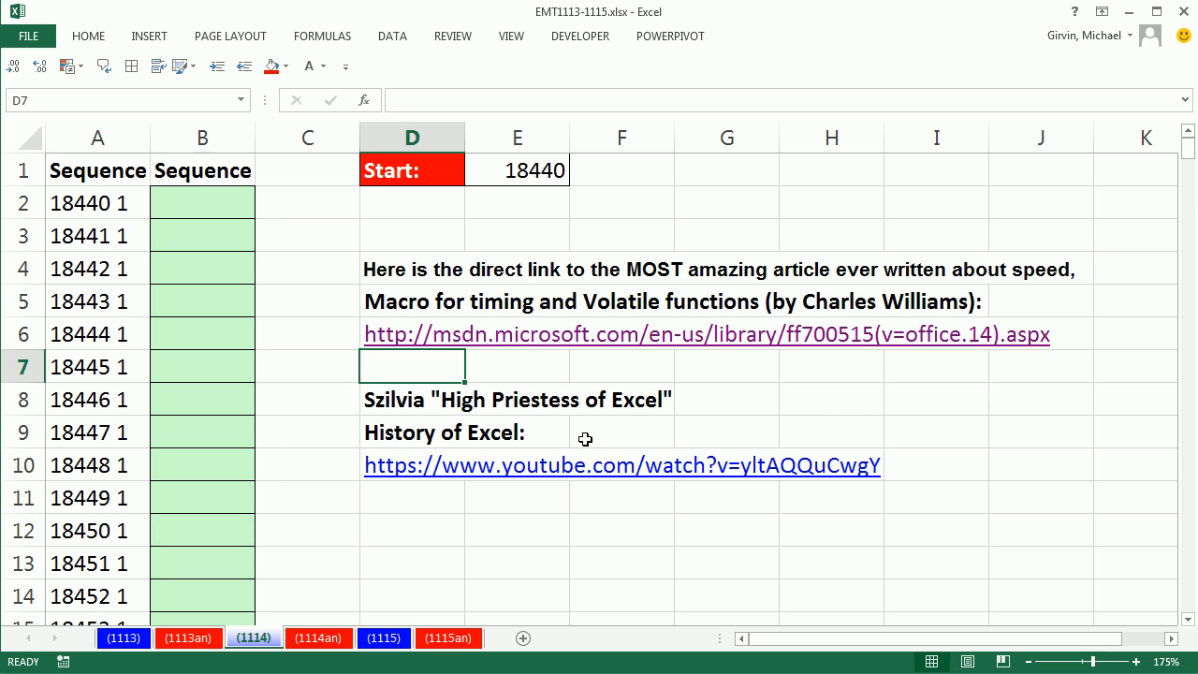
pyautogui.moveTo(529, 433)
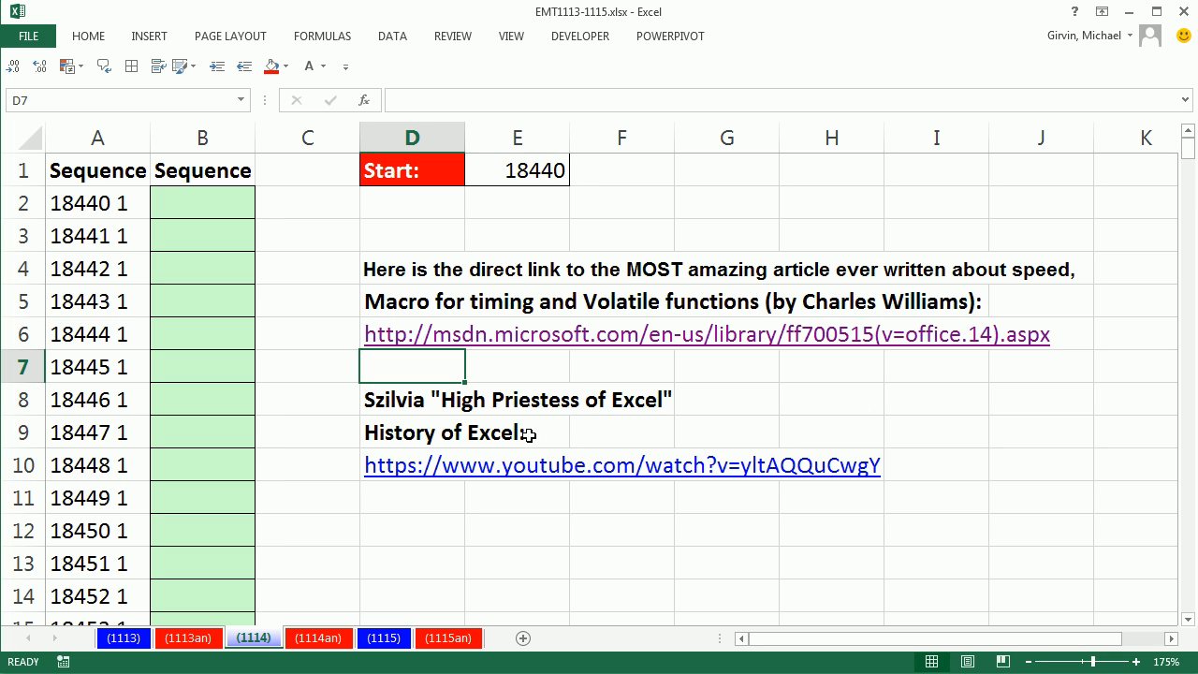
pyautogui.moveTo(519, 503)
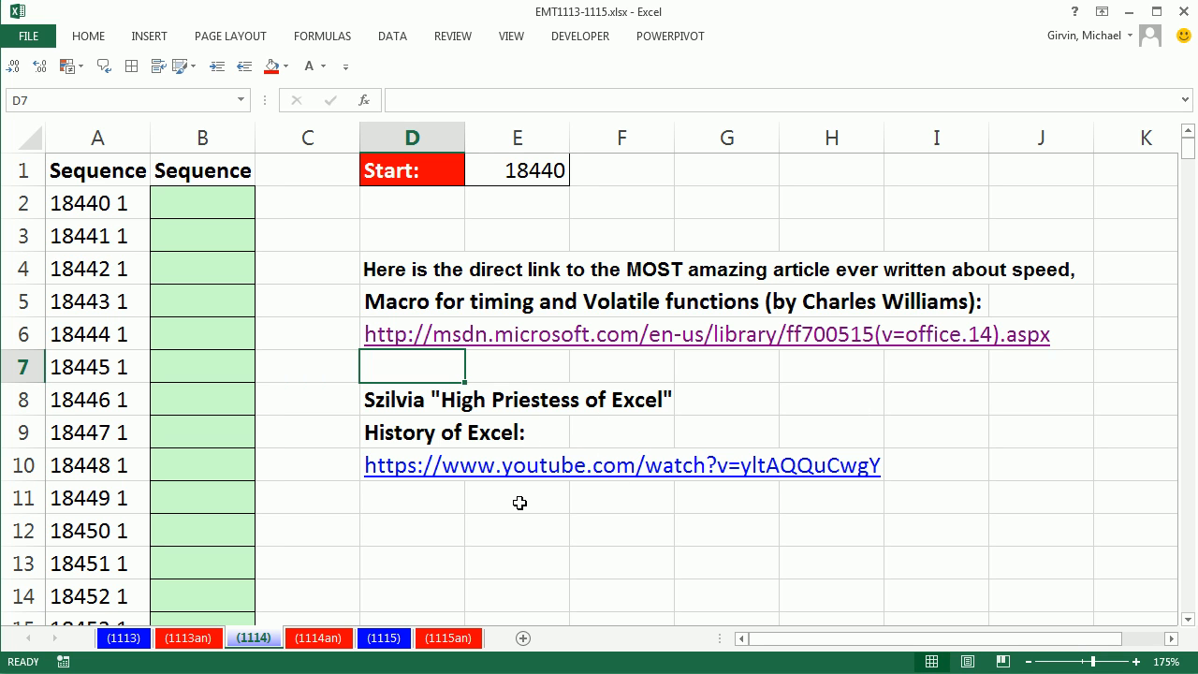
pyautogui.moveTo(501, 454)
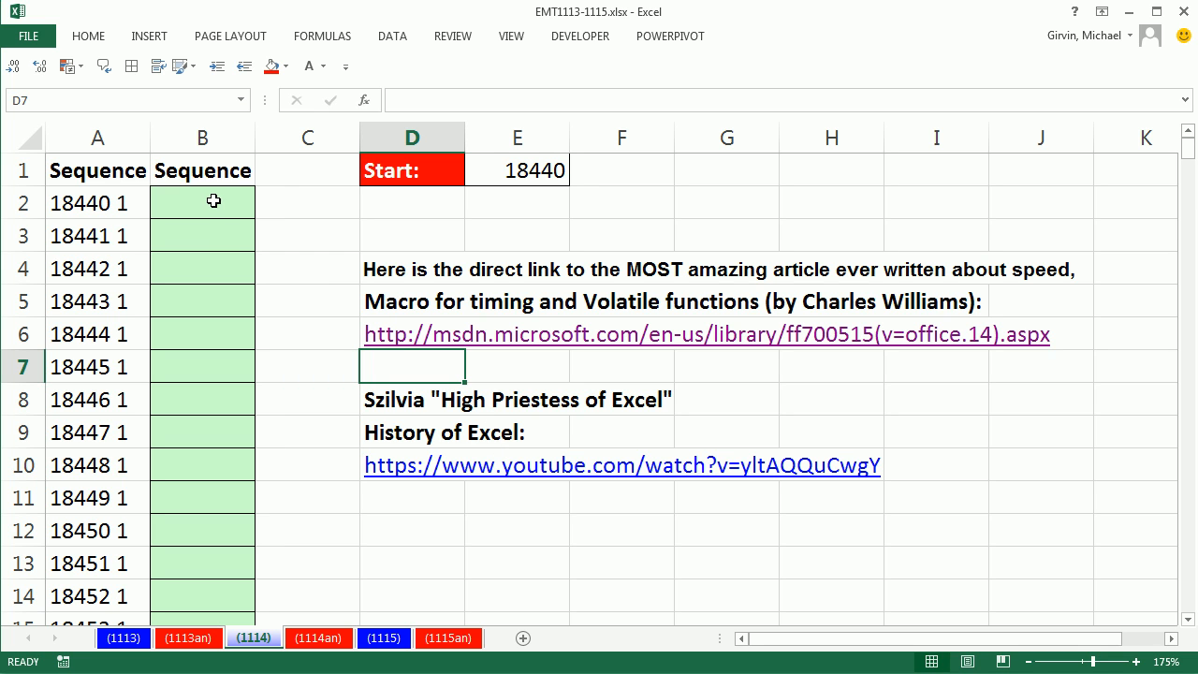
pyautogui.click(98, 202)
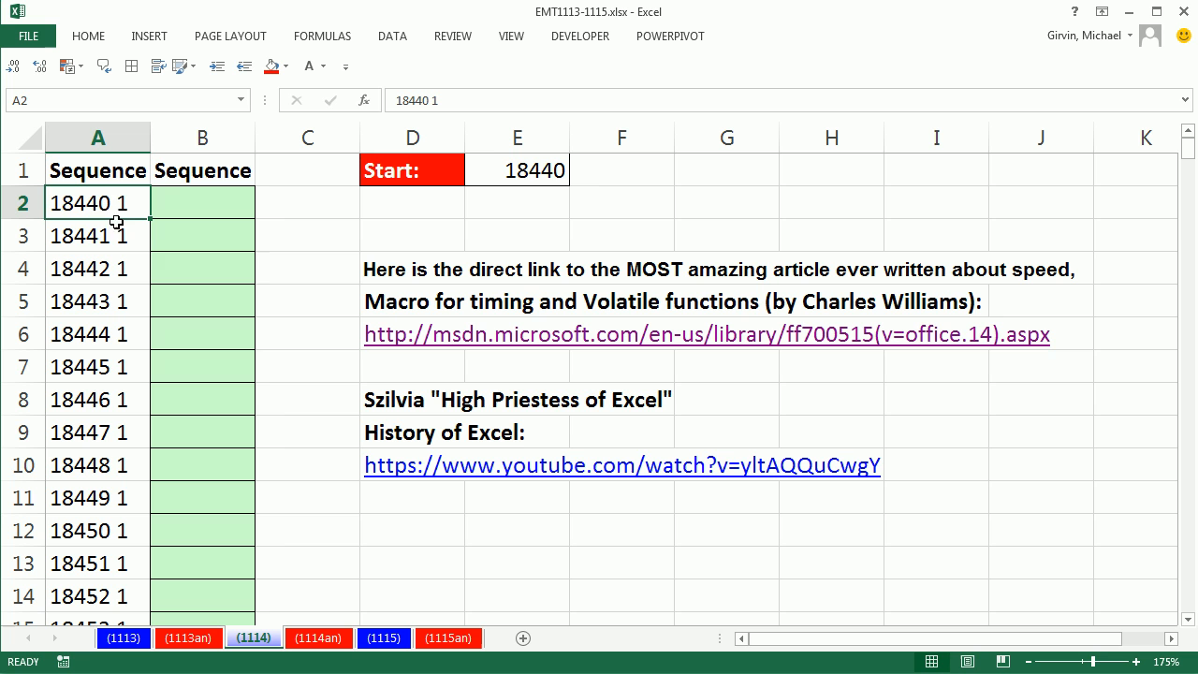
pyautogui.moveTo(114, 222)
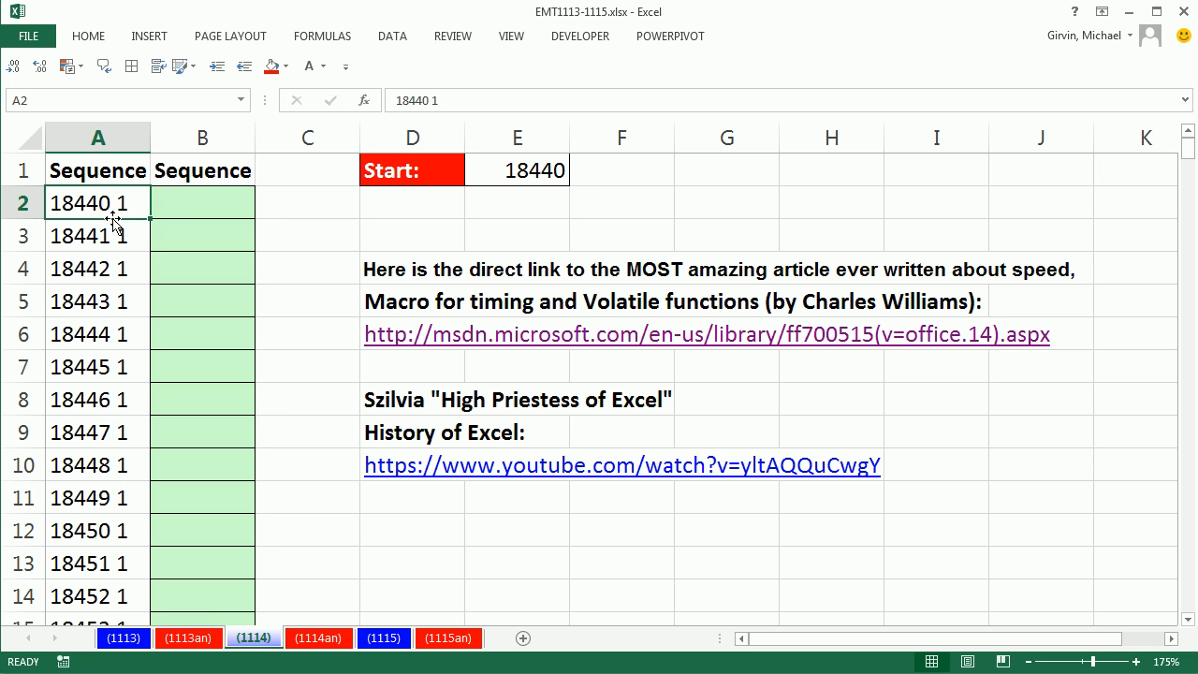
pyautogui.moveTo(125, 291)
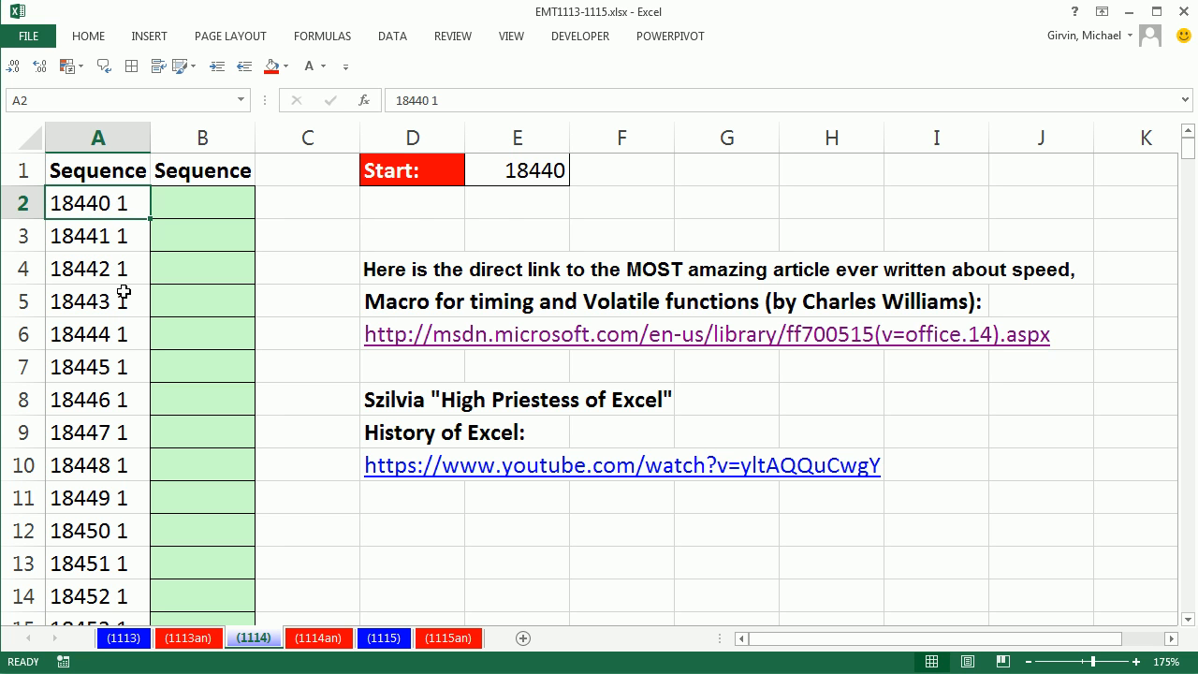
pyautogui.scroll(-3)
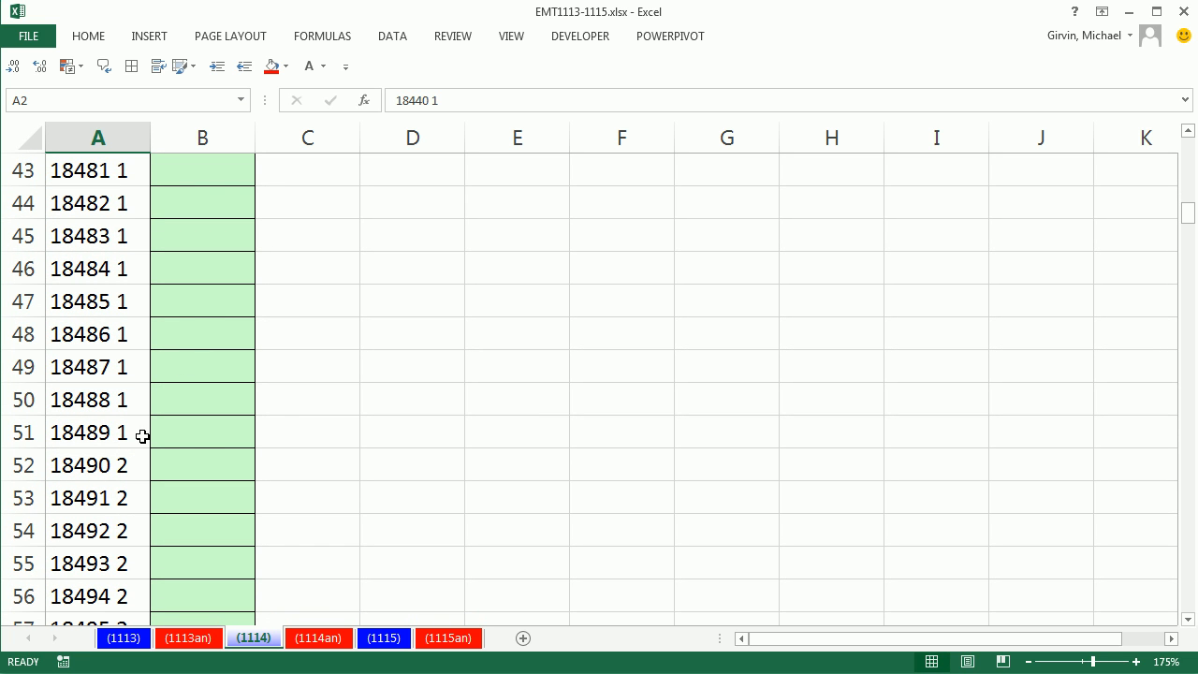
pyautogui.moveTo(126, 434)
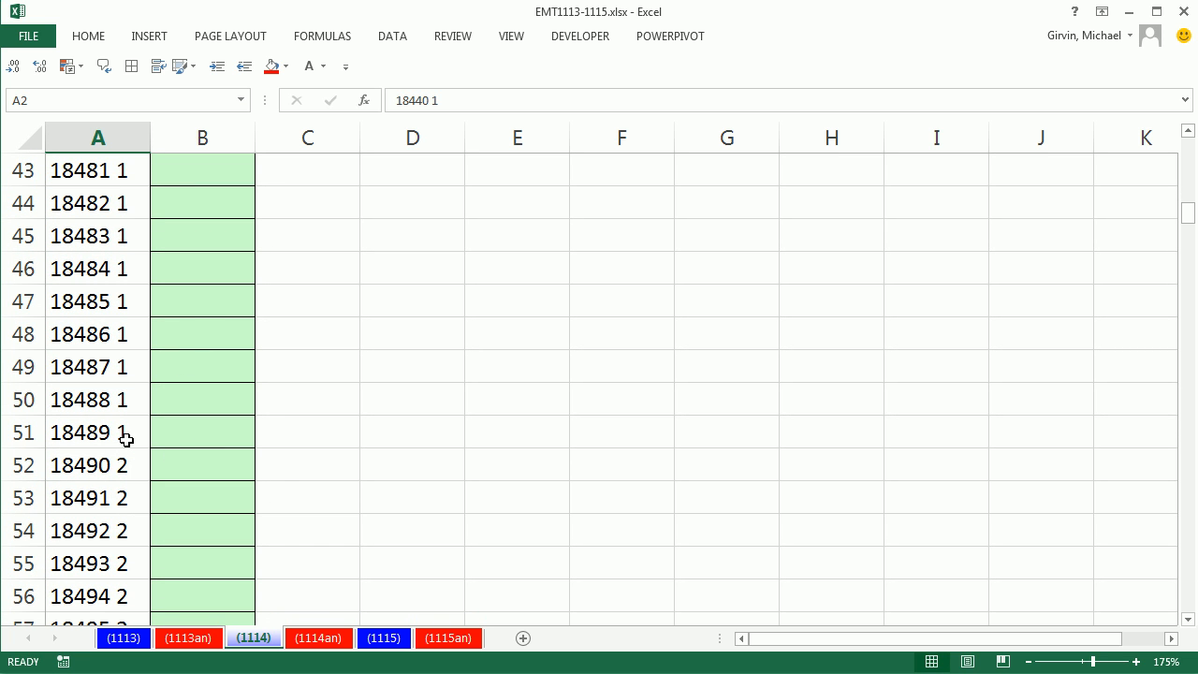
pyautogui.moveTo(65, 400)
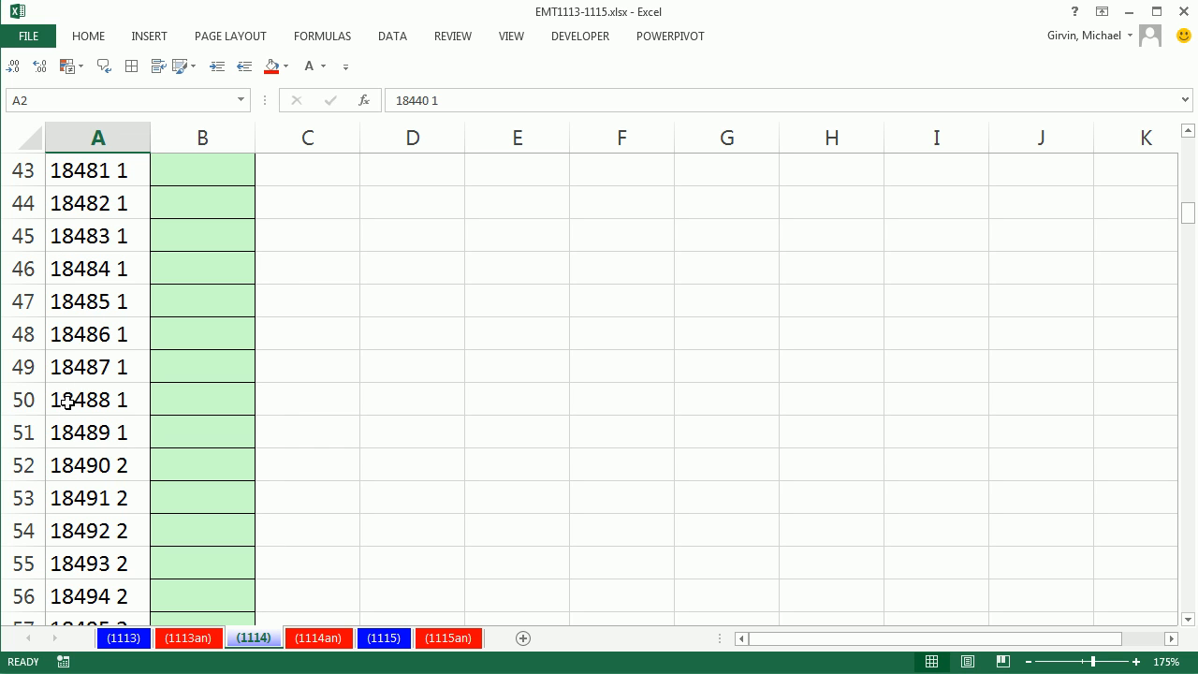
pyautogui.moveTo(76, 442)
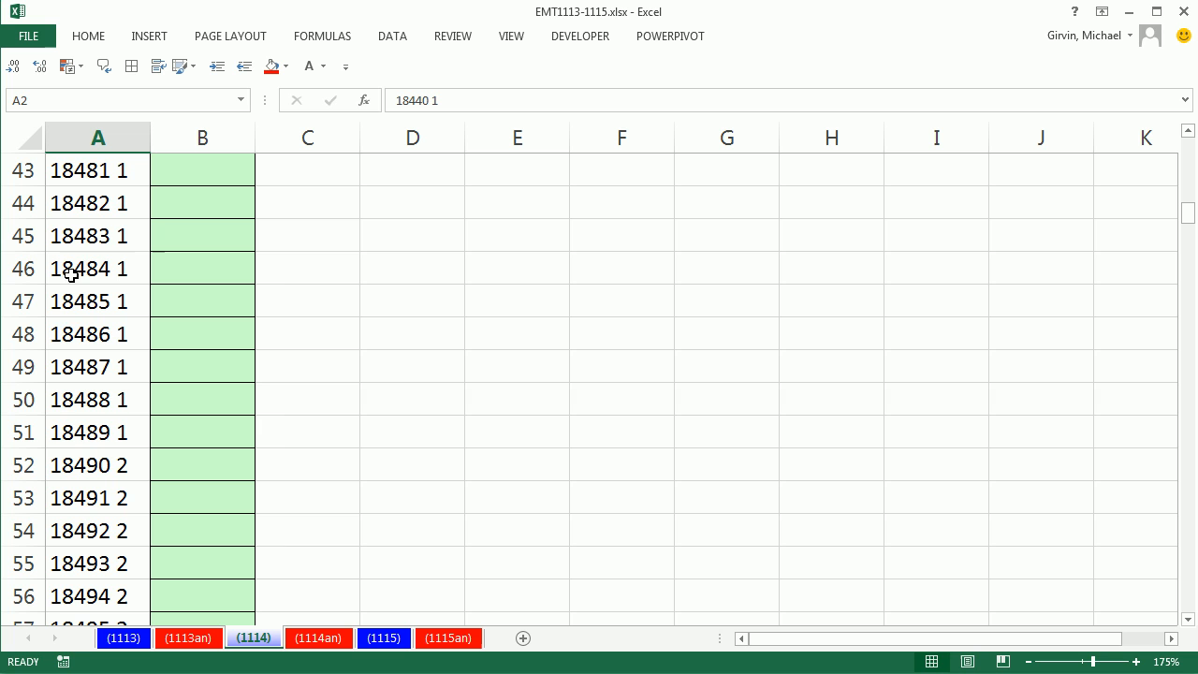
pyautogui.moveTo(76, 399)
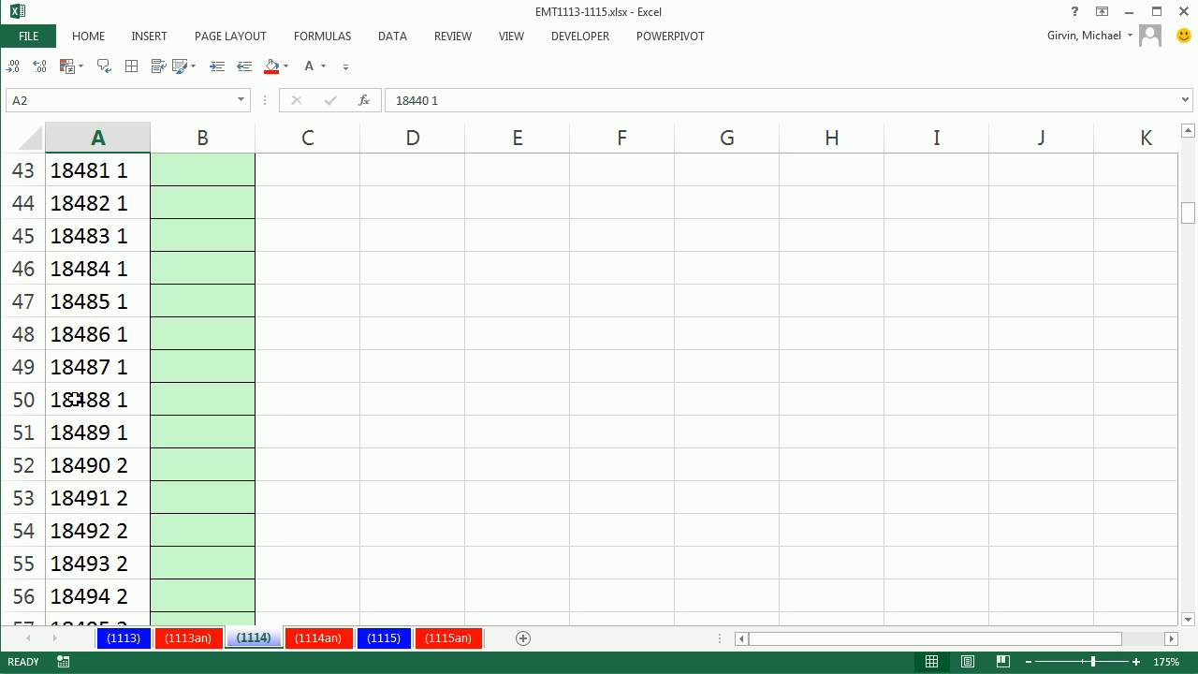
pyautogui.moveTo(75, 436)
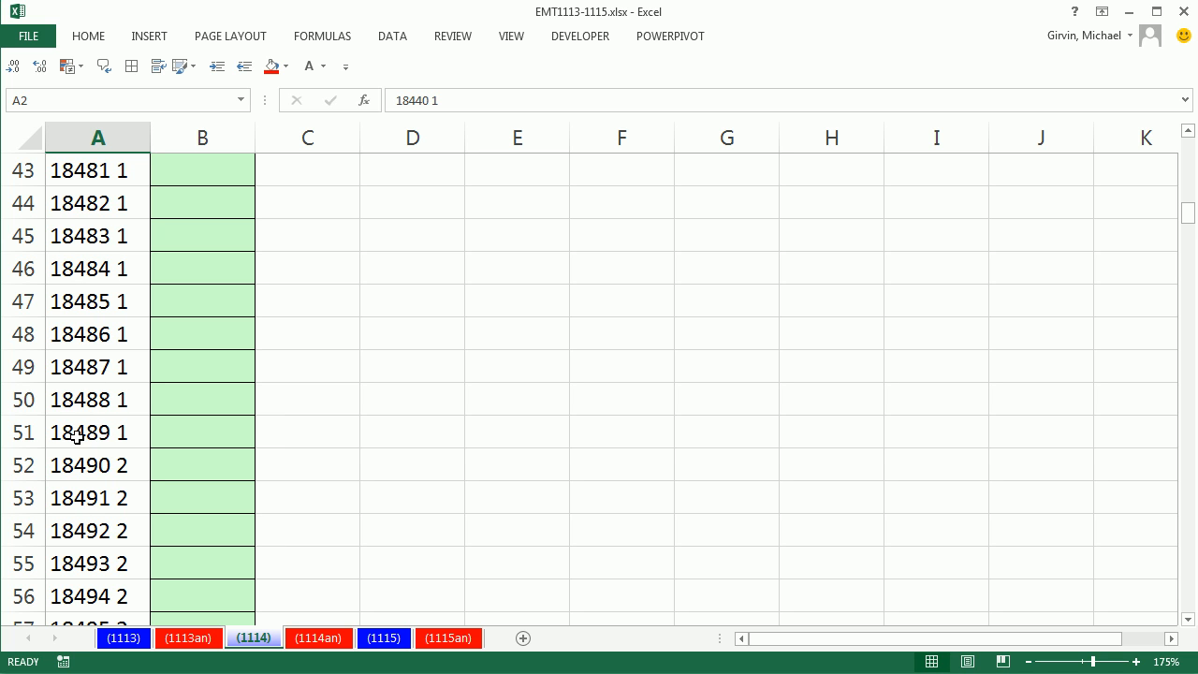
pyautogui.moveTo(88, 497)
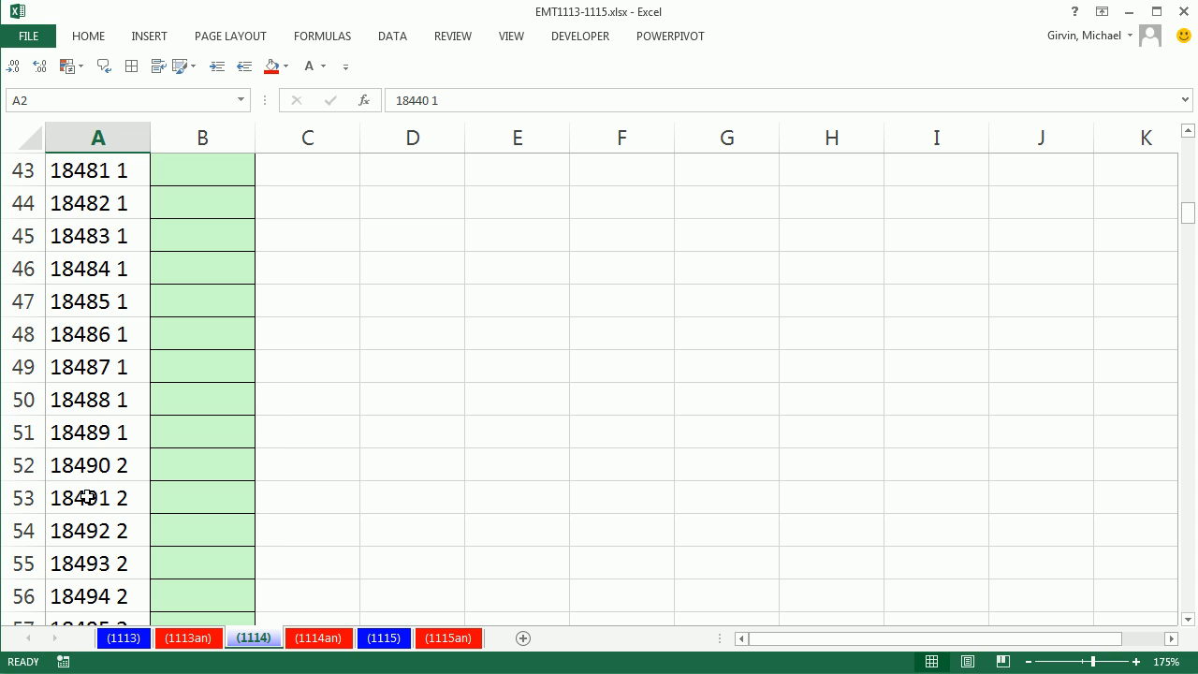
pyautogui.moveTo(205, 455)
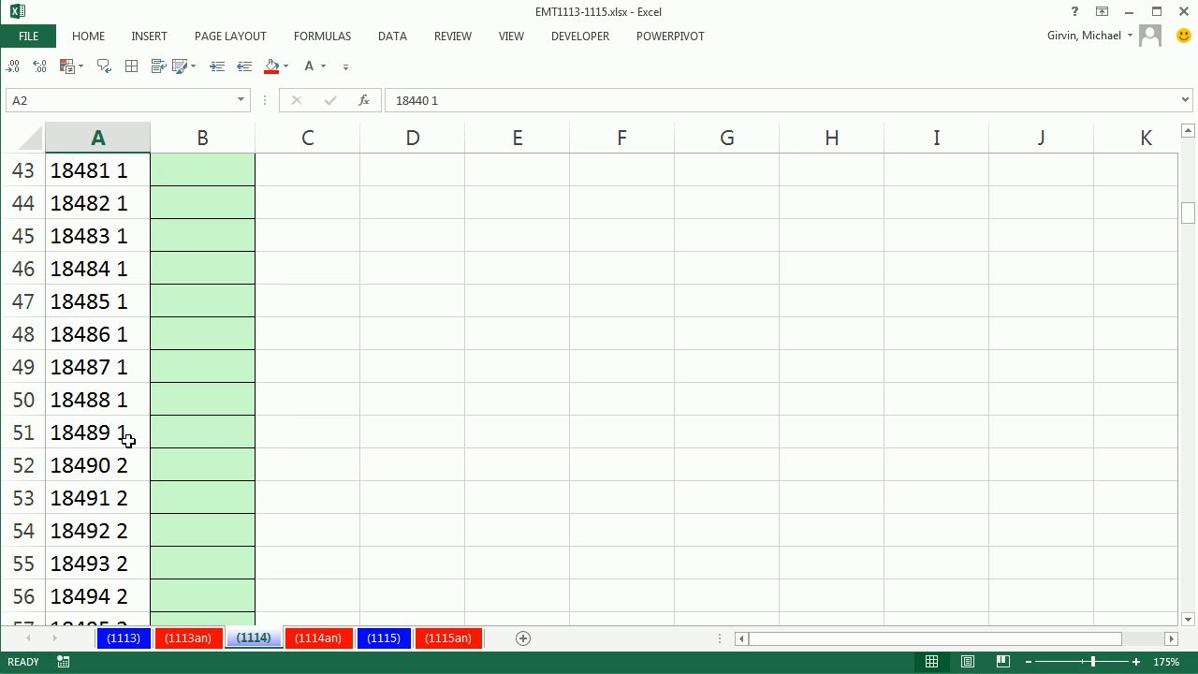
pyautogui.scroll(-3)
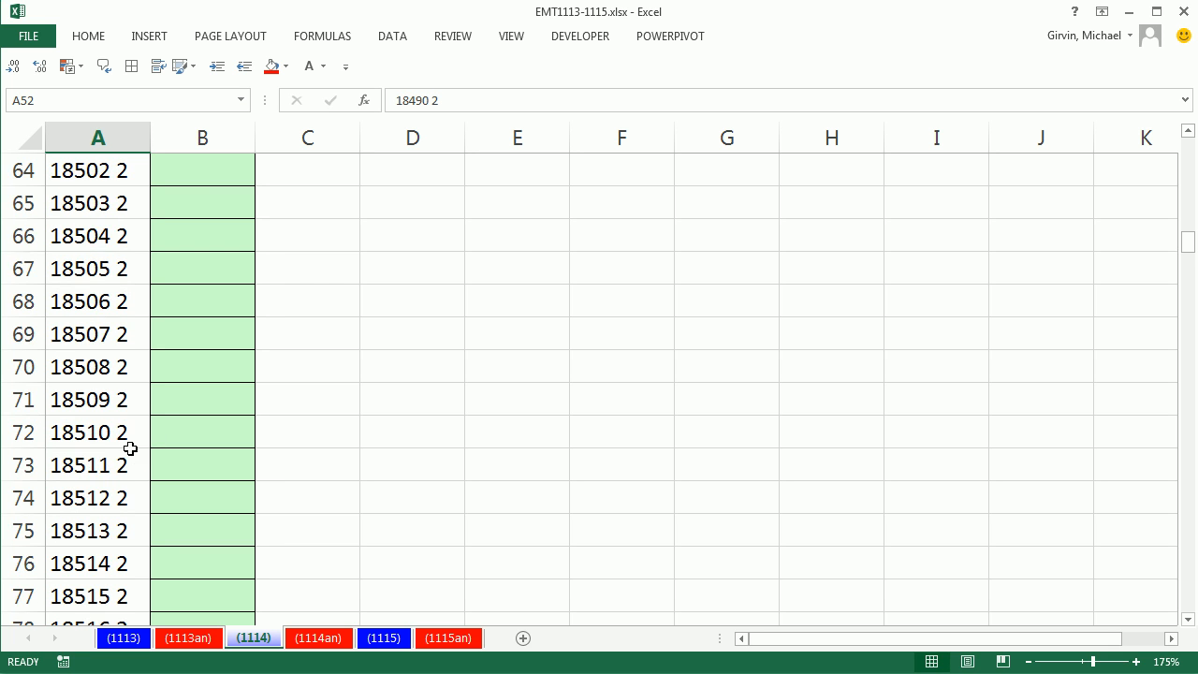
pyautogui.scroll(-3)
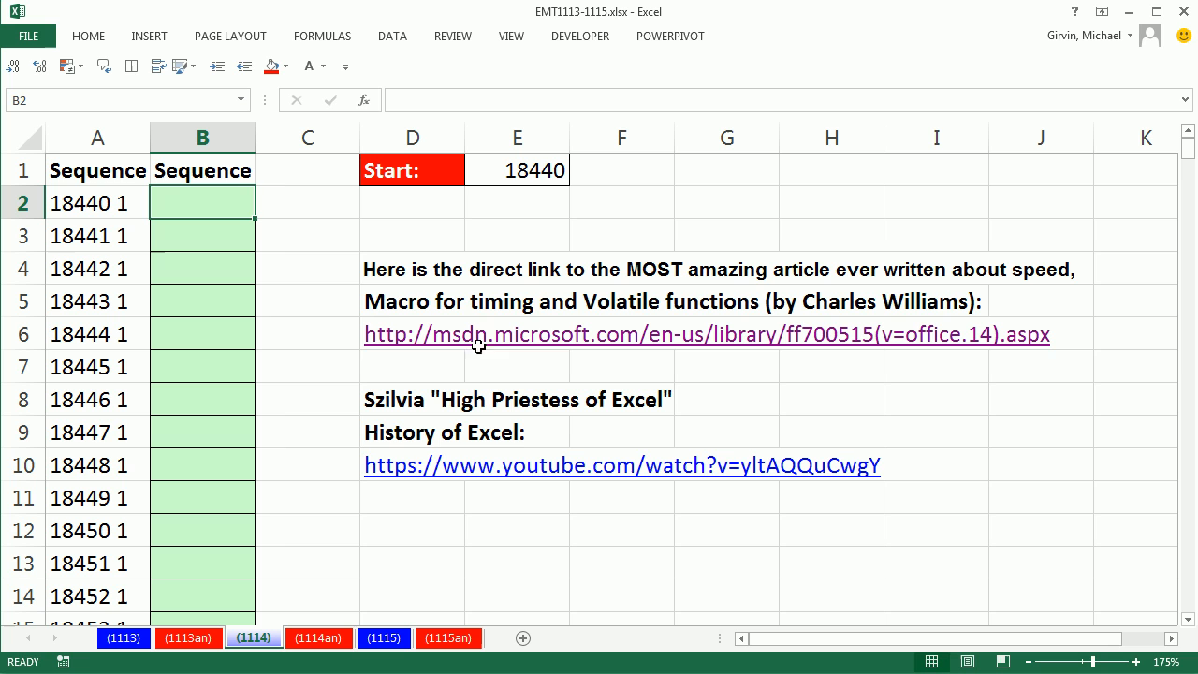
# Step: Fill column B's selected range with =ROWS(B$2:B2), checking the copied formula in B5
pyautogui.write('=r')
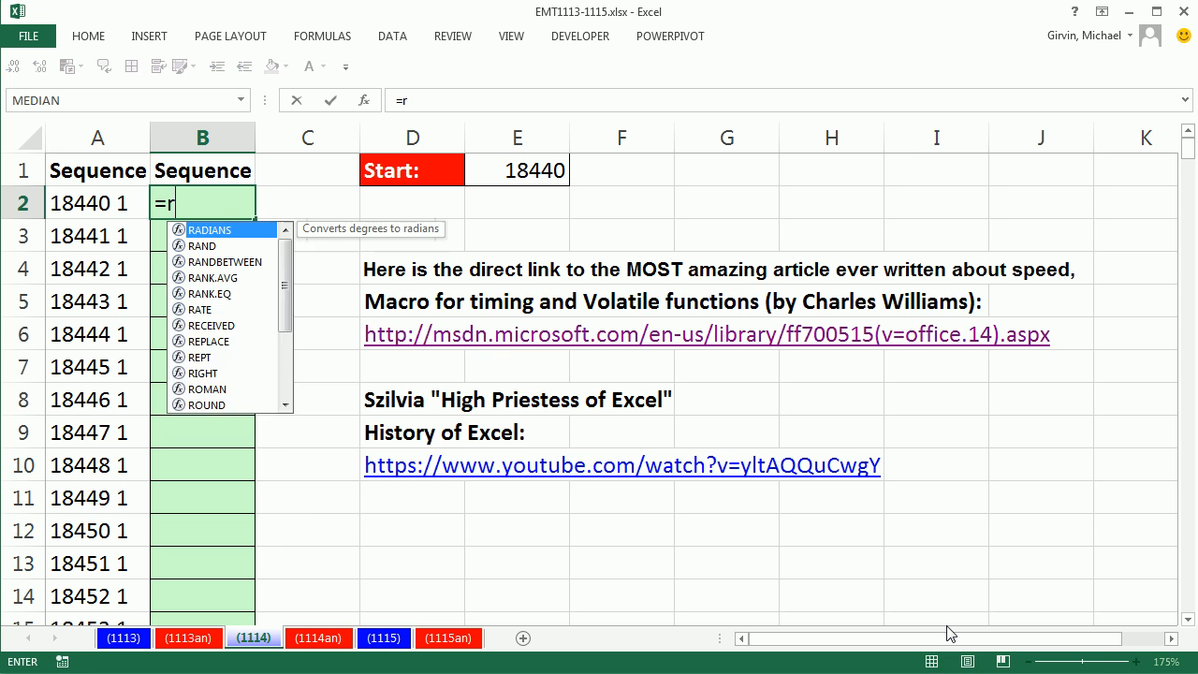
pyautogui.write('ow')
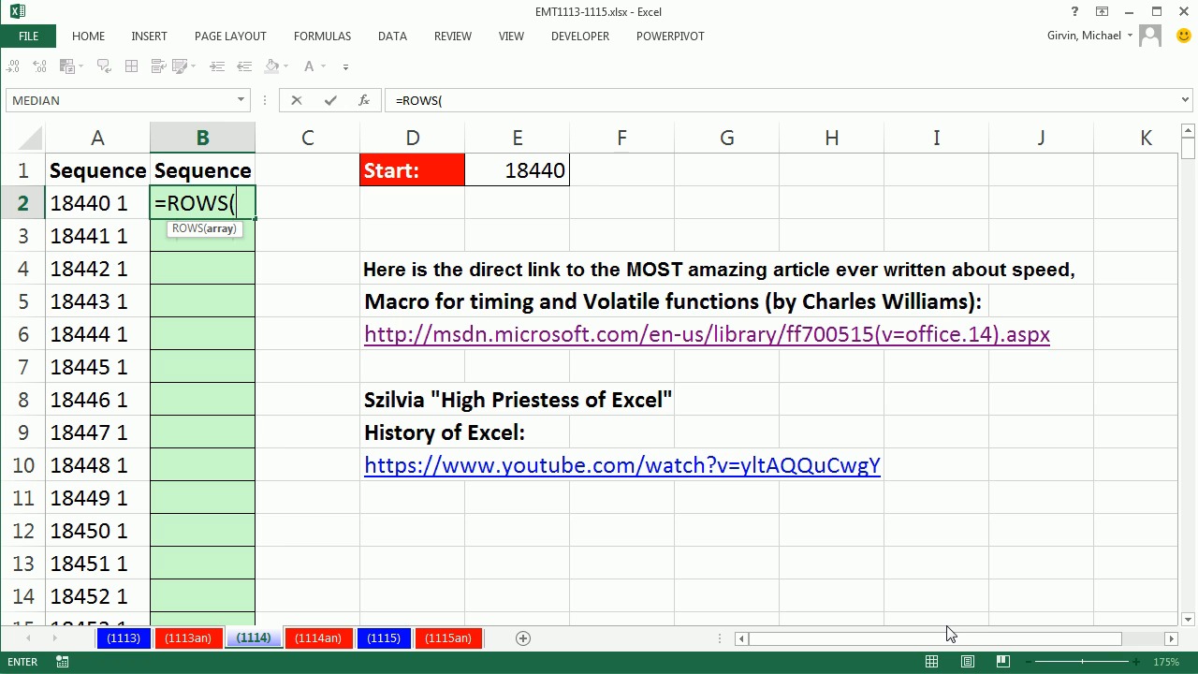
pyautogui.moveTo(305, 257)
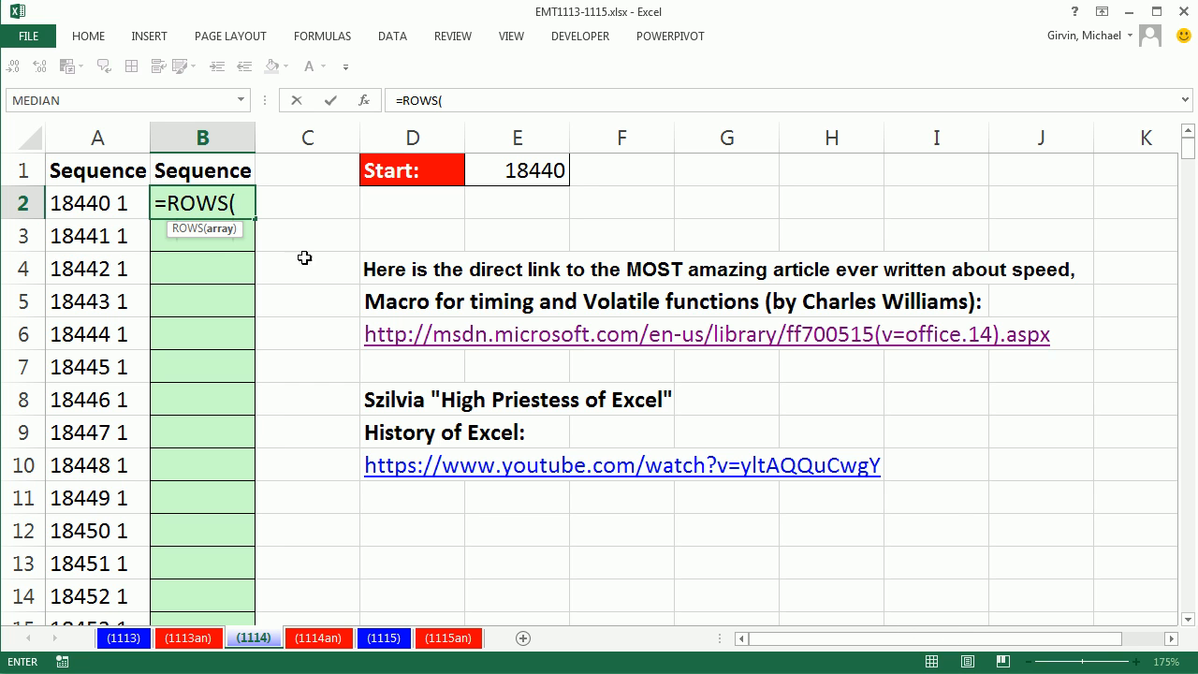
pyautogui.moveTo(225, 197)
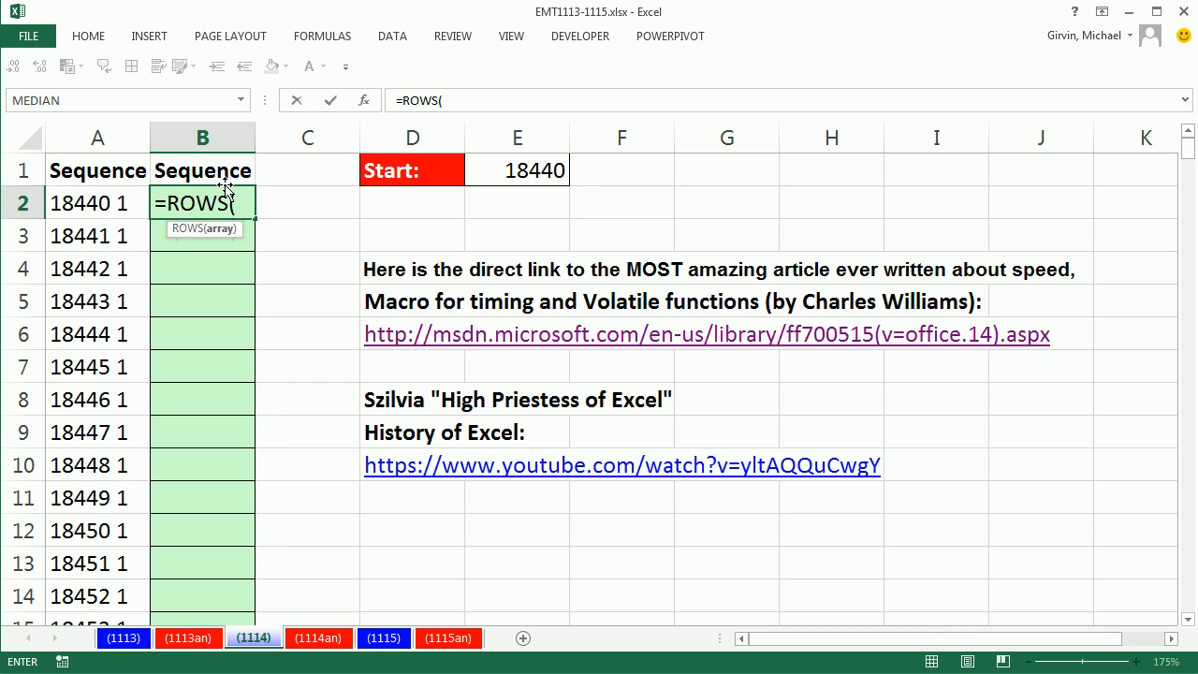
pyautogui.moveTo(244, 518)
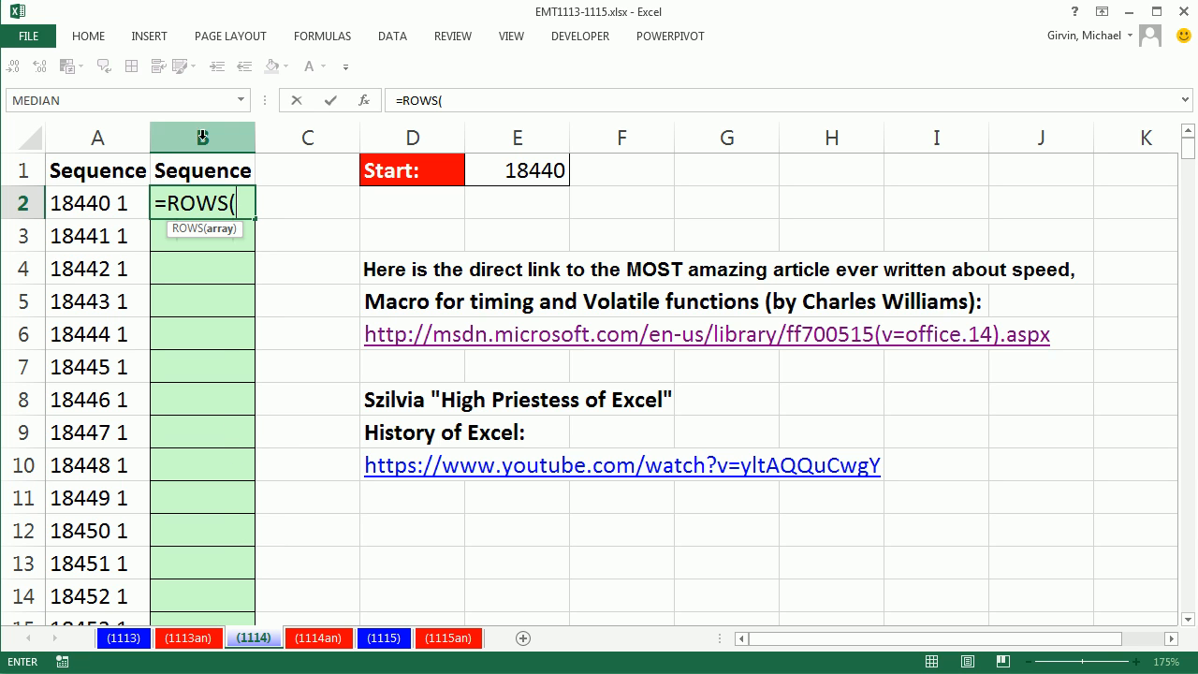
pyautogui.write('B$2')
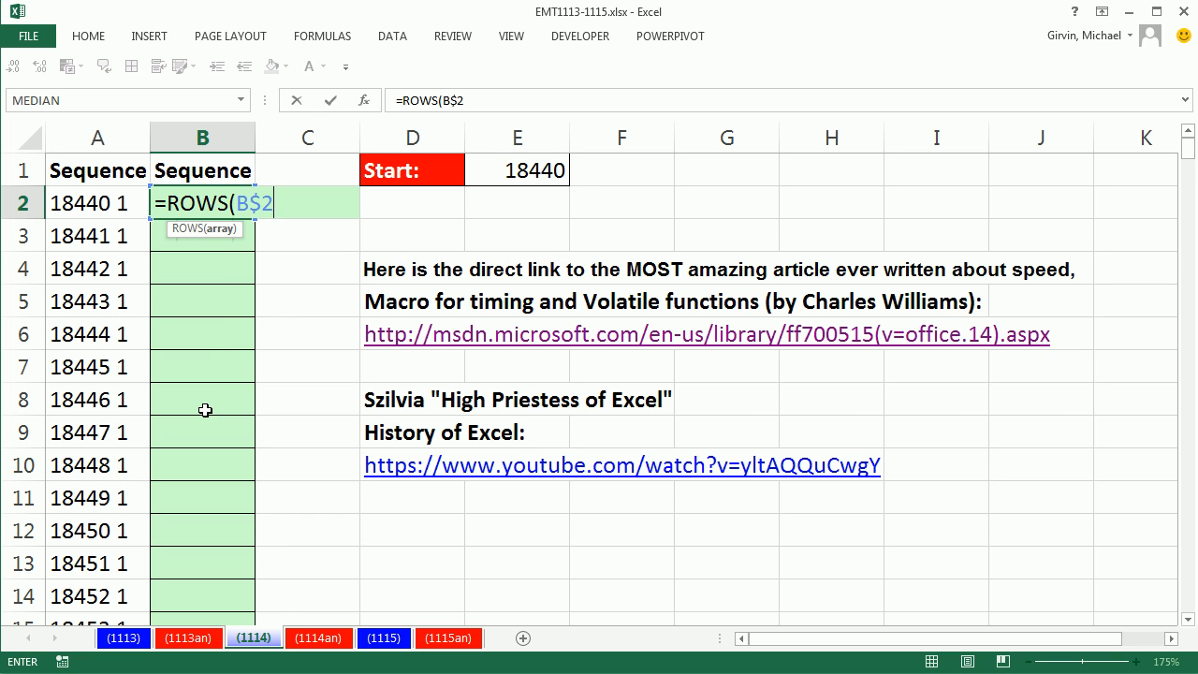
pyautogui.moveTo(203, 347)
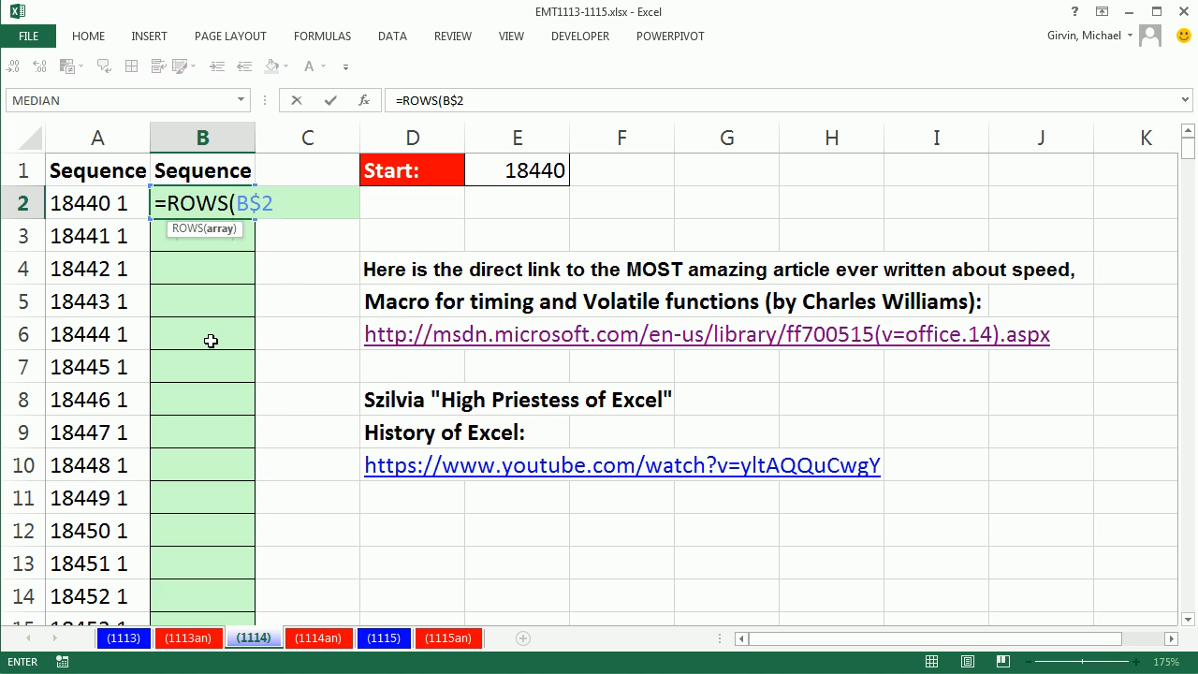
pyautogui.write(':B2)')
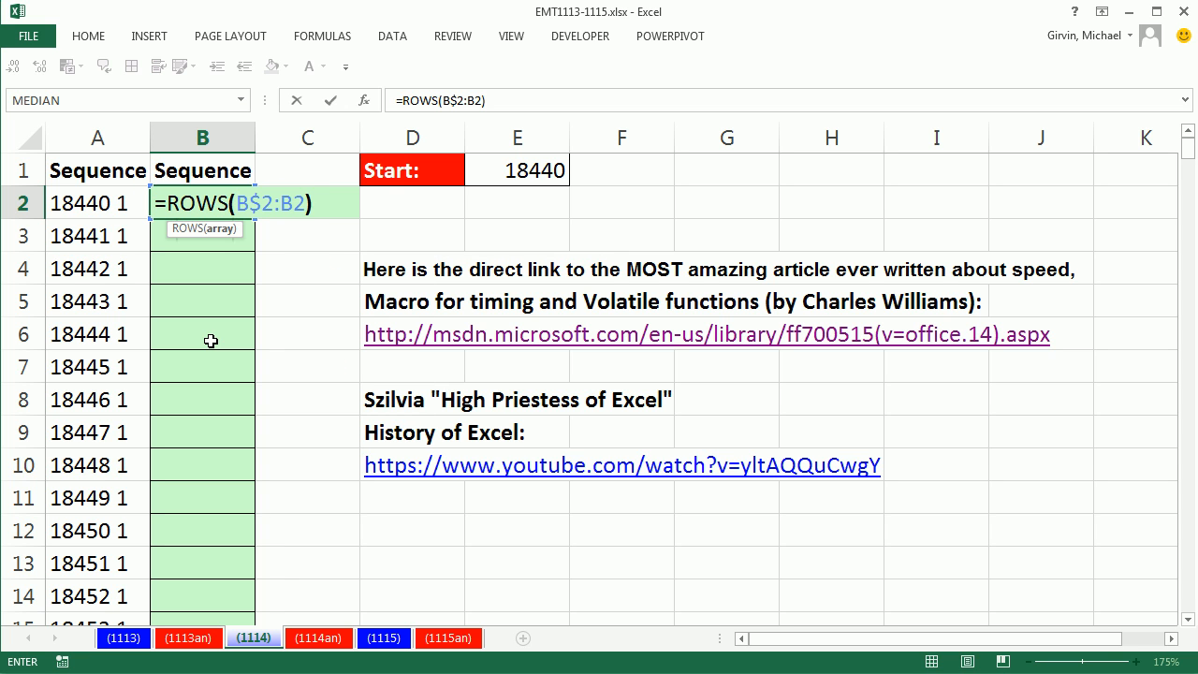
pyautogui.moveTo(248, 160)
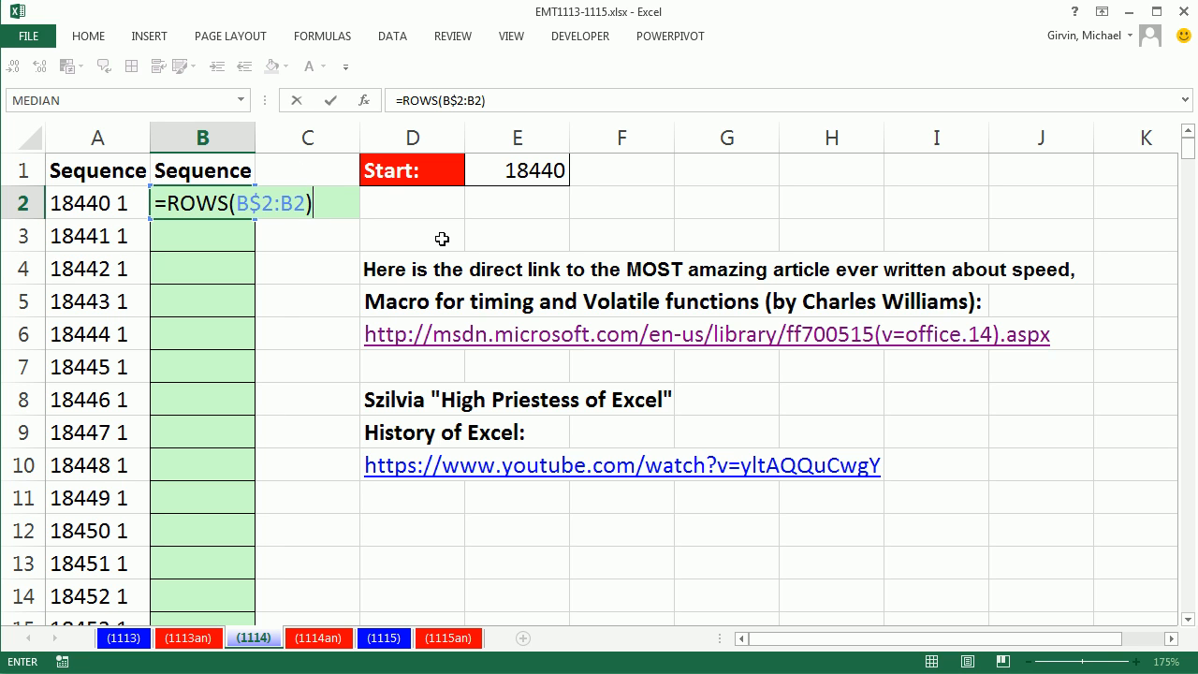
pyautogui.press('Enter')
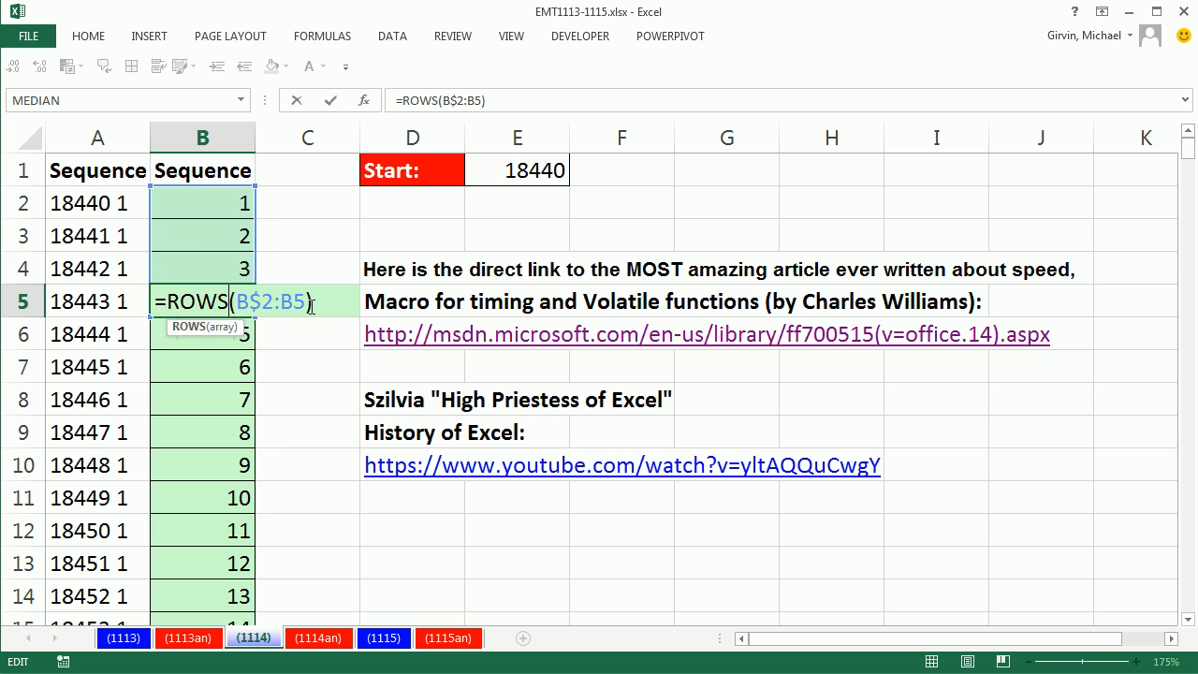
pyautogui.press('Enter')
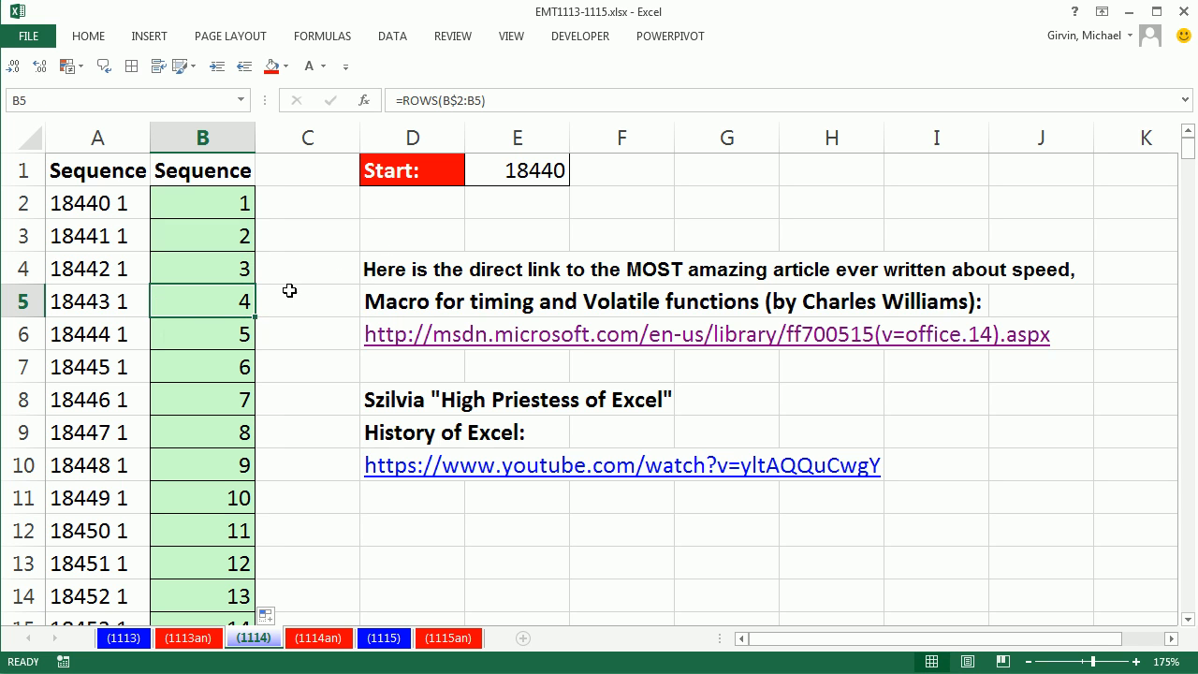
pyautogui.doubleClick(202, 203)
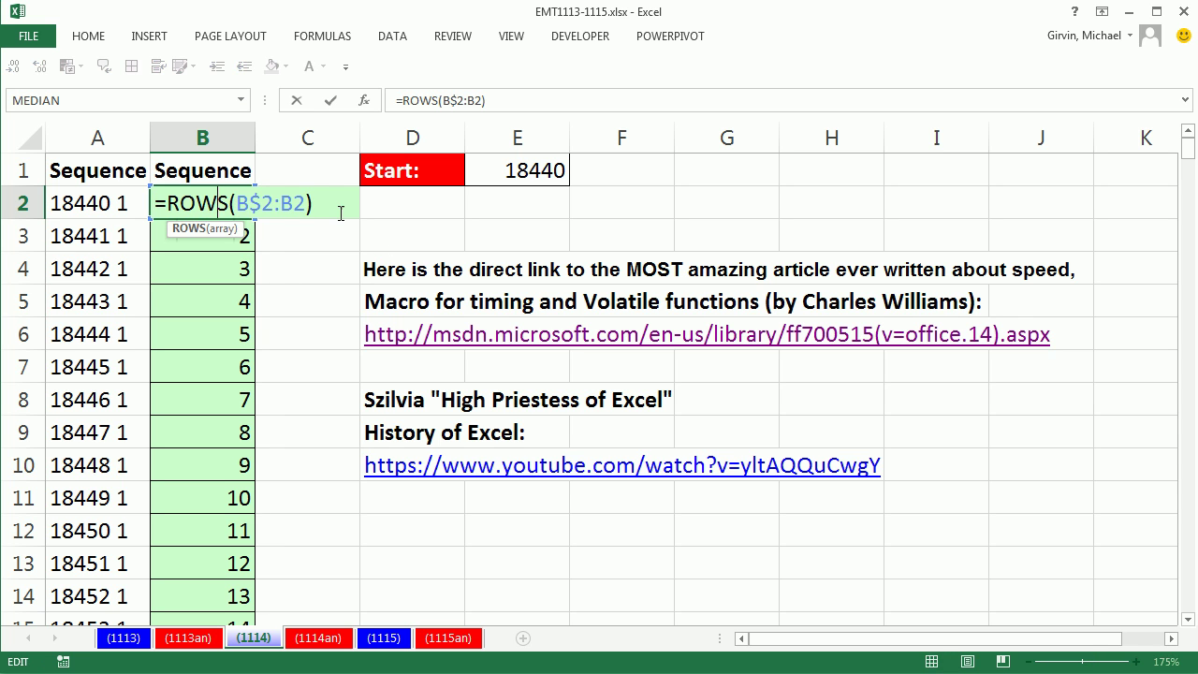
# Step: Append -1 to the ROWS formula across column B so counts start at 0
pyautogui.write('-')
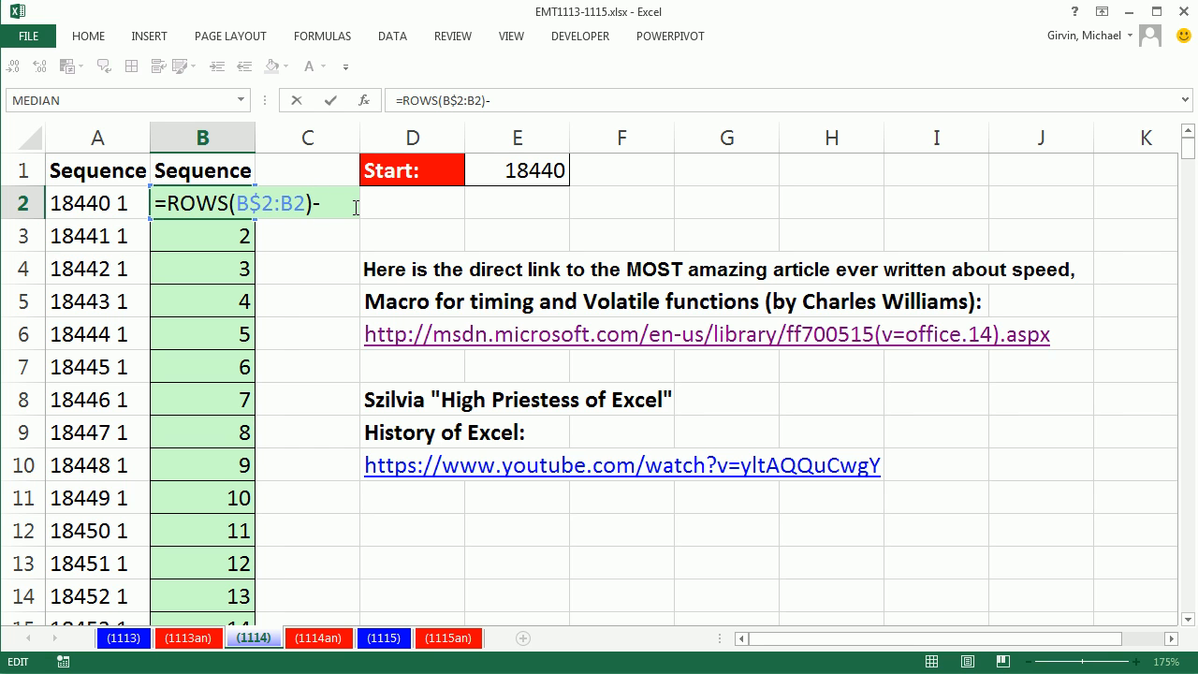
pyautogui.write('1')
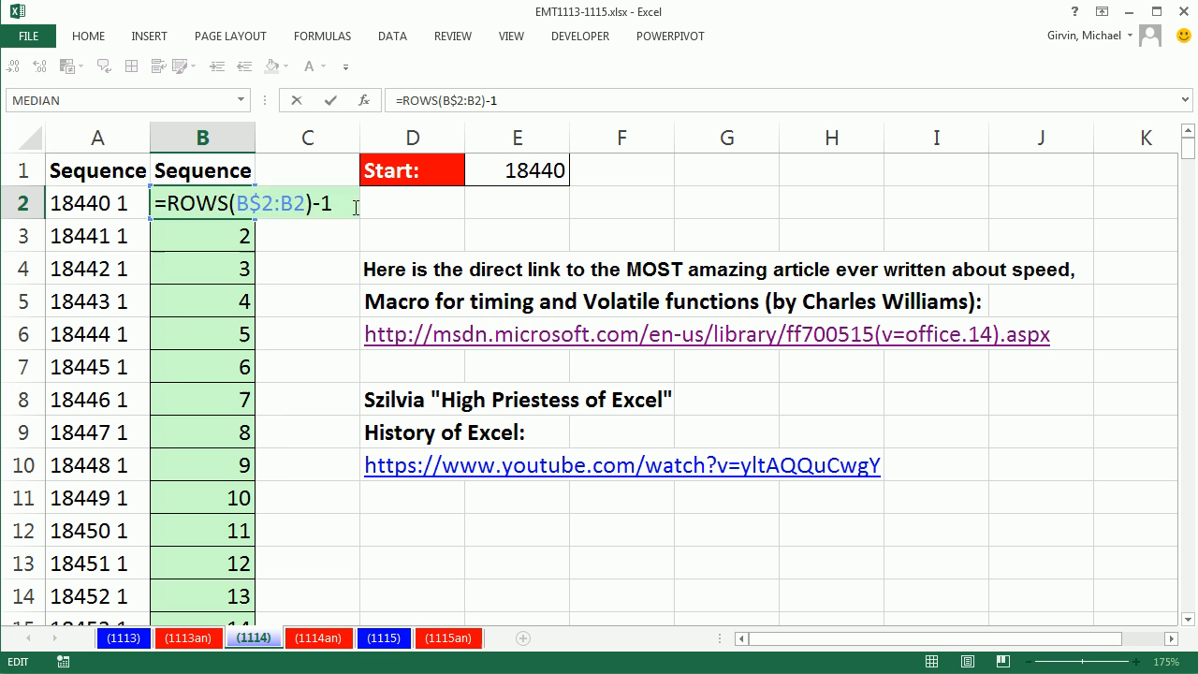
pyautogui.press('Enter')
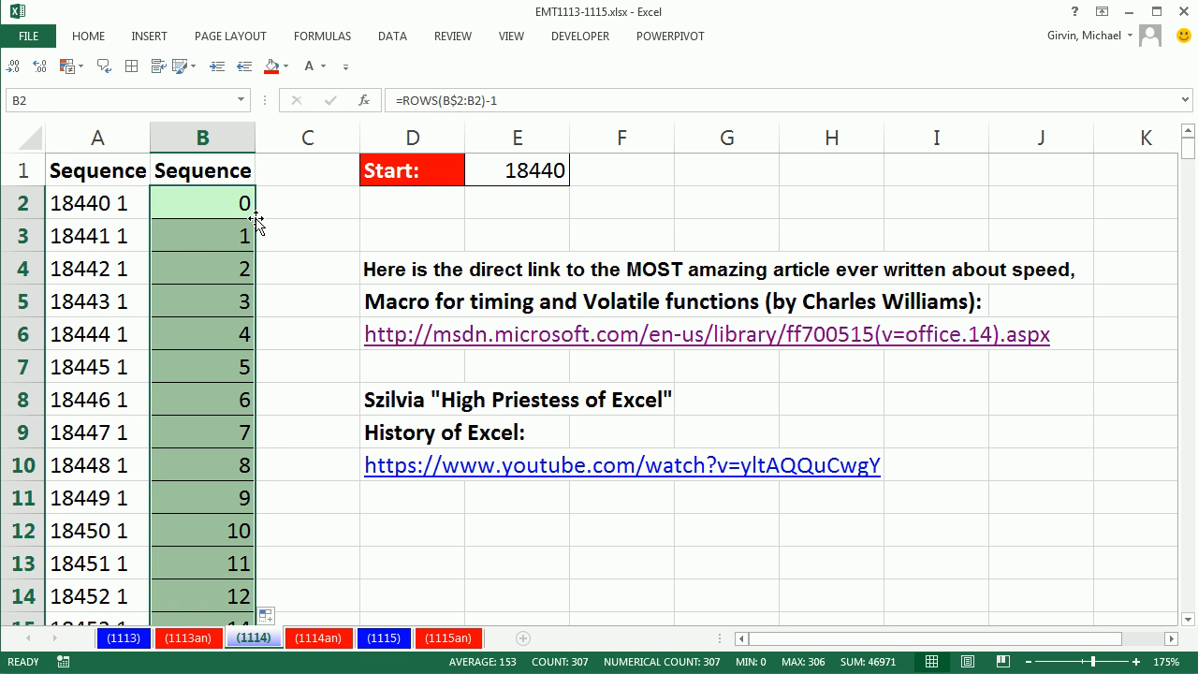
pyautogui.scroll(-3)
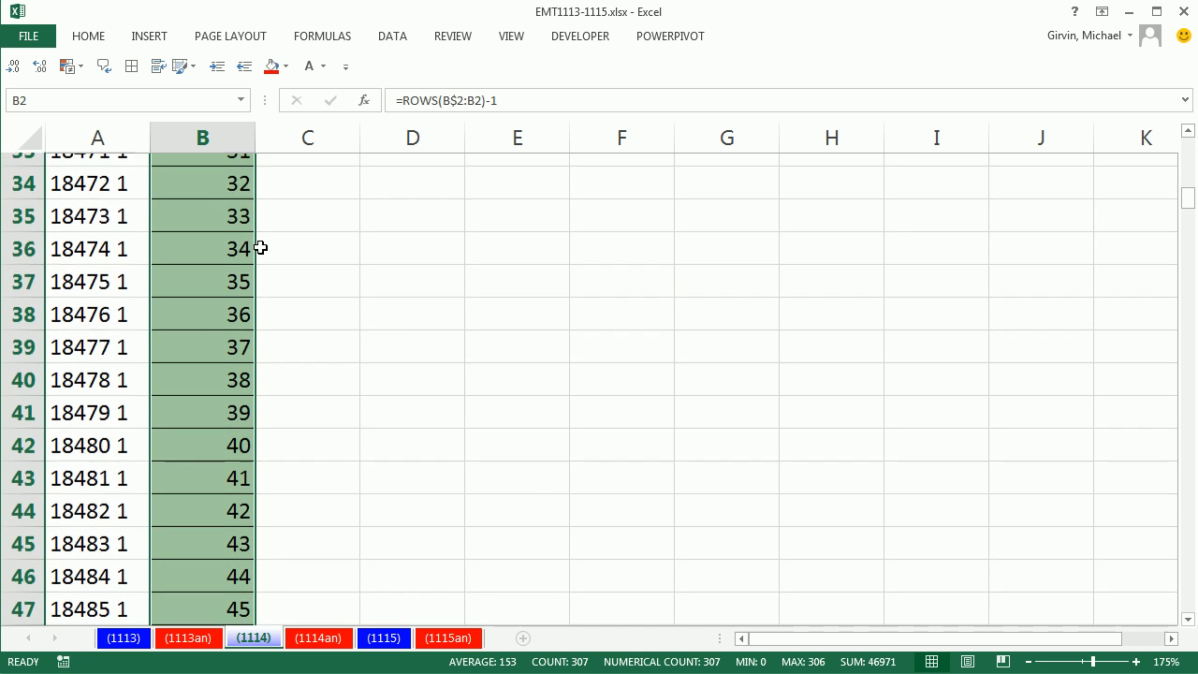
pyautogui.scroll(-3)
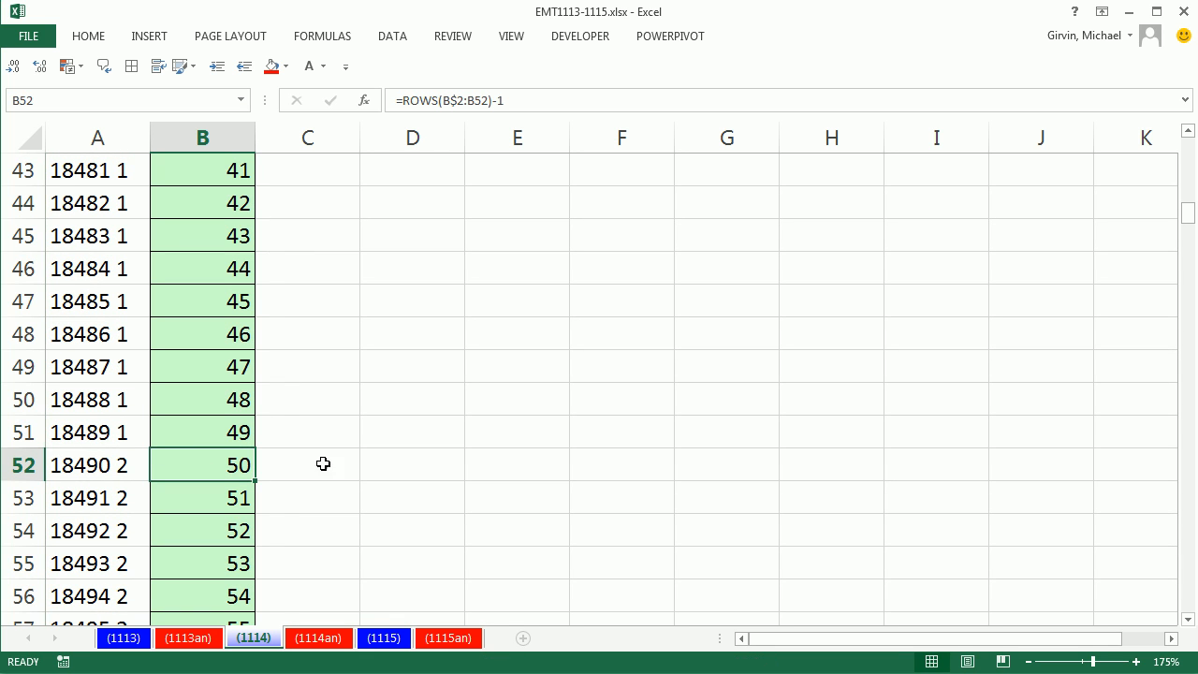
pyautogui.moveTo(131, 471)
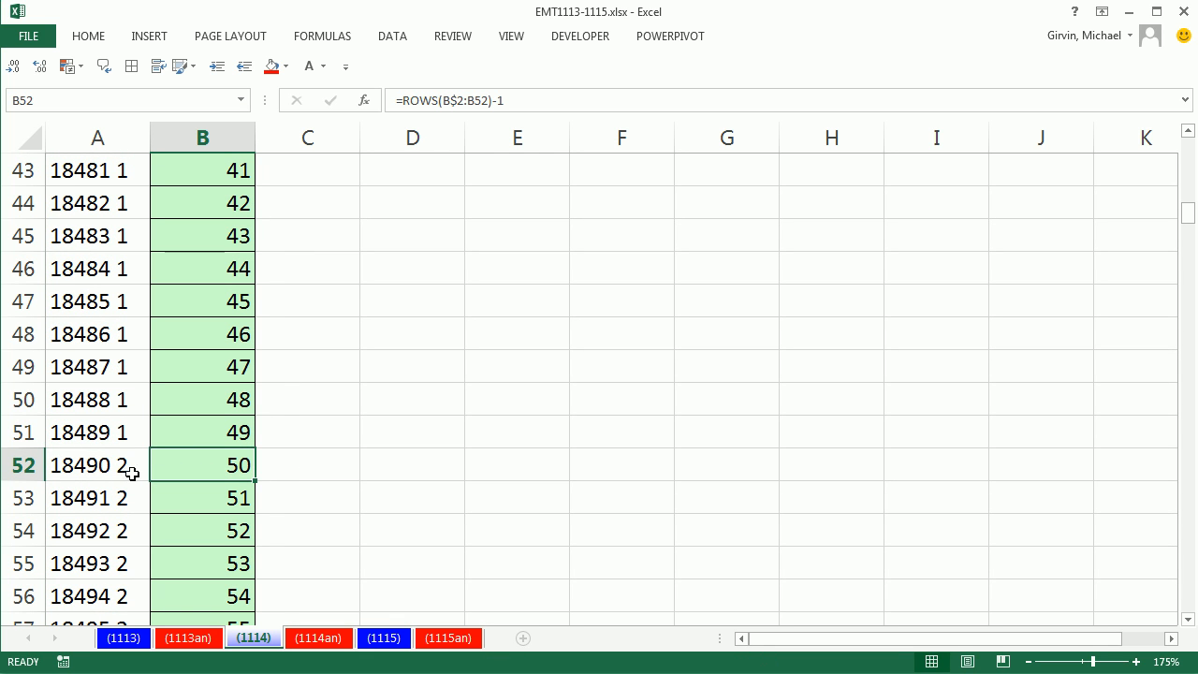
pyautogui.moveTo(380, 444)
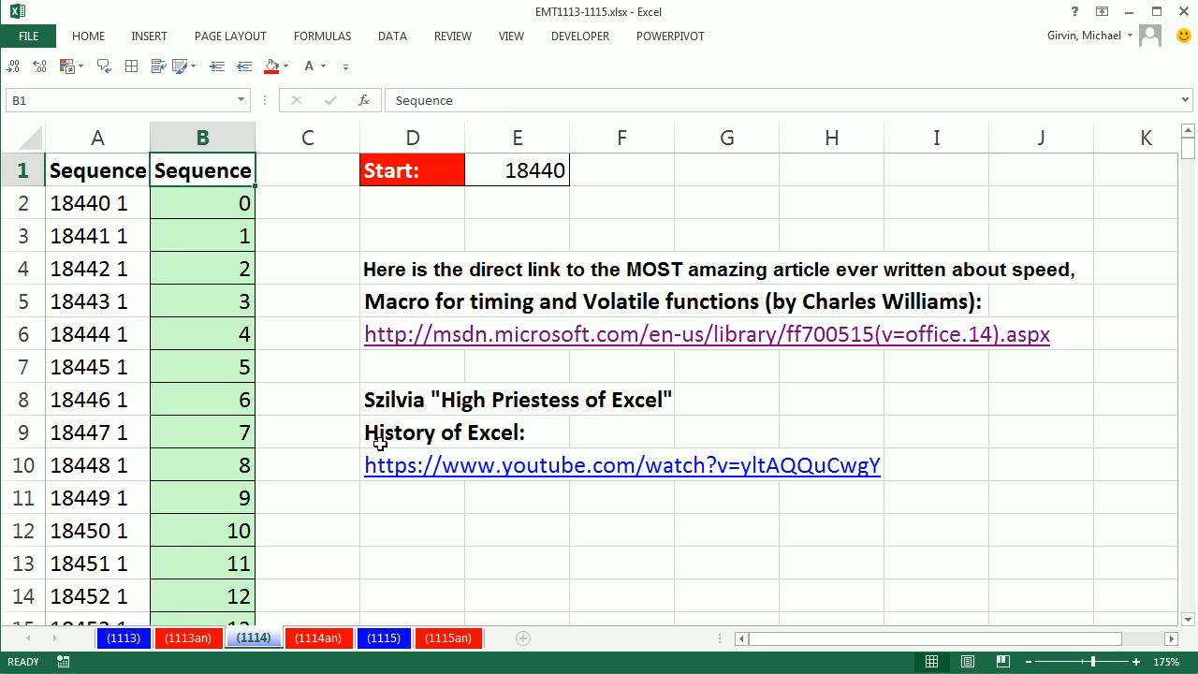
pyautogui.doubleClick(202, 202)
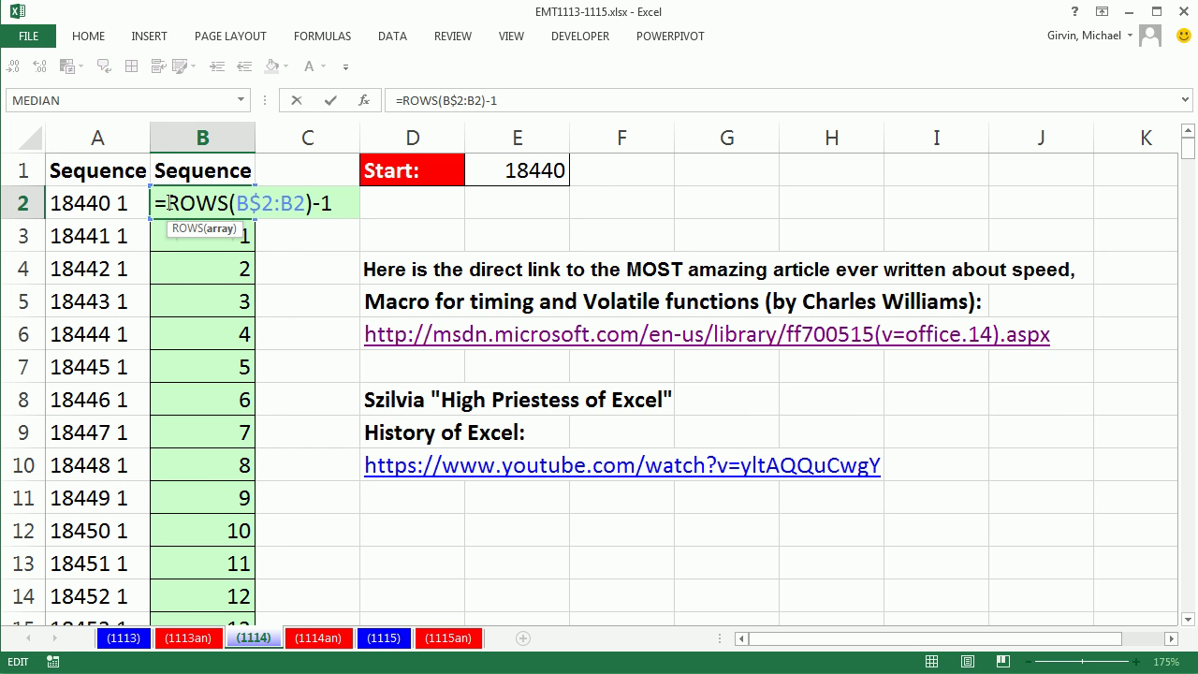
# Step: Change column B's formula to =(ROWS(B$2:B2)-1)/50 for the whole selected range
pyautogui.write('(')
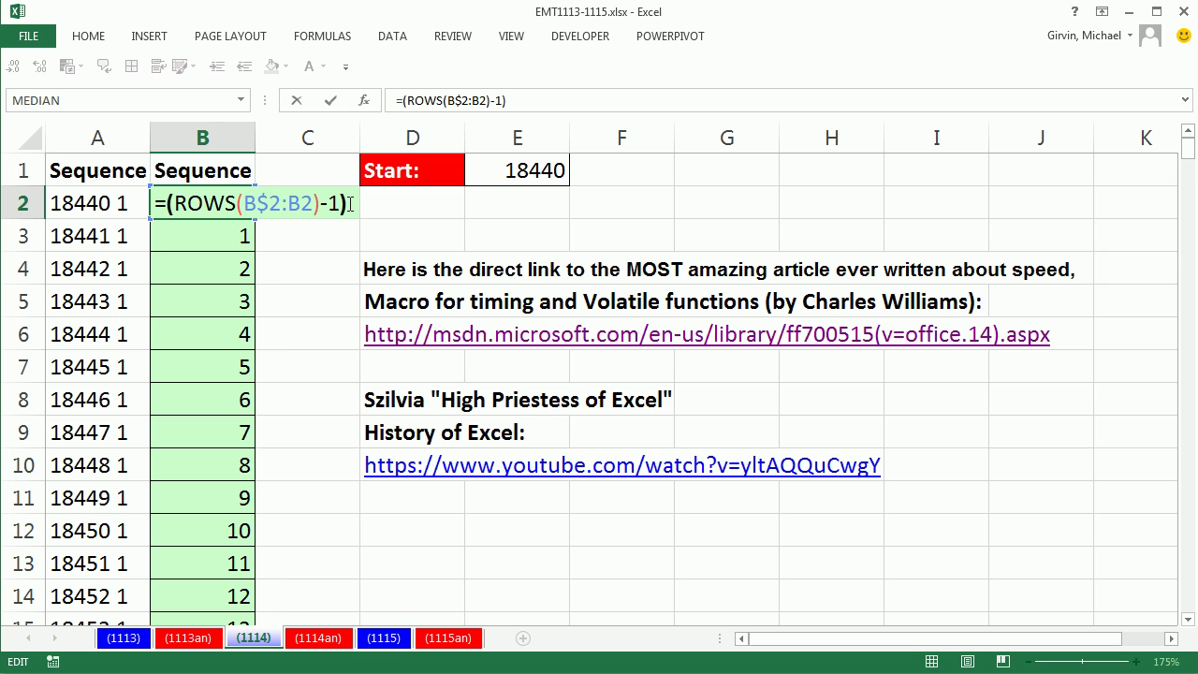
pyautogui.write('50')
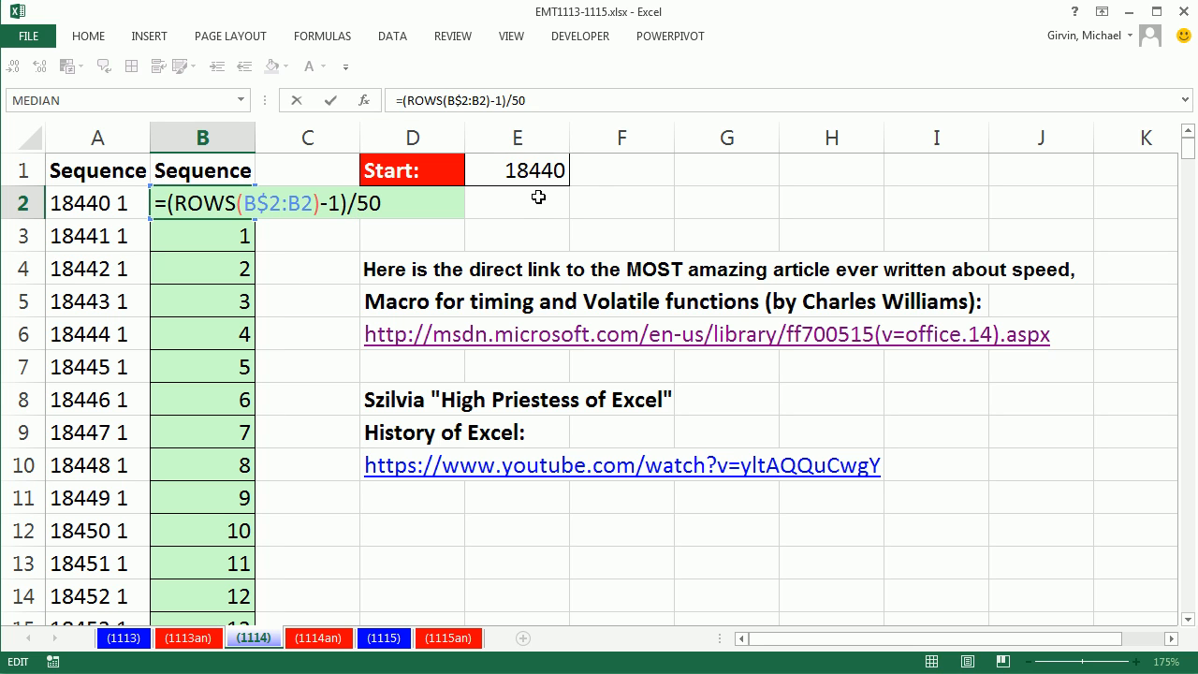
pyautogui.moveTo(372, 223)
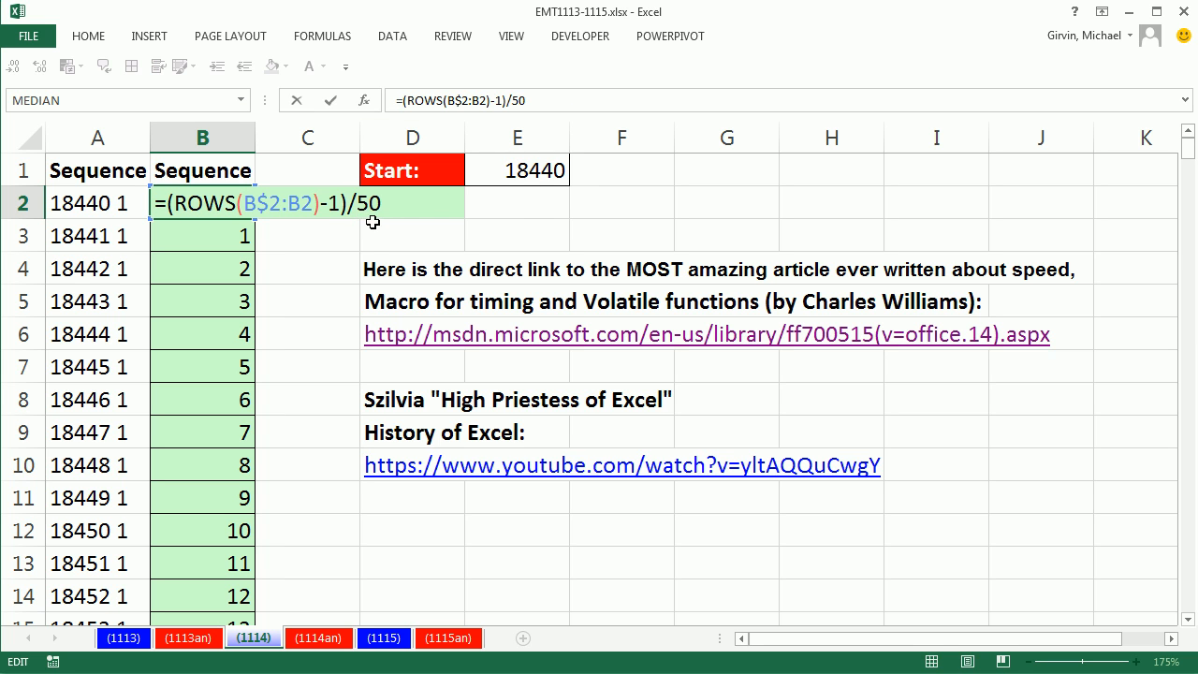
pyautogui.moveTo(373, 236)
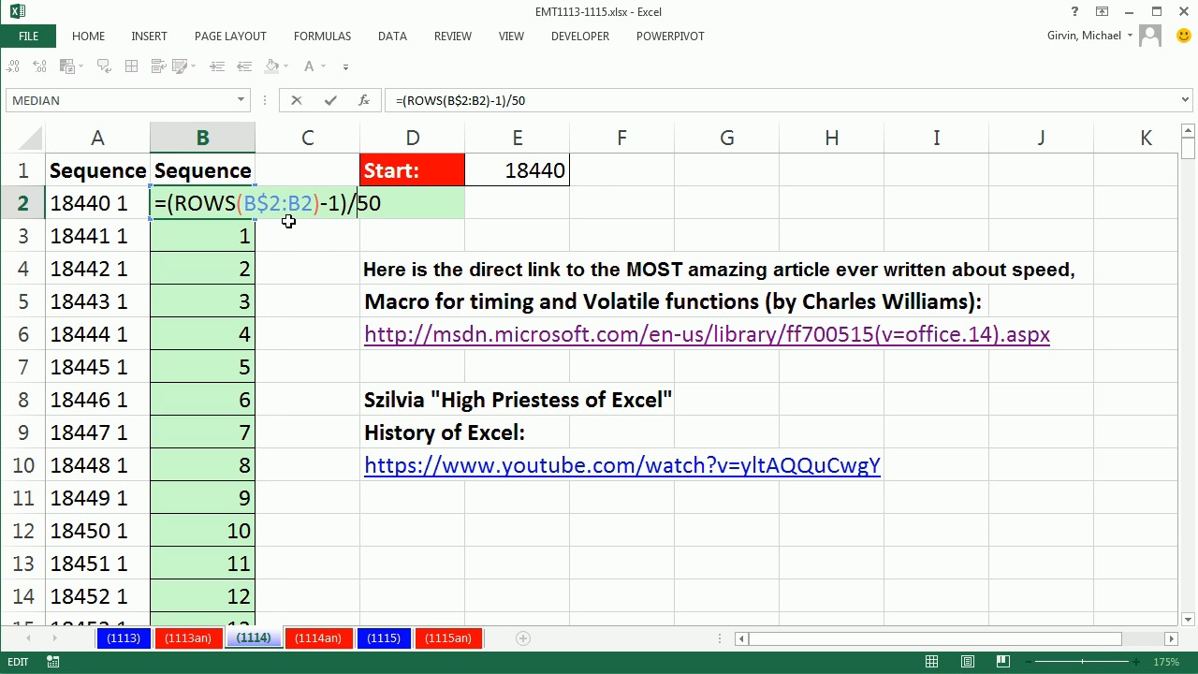
pyautogui.press('Enter')
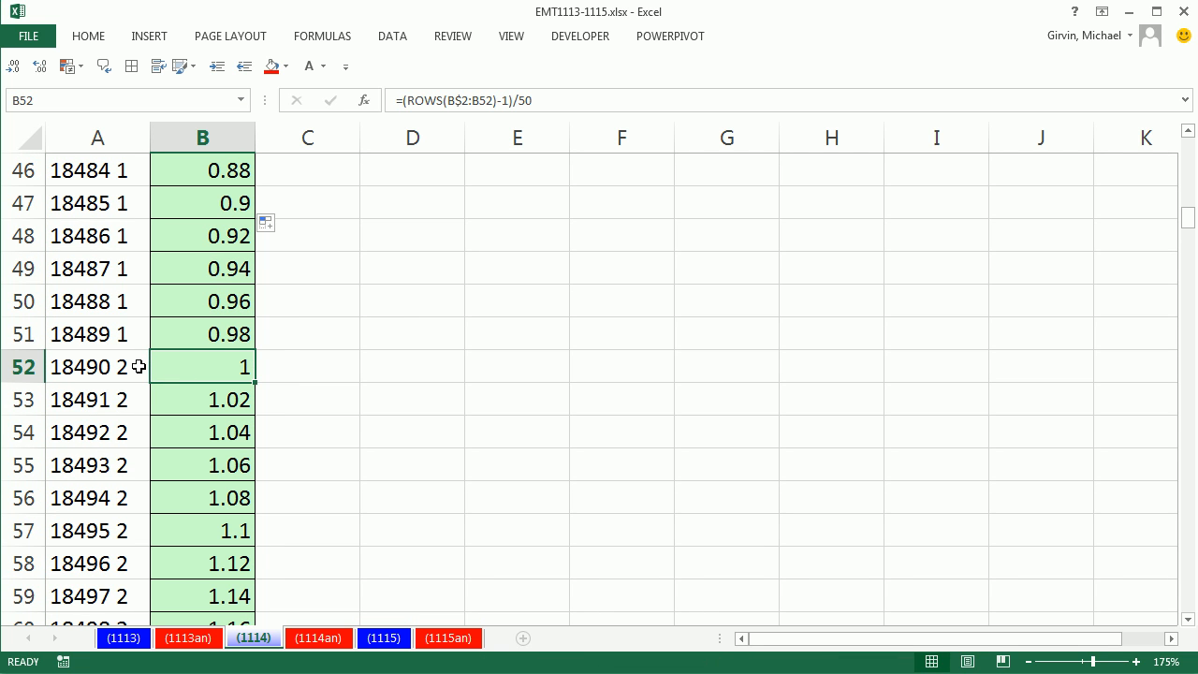
pyautogui.moveTo(273, 333)
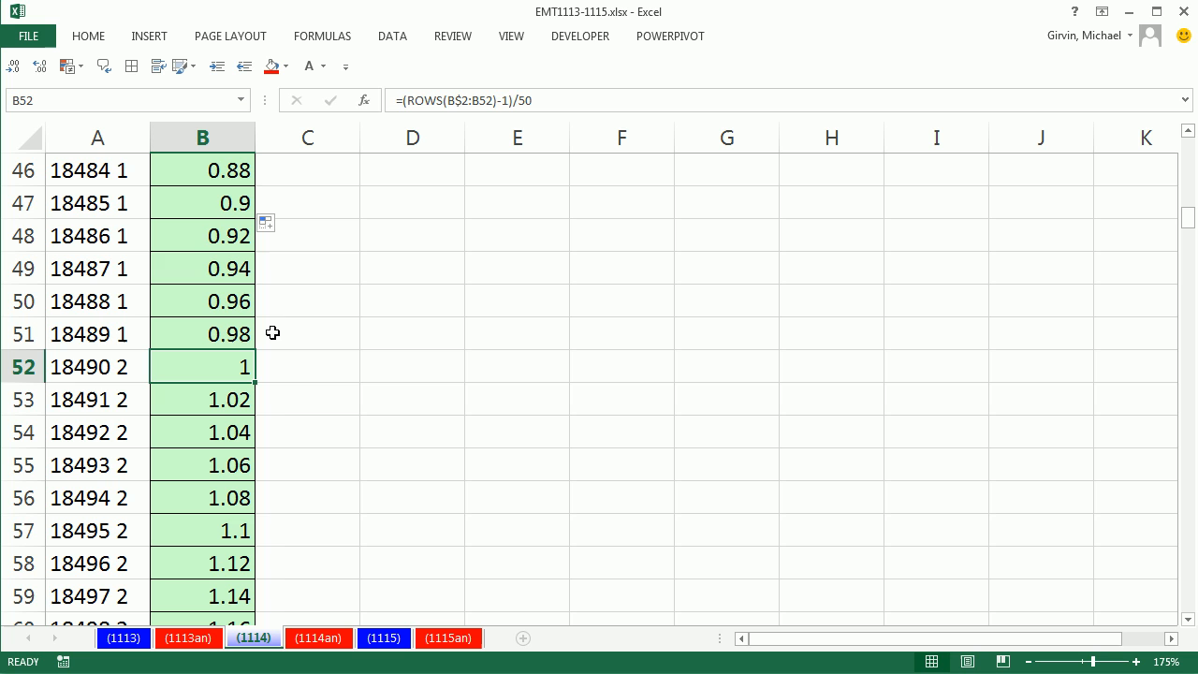
pyautogui.moveTo(327, 319)
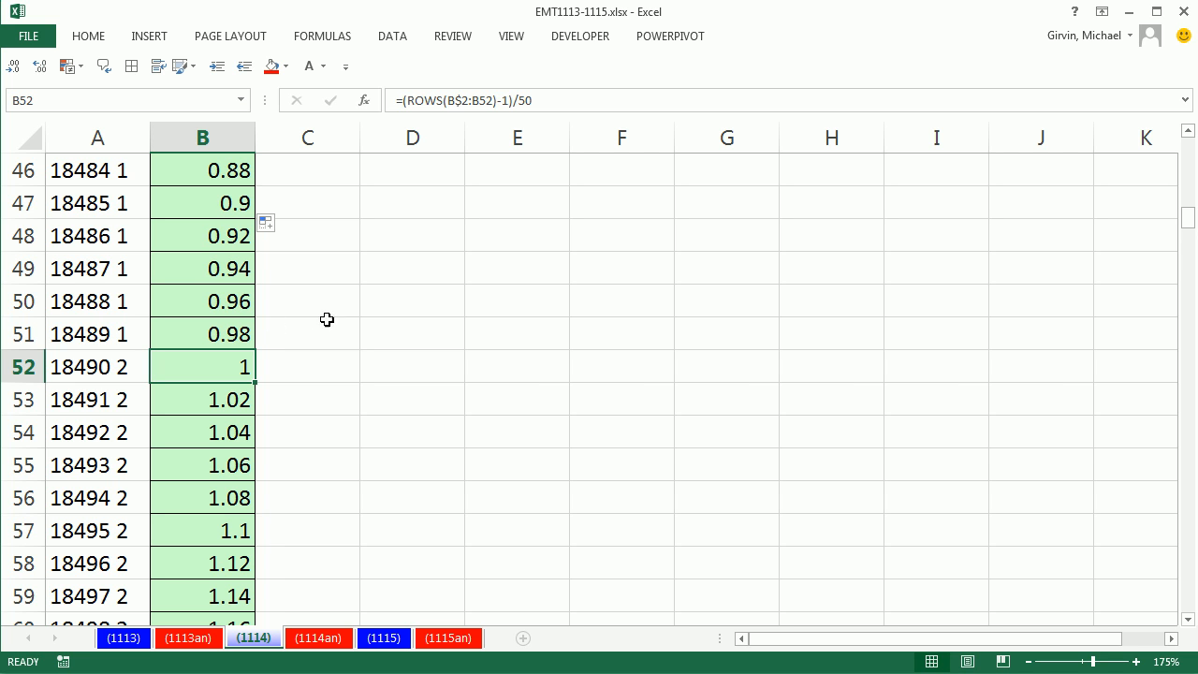
pyautogui.moveTo(232, 173)
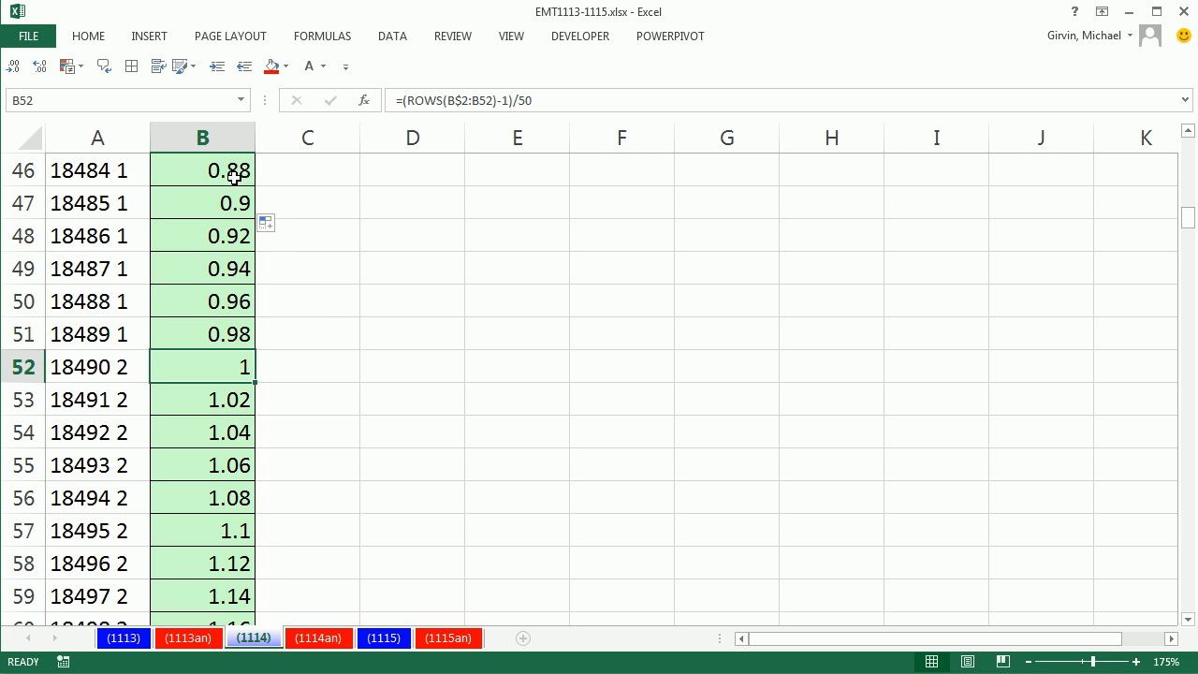
pyautogui.moveTo(300, 179)
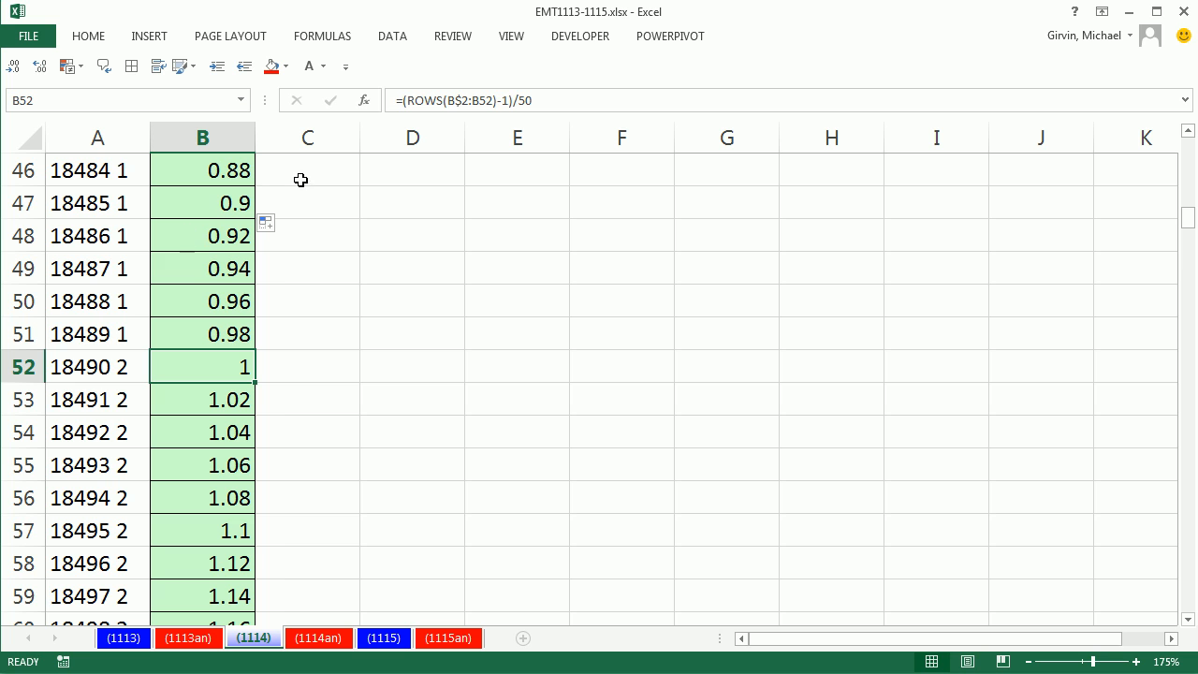
pyautogui.moveTo(269, 377)
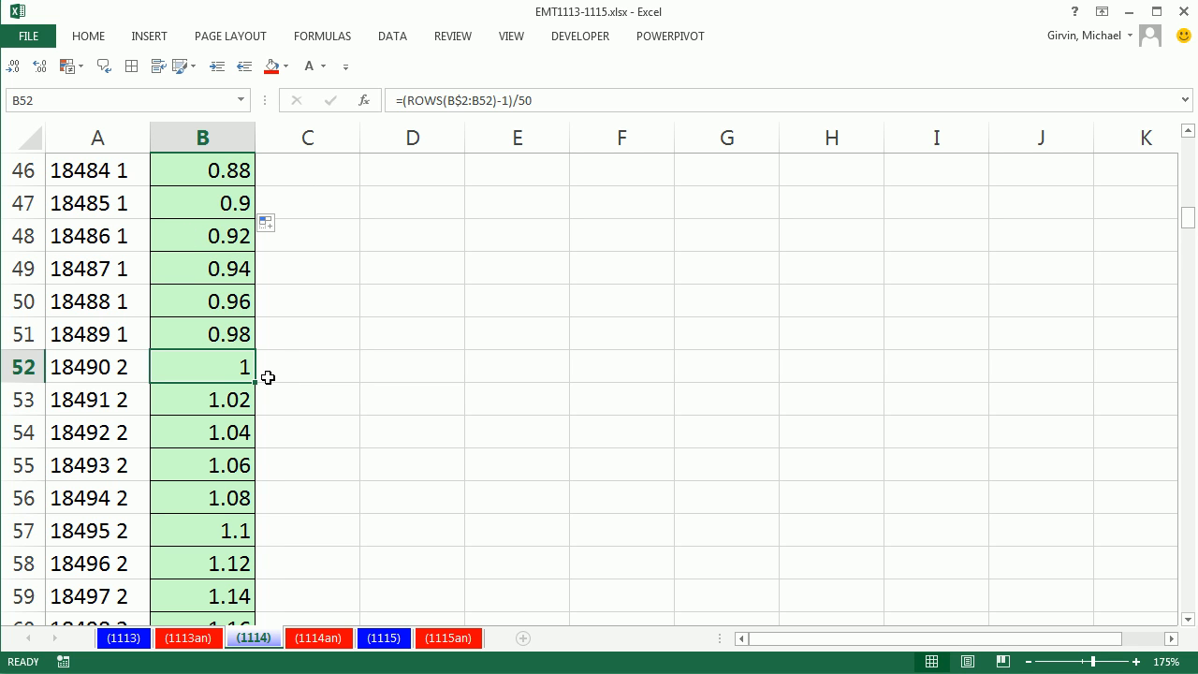
pyautogui.moveTo(266, 438)
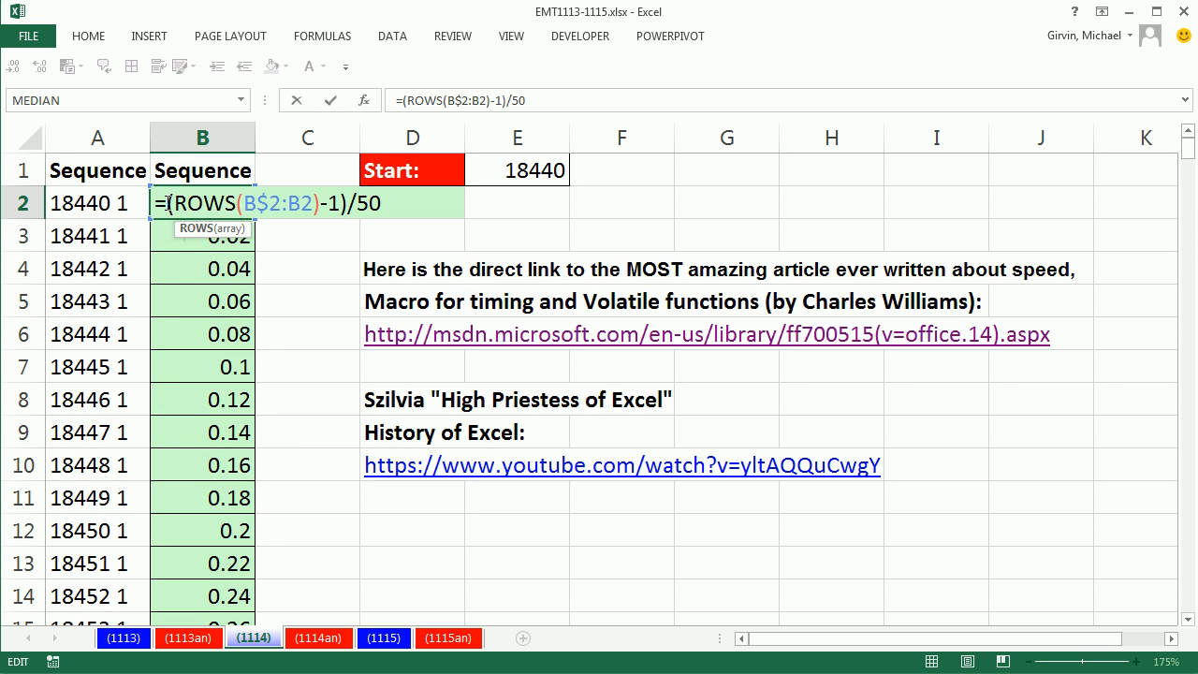
# Step: Wrap the column B formula in INT, confirming values change from 0 to 1 at row 52
pyautogui.write('int(')
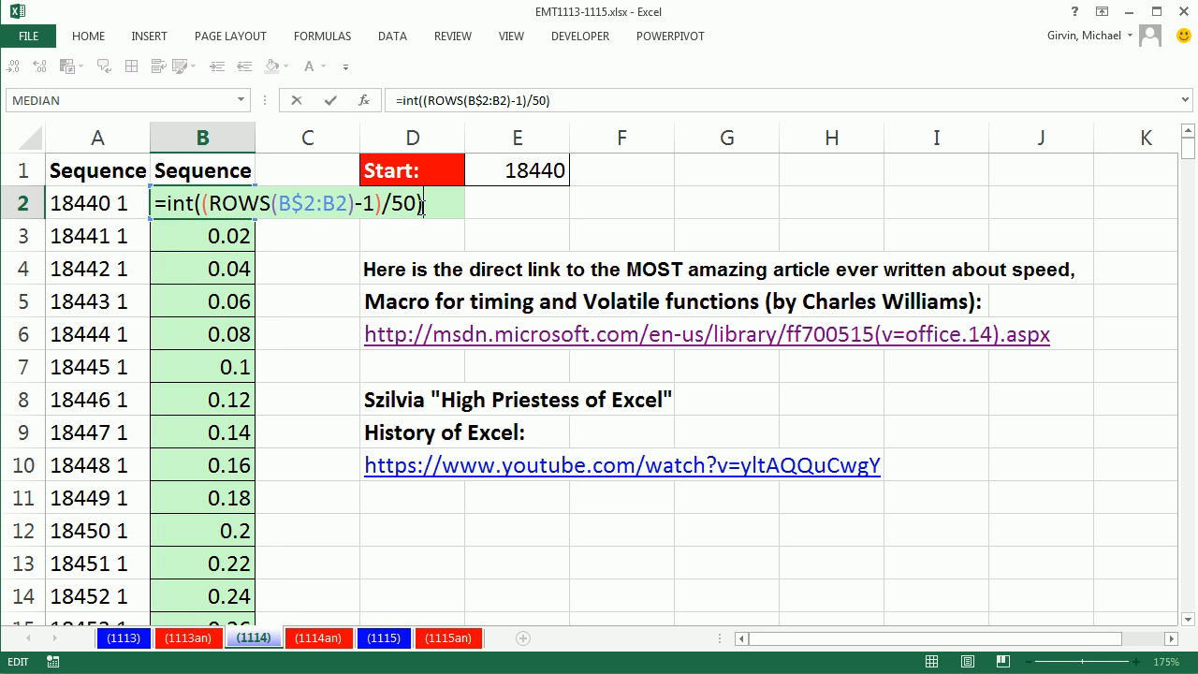
pyautogui.press('Enter')
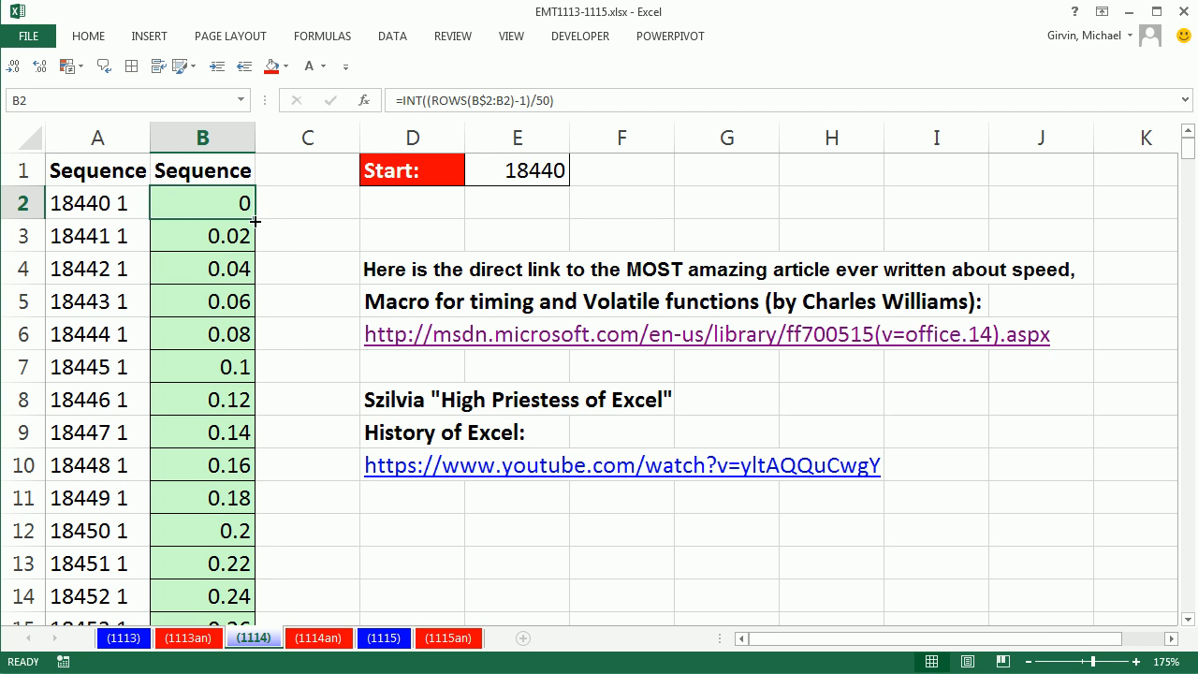
pyautogui.scroll(-3)
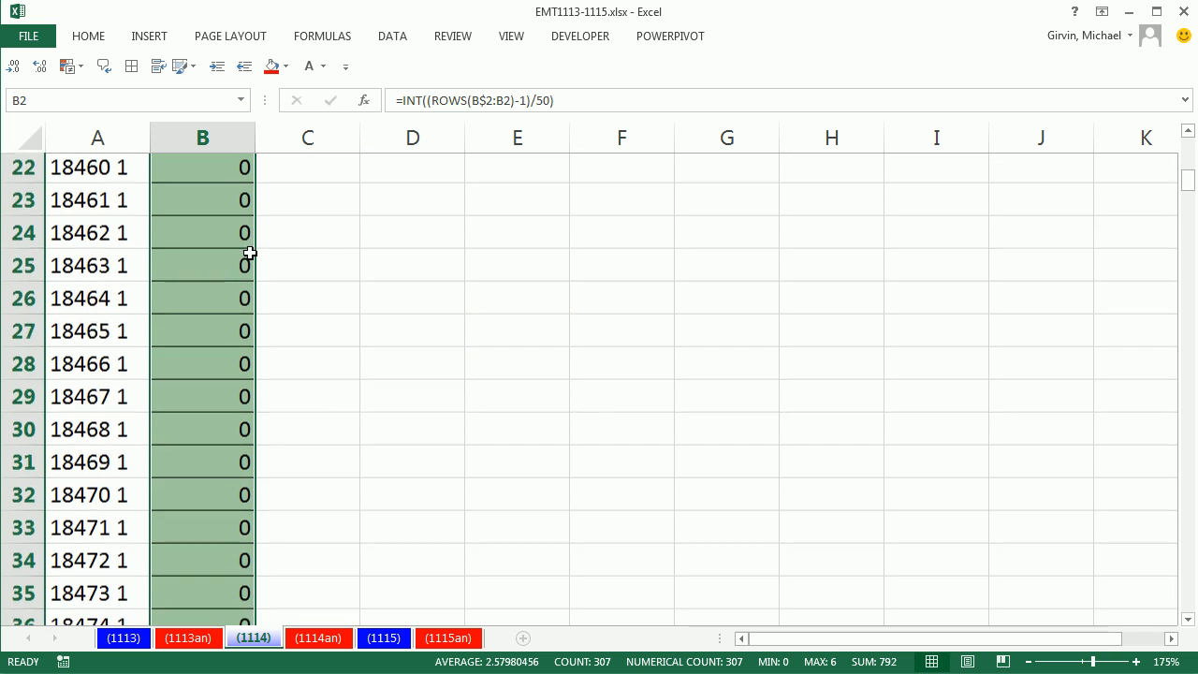
pyautogui.scroll(-3)
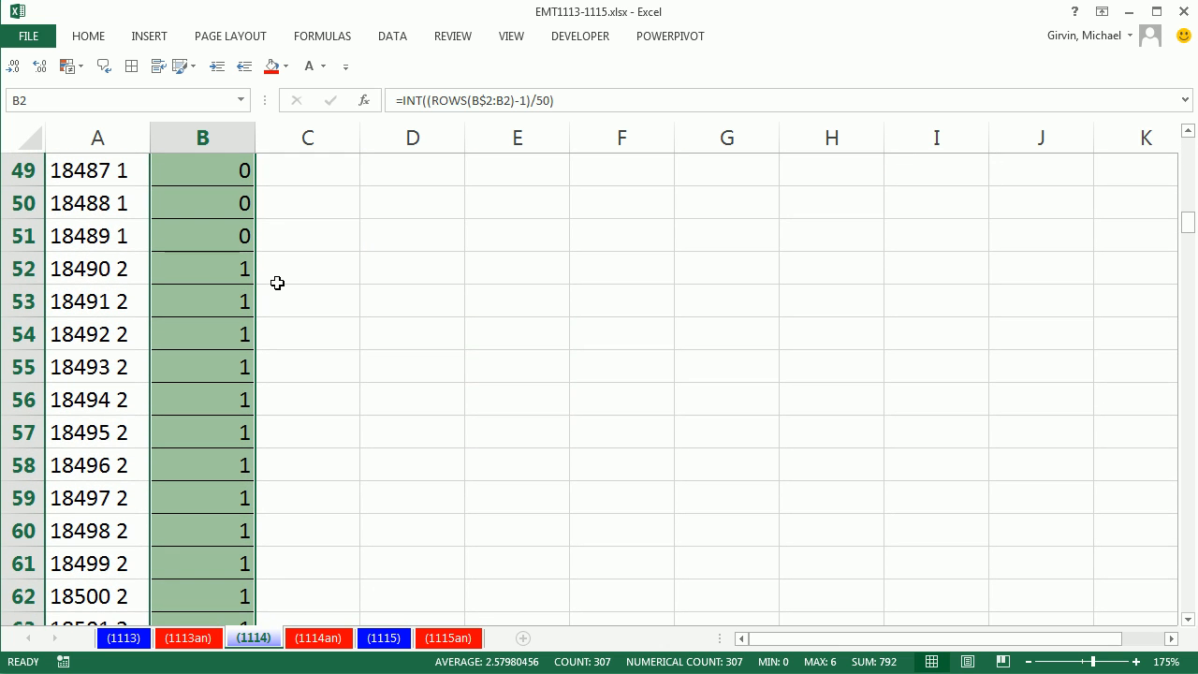
pyautogui.moveTo(164, 281)
pyautogui.write('+1')
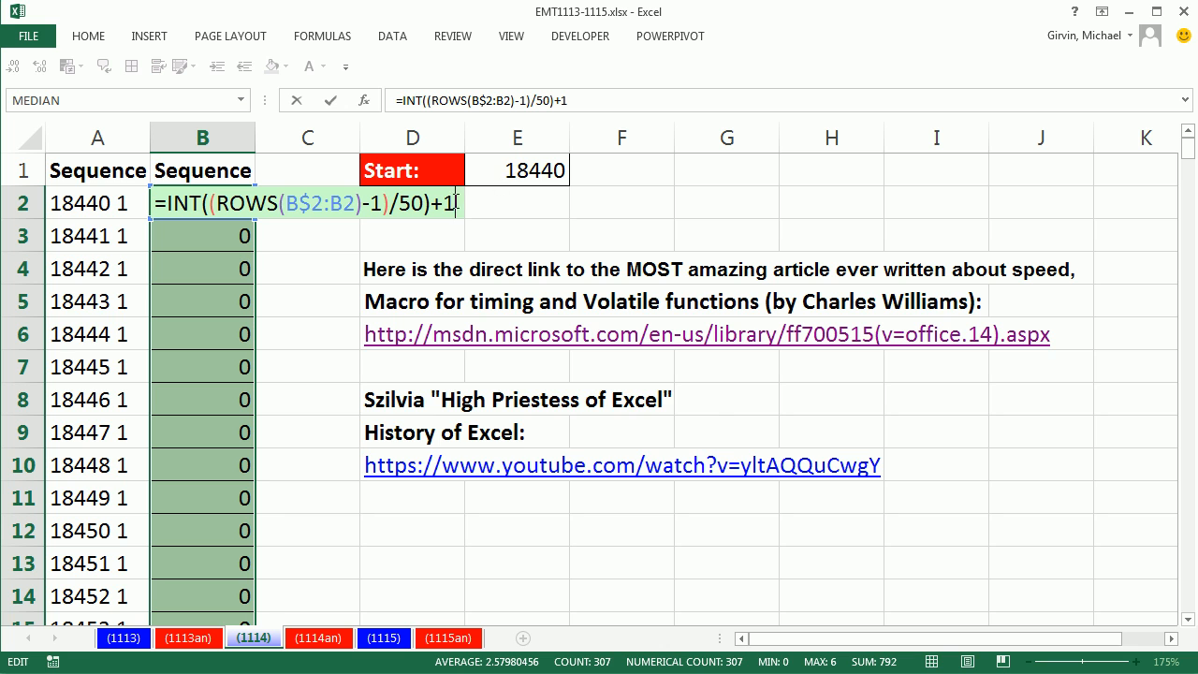
# Step: Add +1 after INT in column B so groups switch from 1 to 2 at row 52
pyautogui.press('Ctrl+Enter')
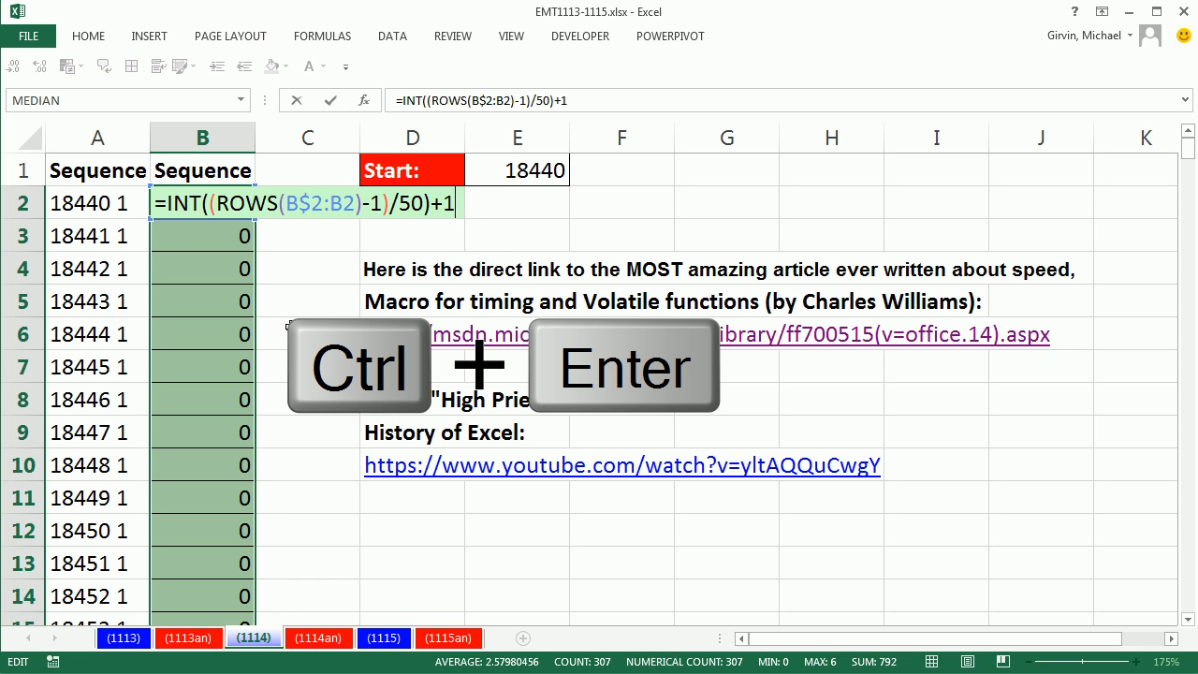
pyautogui.press('Ctrl+Enter')
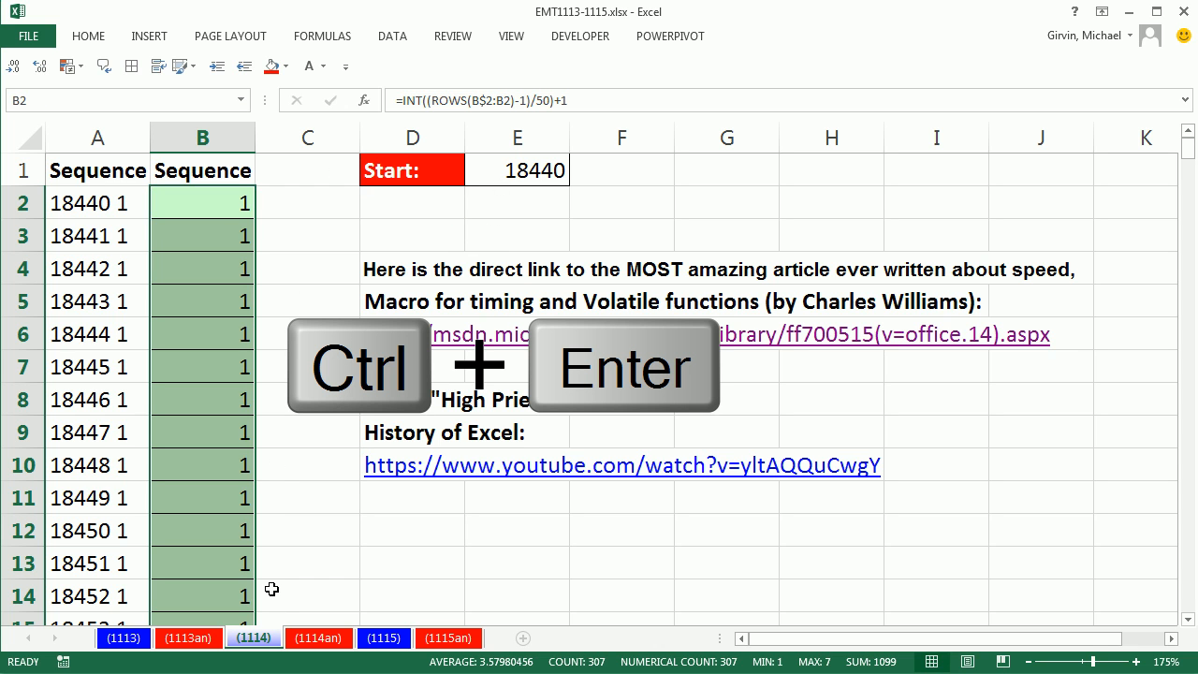
pyautogui.scroll(-3)
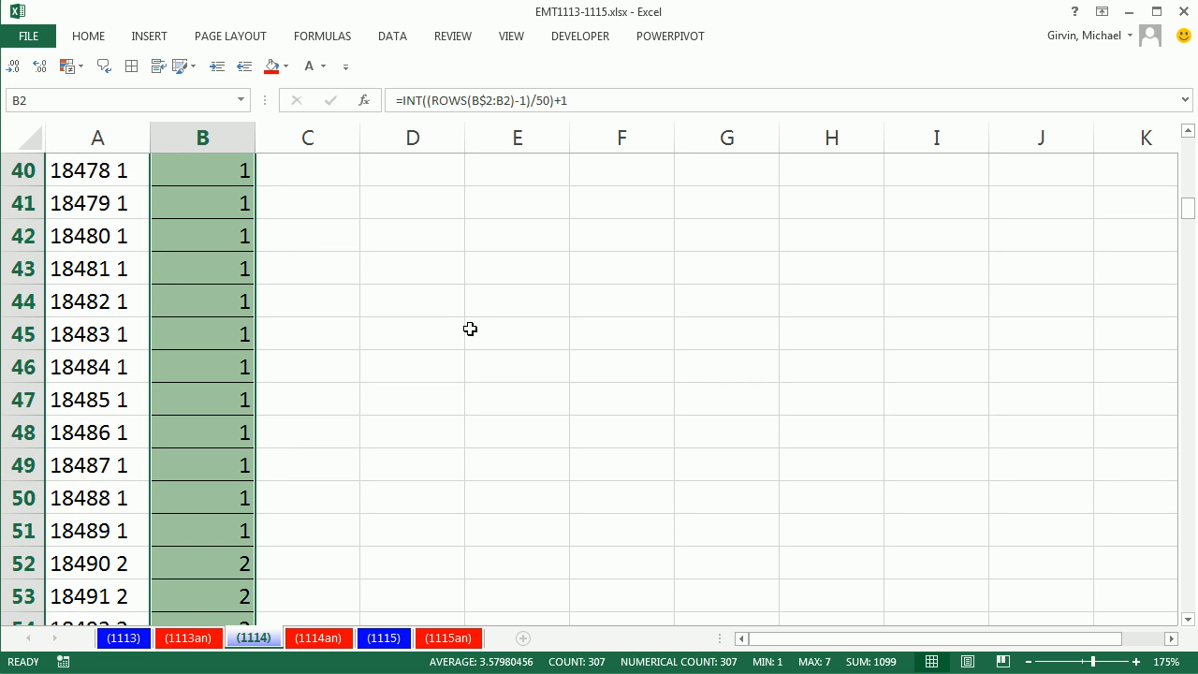
pyautogui.scroll(-3)
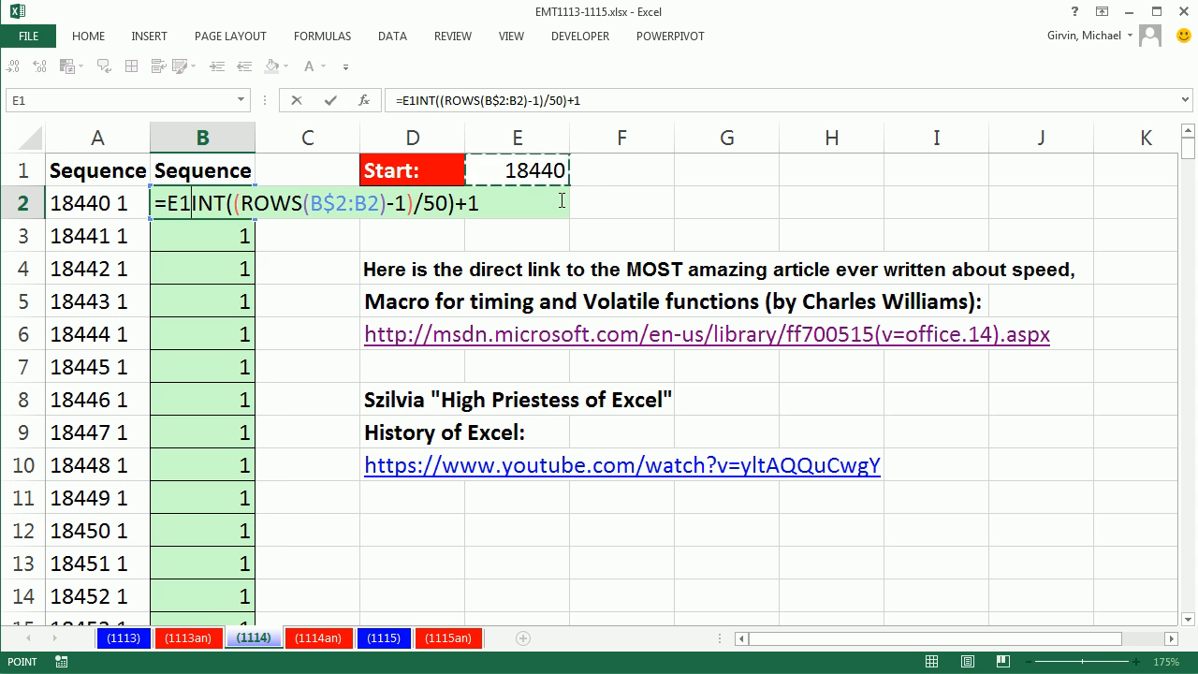
# Step: Make B2 join $E$1+ROWS(B$2:B2)-1, a space, and the INT group, filling the range
pyautogui.press('F4')
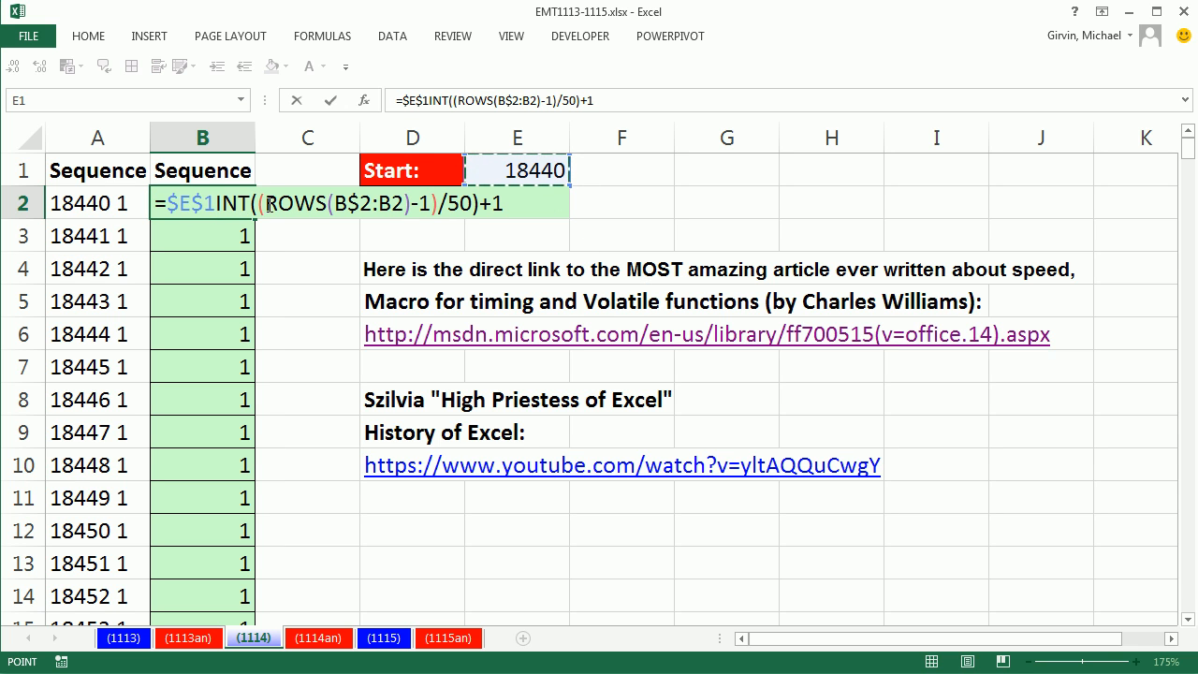
pyautogui.press('Ctrl+C')
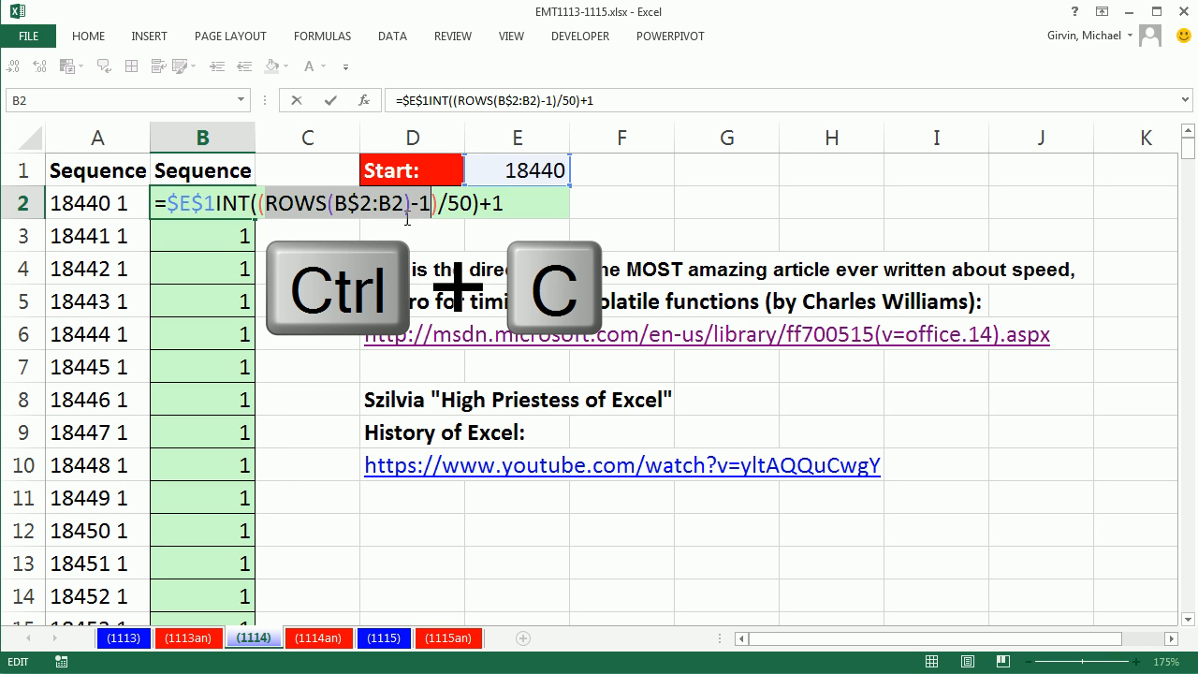
pyautogui.moveTo(242, 268)
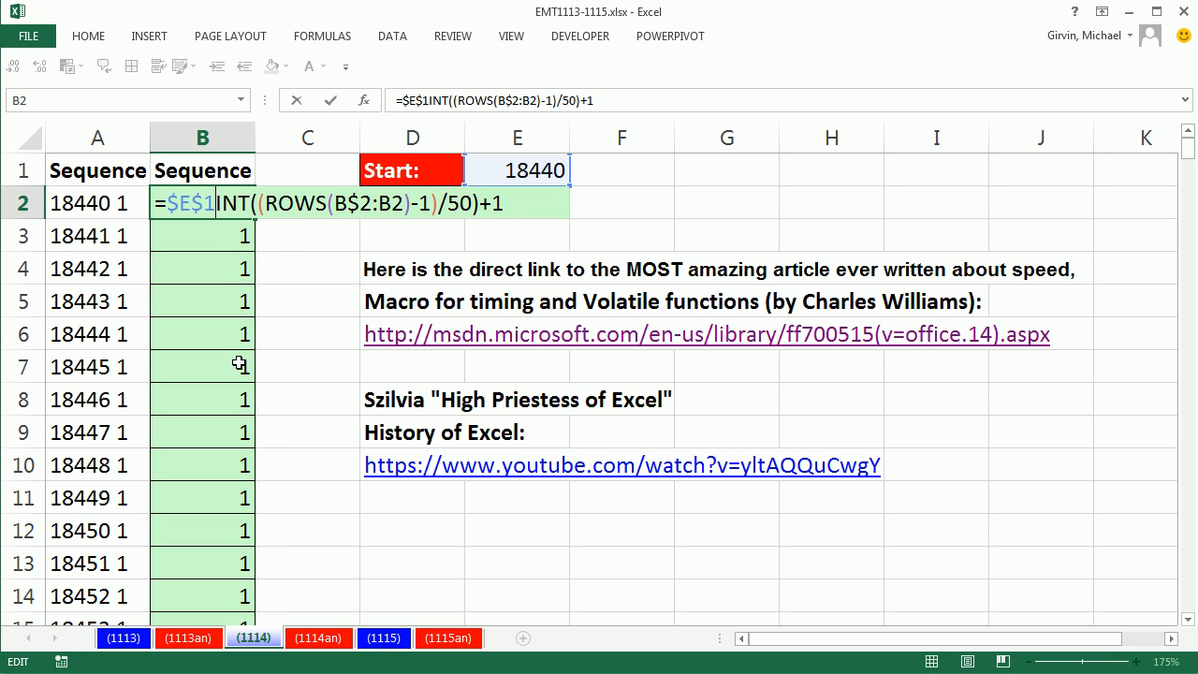
pyautogui.press('Ctrl+v')
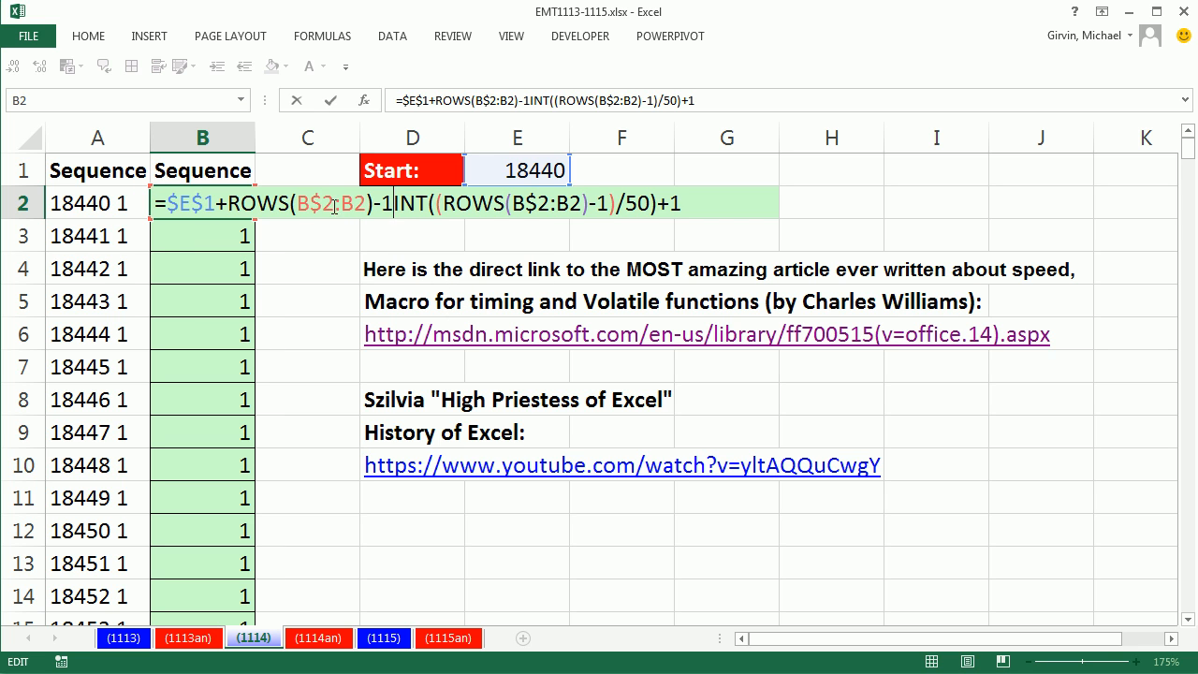
pyautogui.moveTo(389, 218)
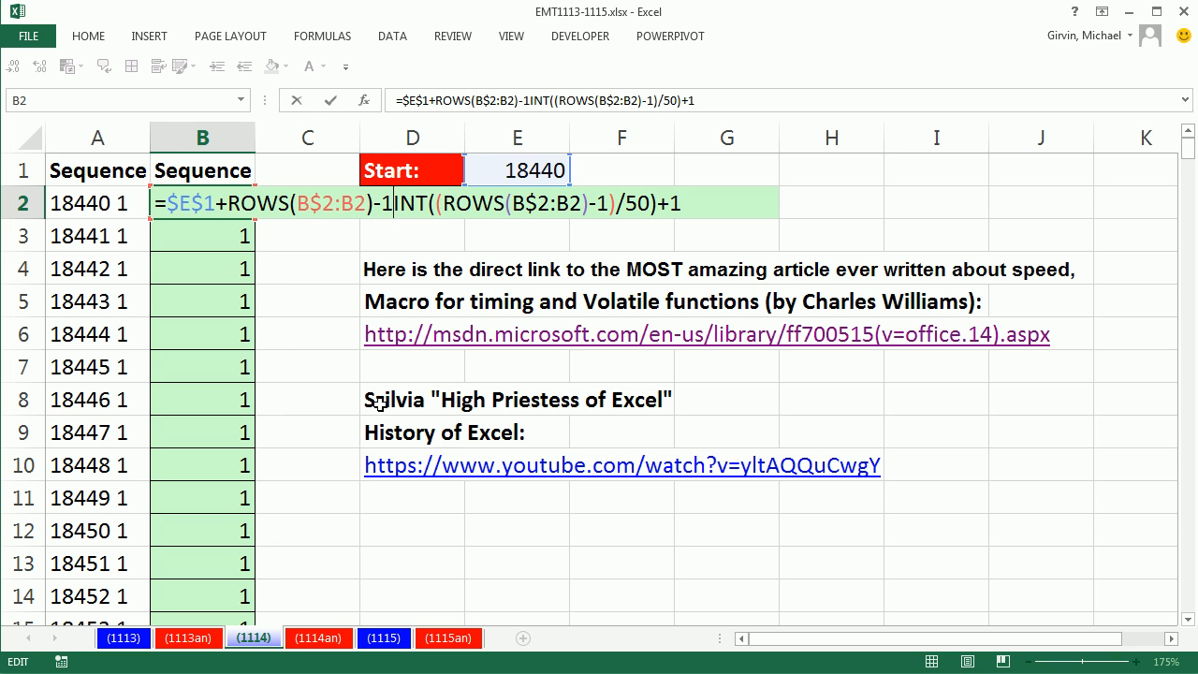
pyautogui.write('&')
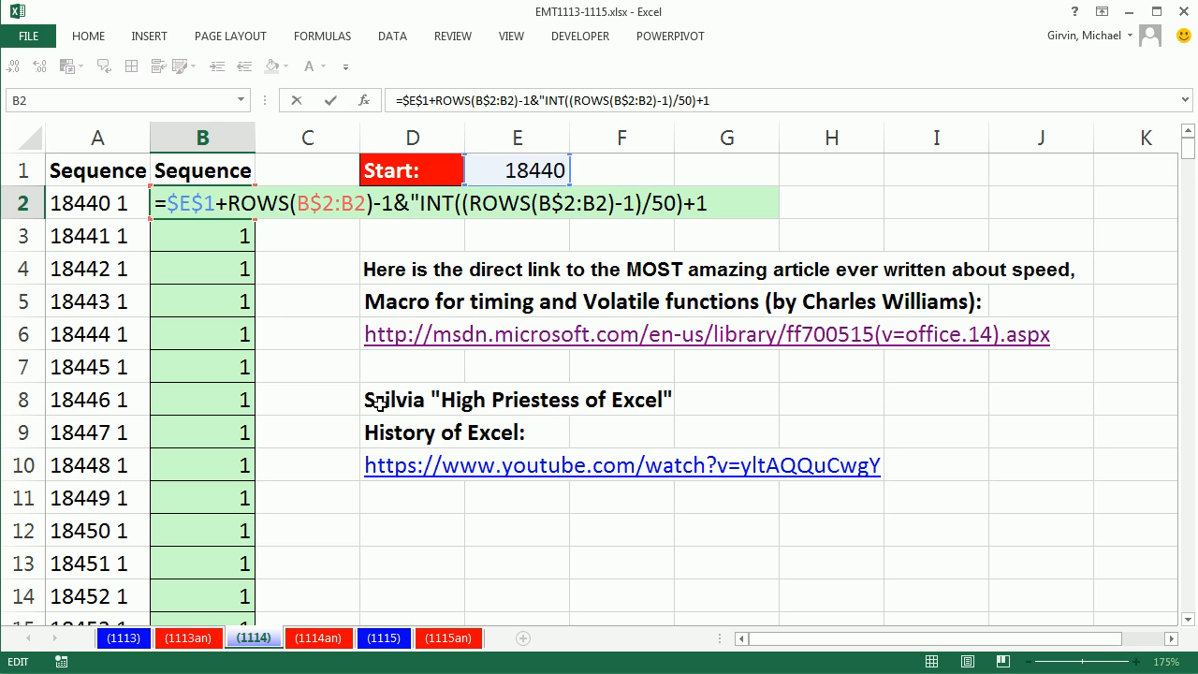
pyautogui.write('" "&')
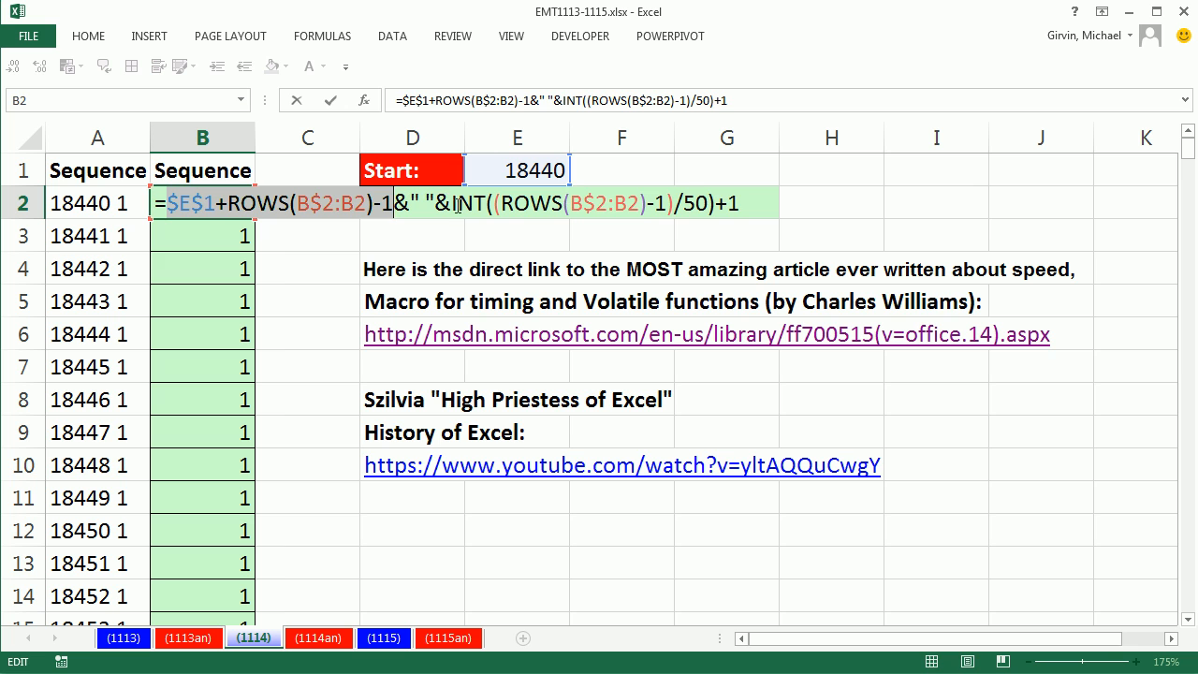
pyautogui.press('Enter')
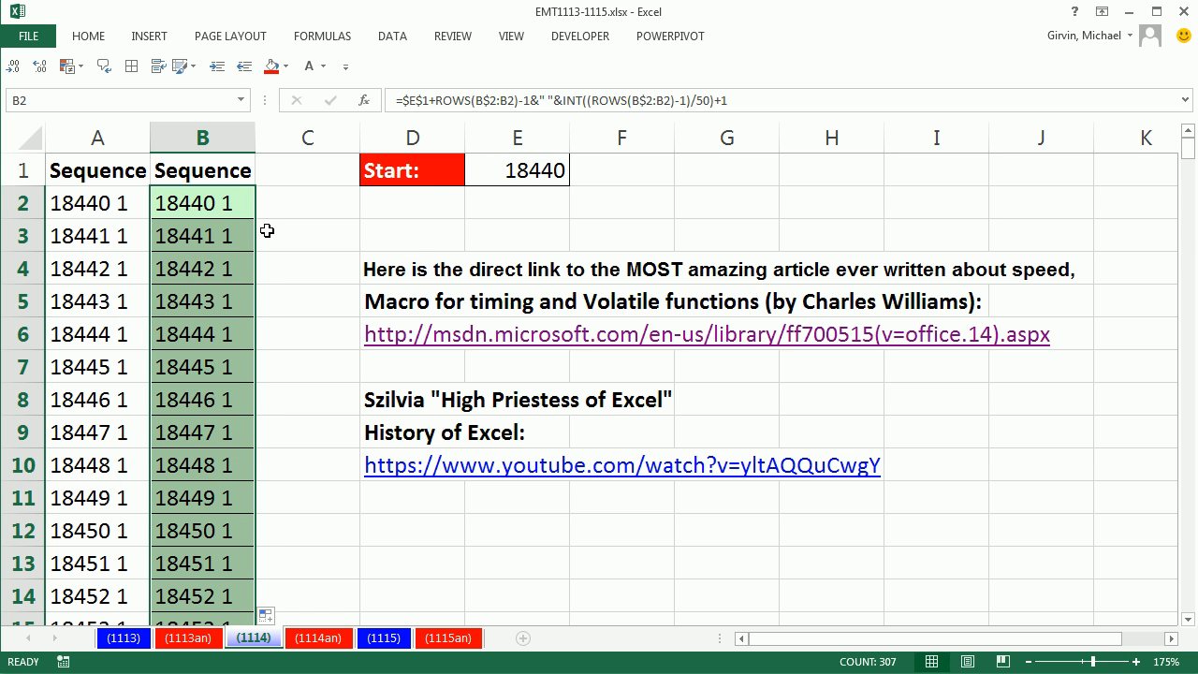
pyautogui.click(203, 365)
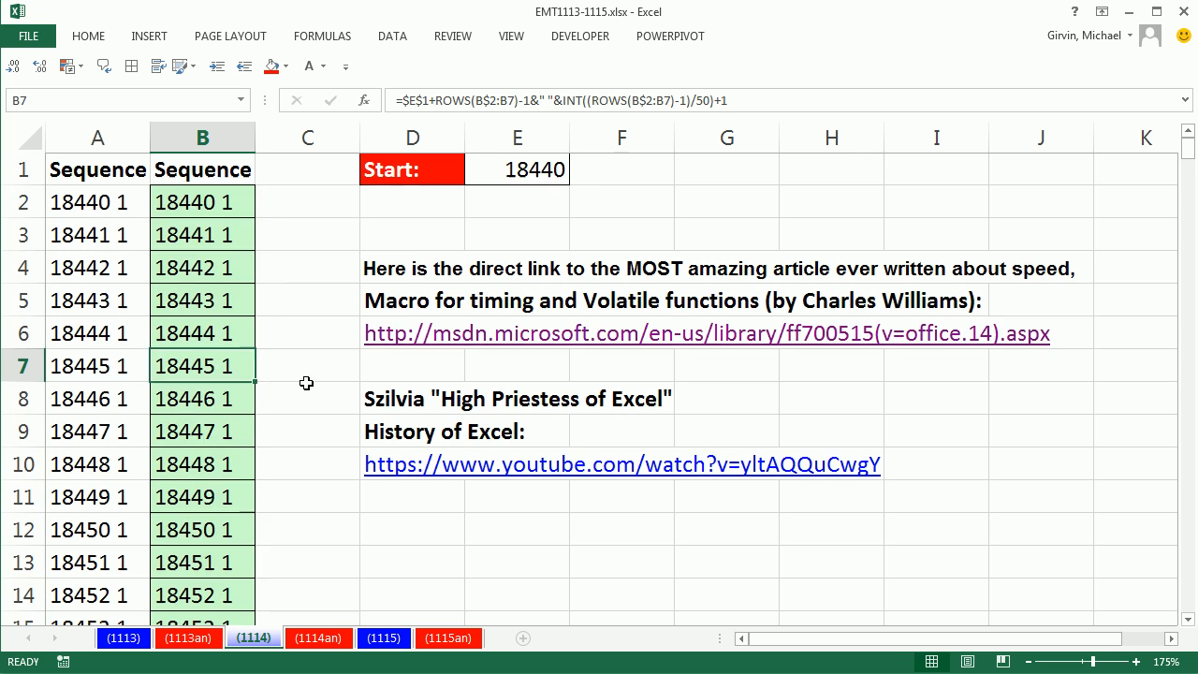
pyautogui.scroll(-3)
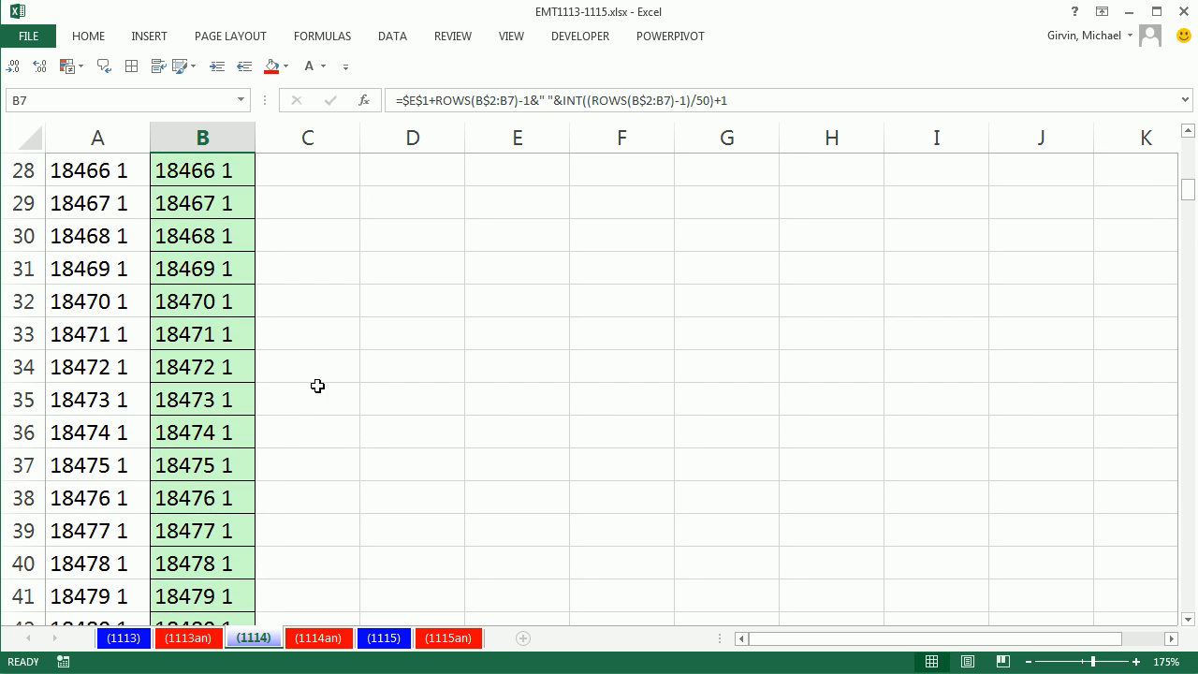
pyautogui.scroll(-3)
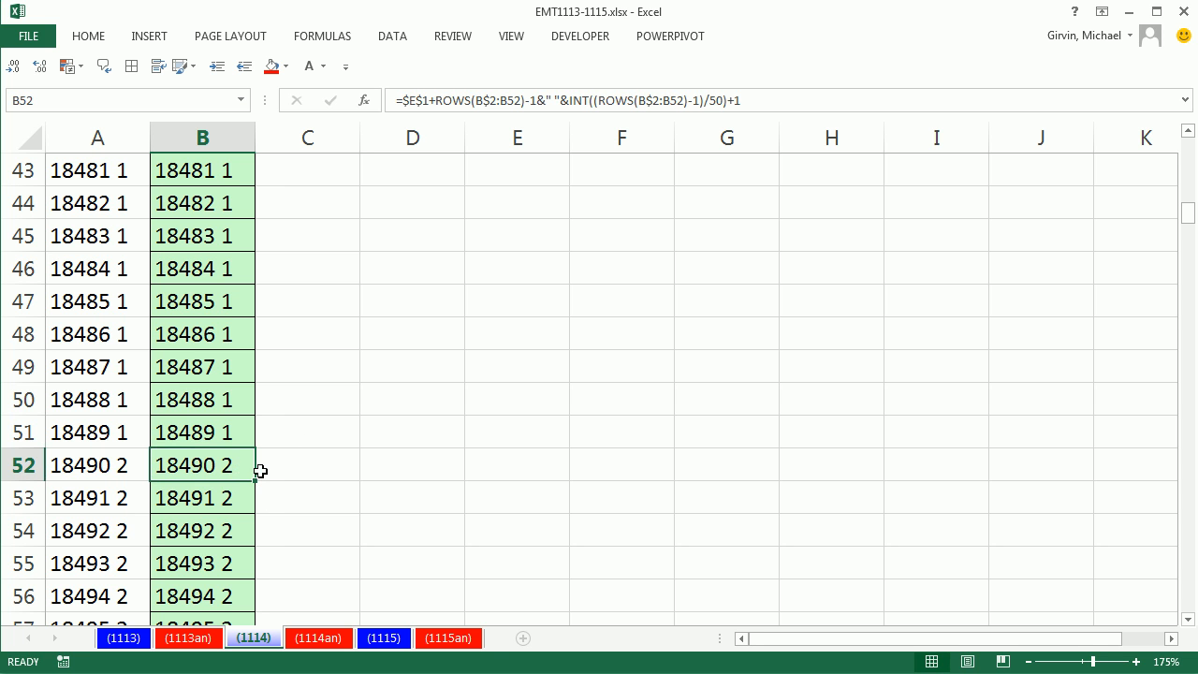
pyautogui.scroll(-3)
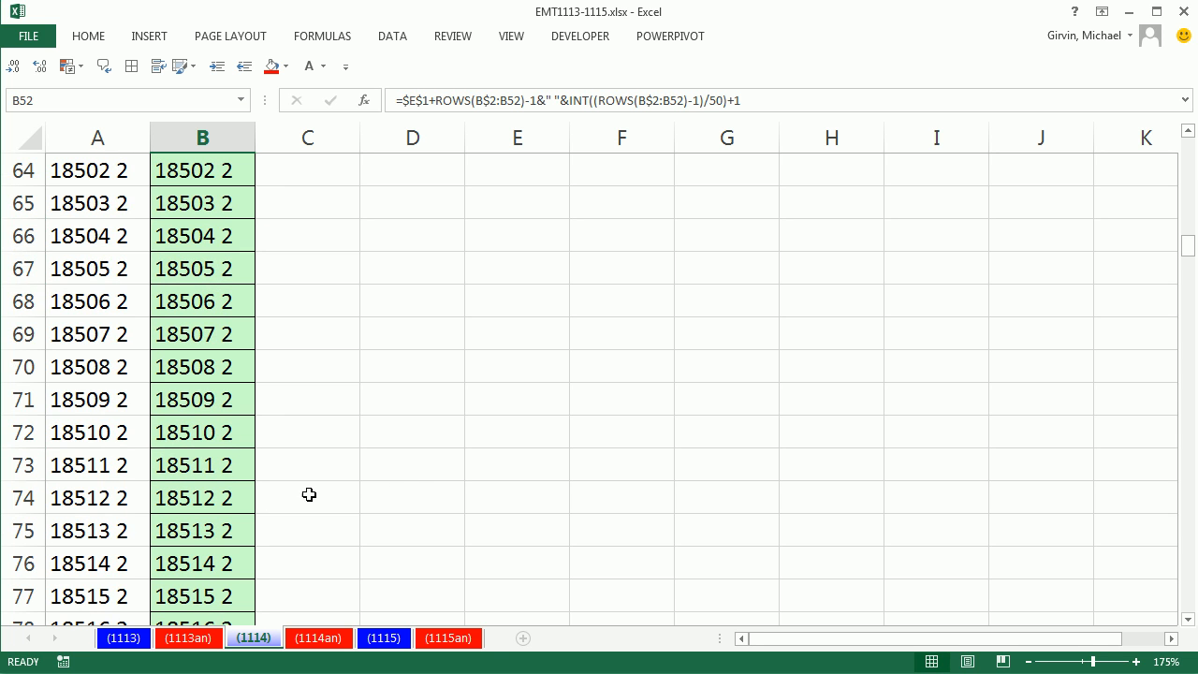
pyautogui.moveTo(229, 513)
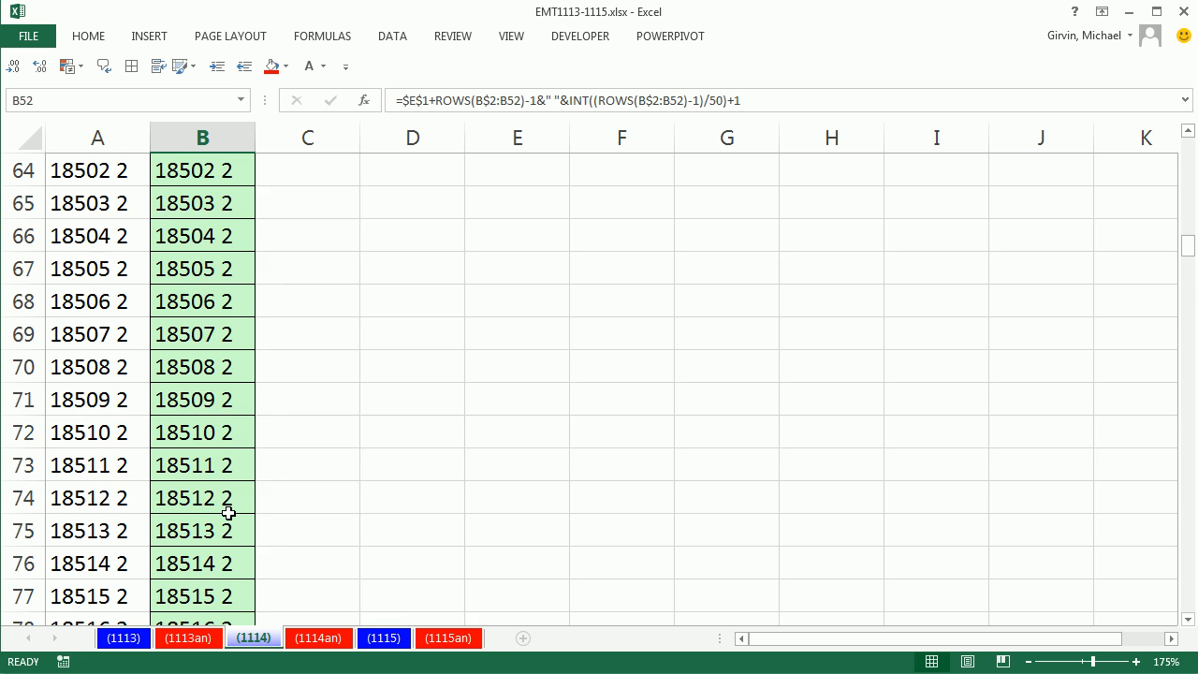
pyautogui.scroll(-3)
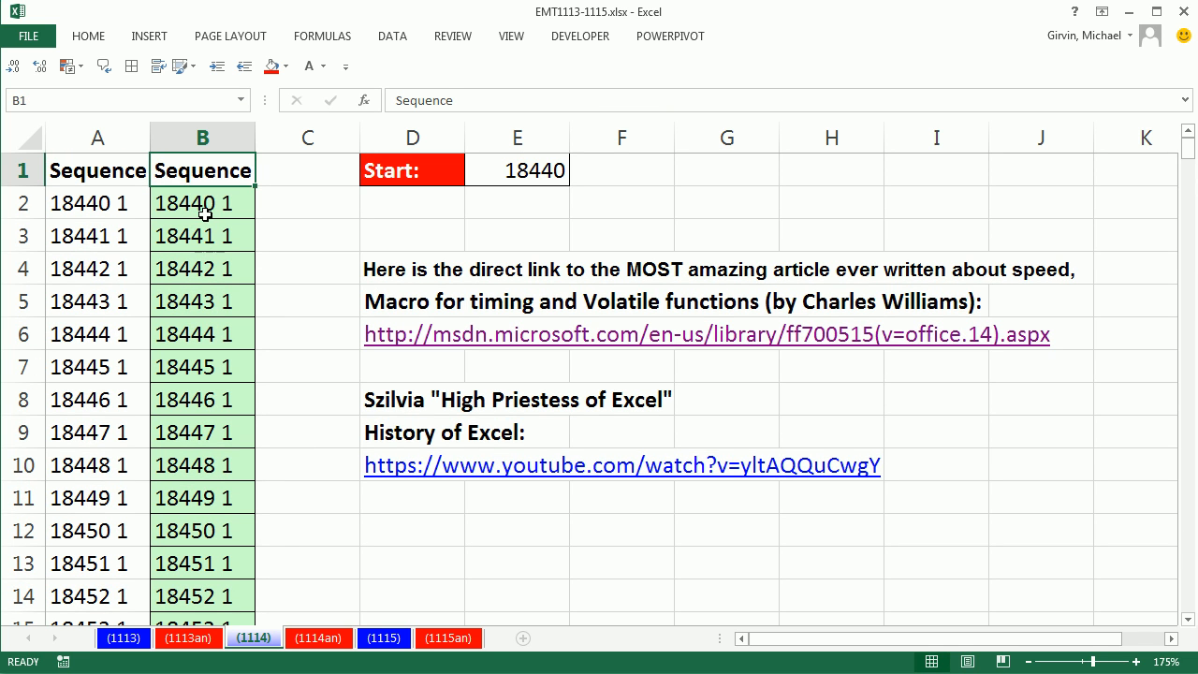
# Step: Change the Start value in E1 to 1852 so column B begins at 1852 1
pyautogui.click(517, 169)
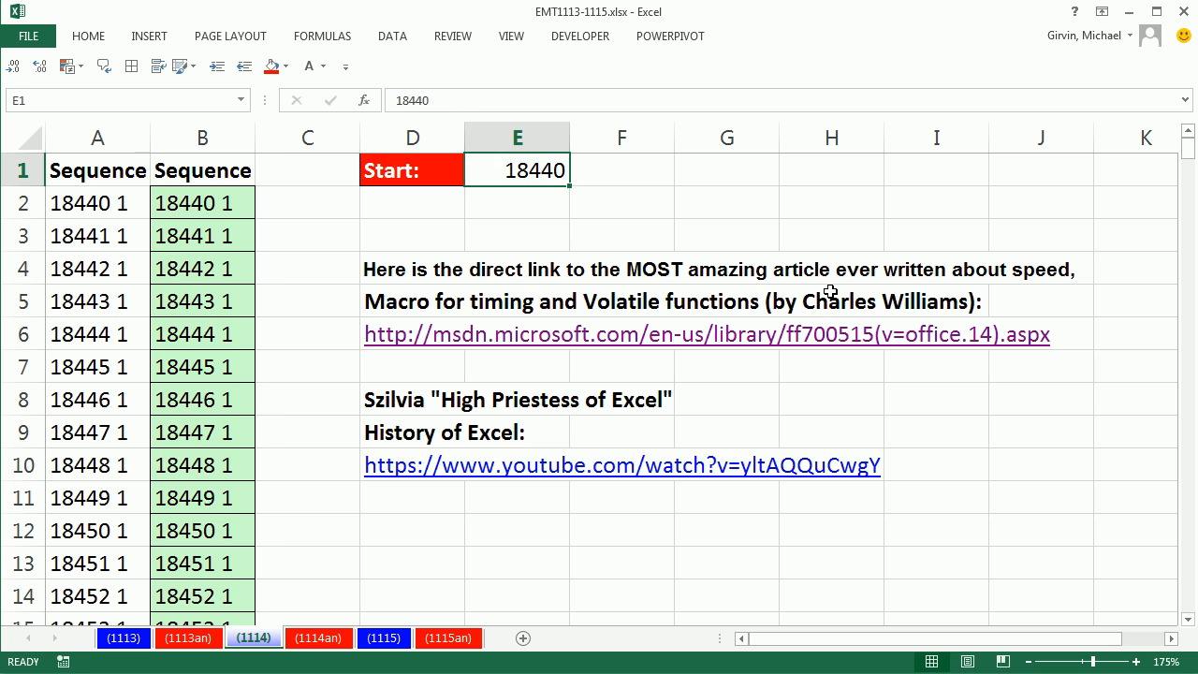
pyautogui.write('1852')
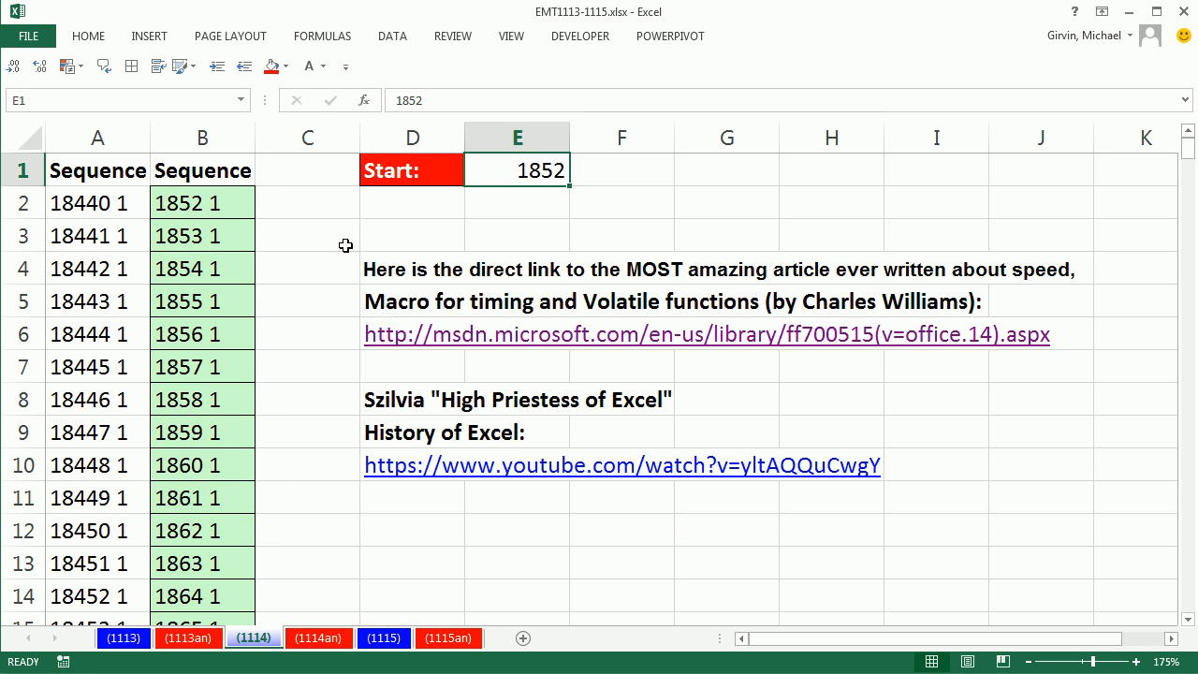
pyautogui.doubleClick(202, 202)
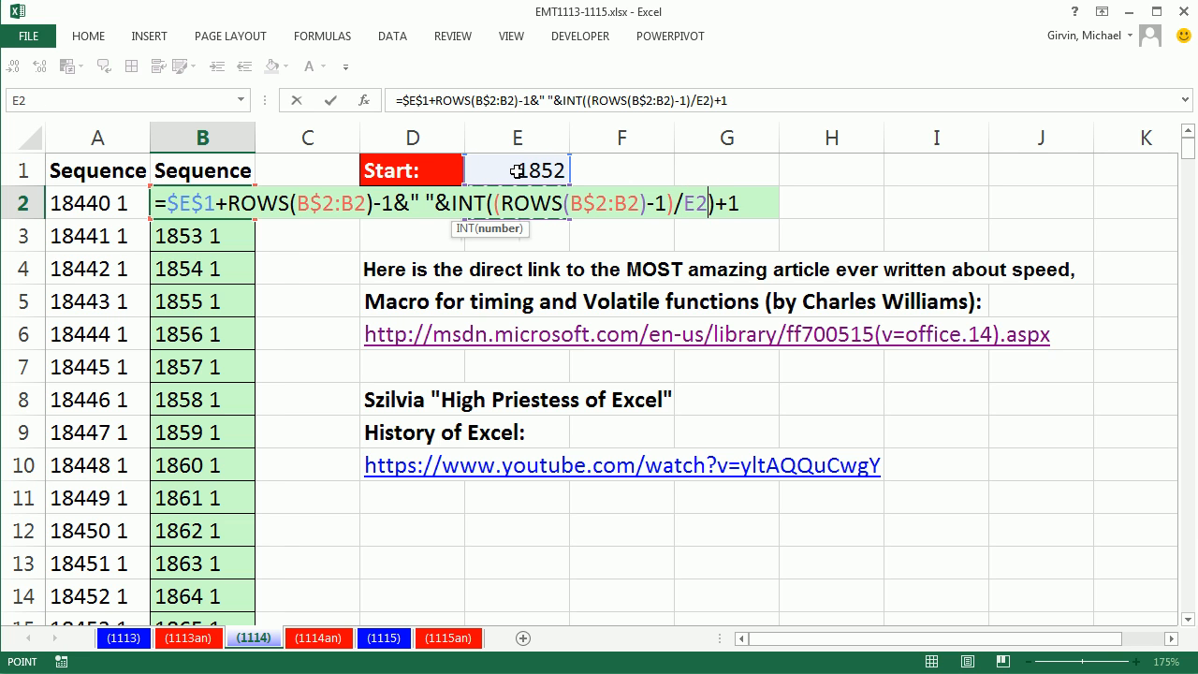
# Step: Replace the divisor 50 in B2 with absolute reference $E$2, leaving #DIV/0!
pyautogui.press('F4')
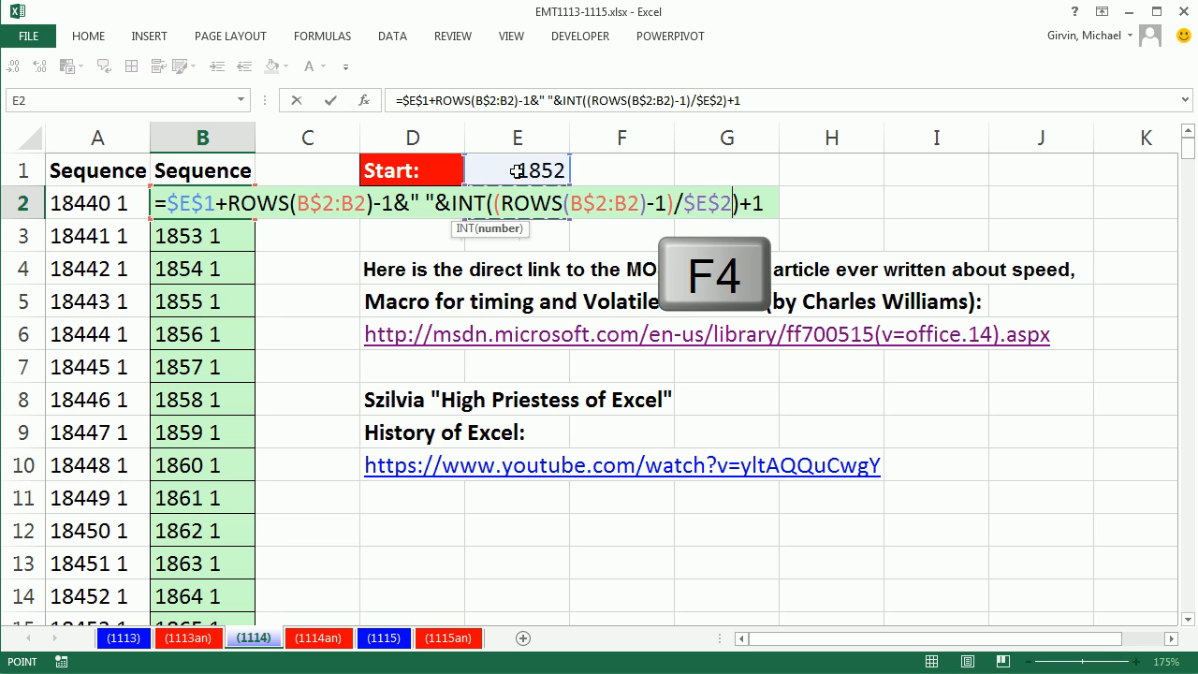
pyautogui.press('Enter')
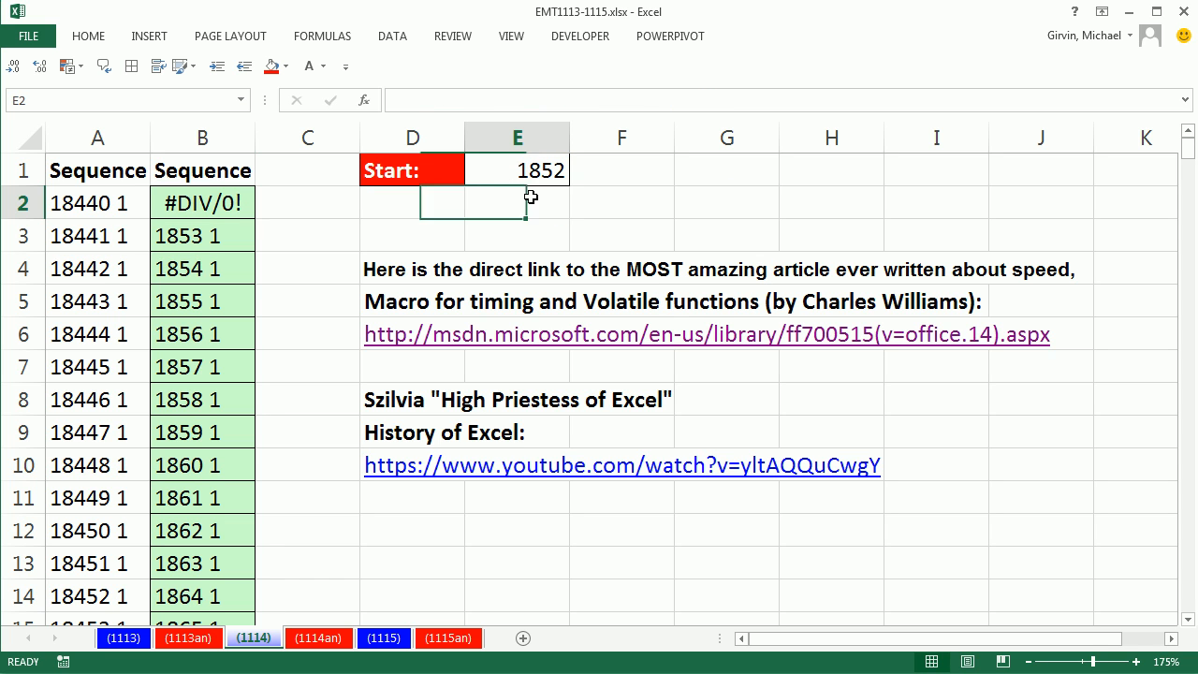
# Step: Enter 50 in E2 and add a red 'Repeat' label in D2 copying the Start label's format
pyautogui.write('50')
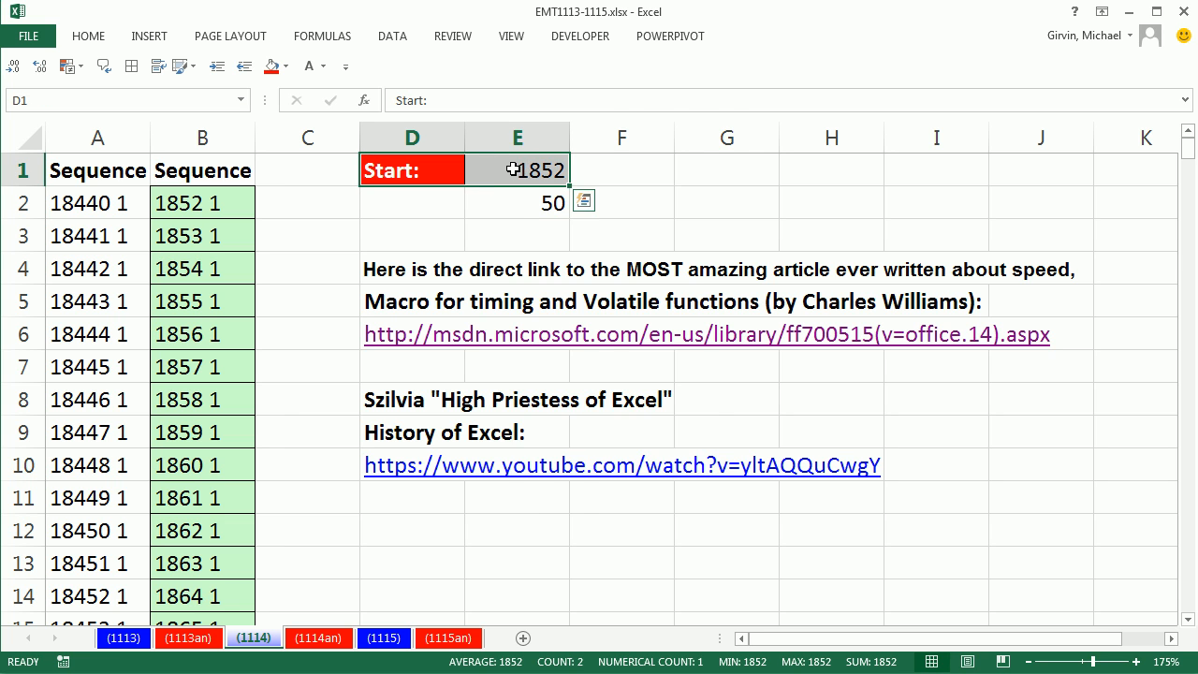
pyautogui.rightClick(518, 170)
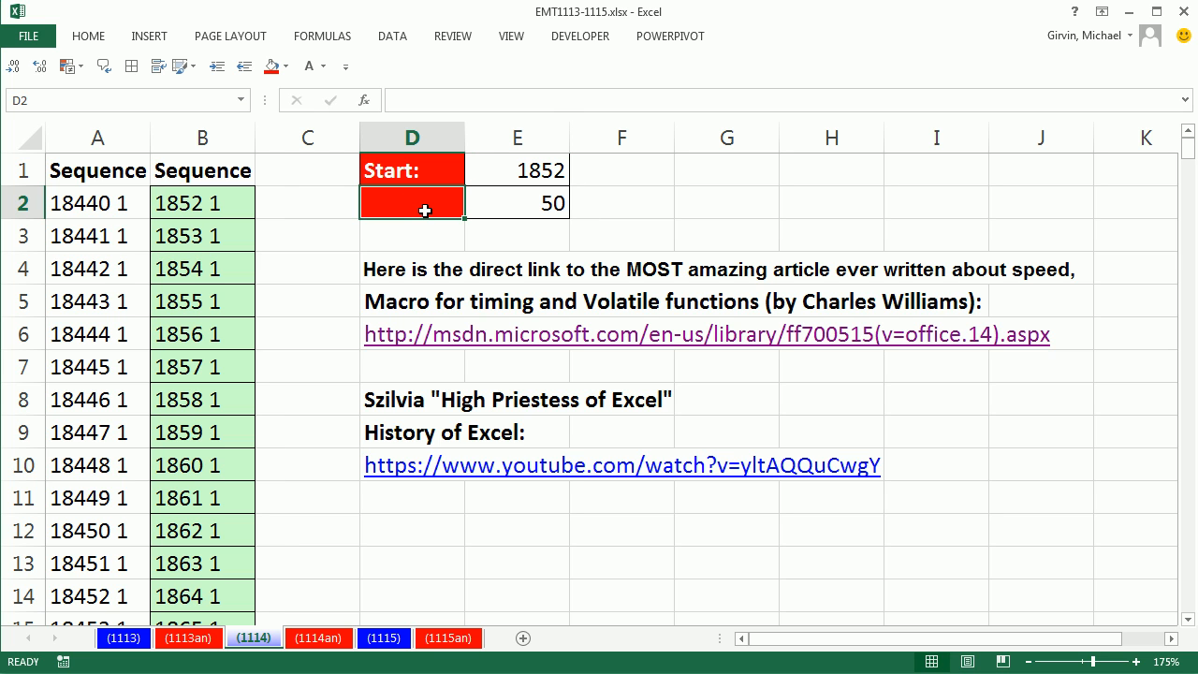
pyautogui.write('R')
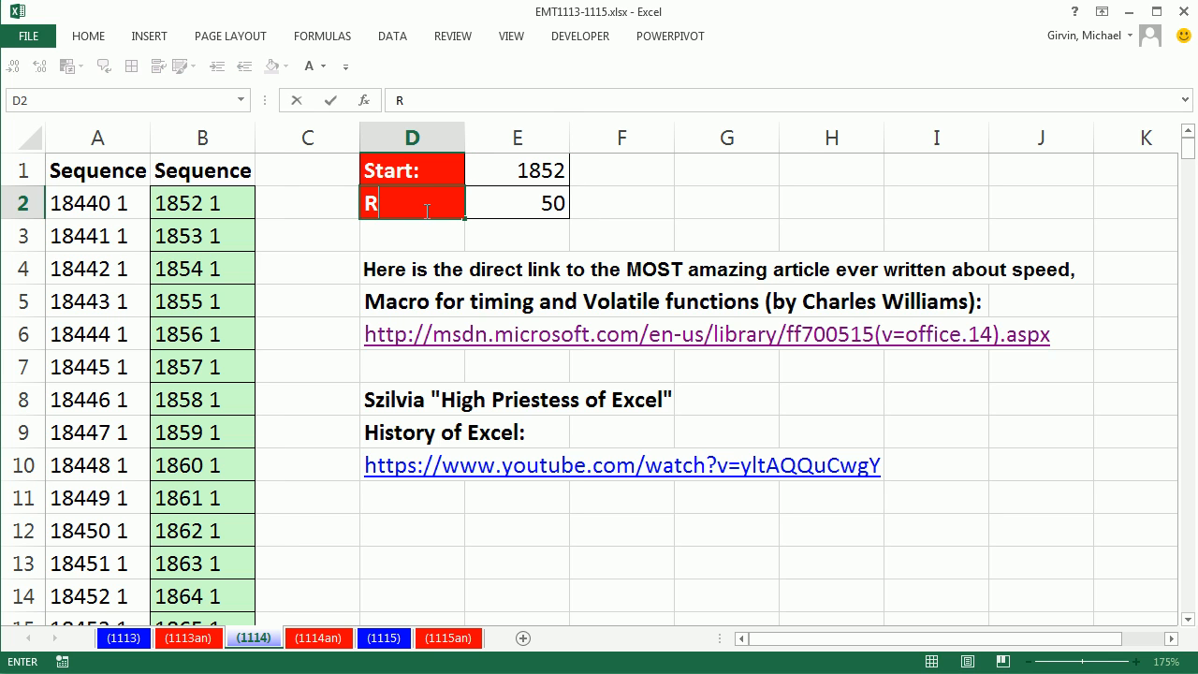
pyautogui.write('Repeat')
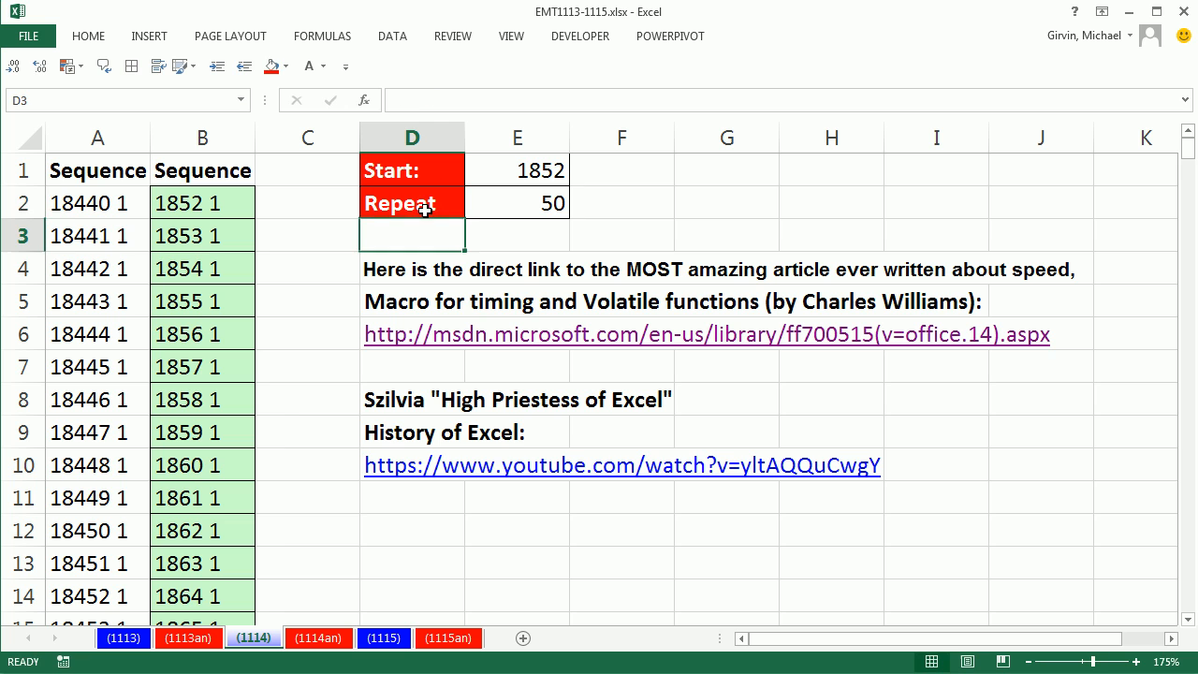
pyautogui.click(517, 202)
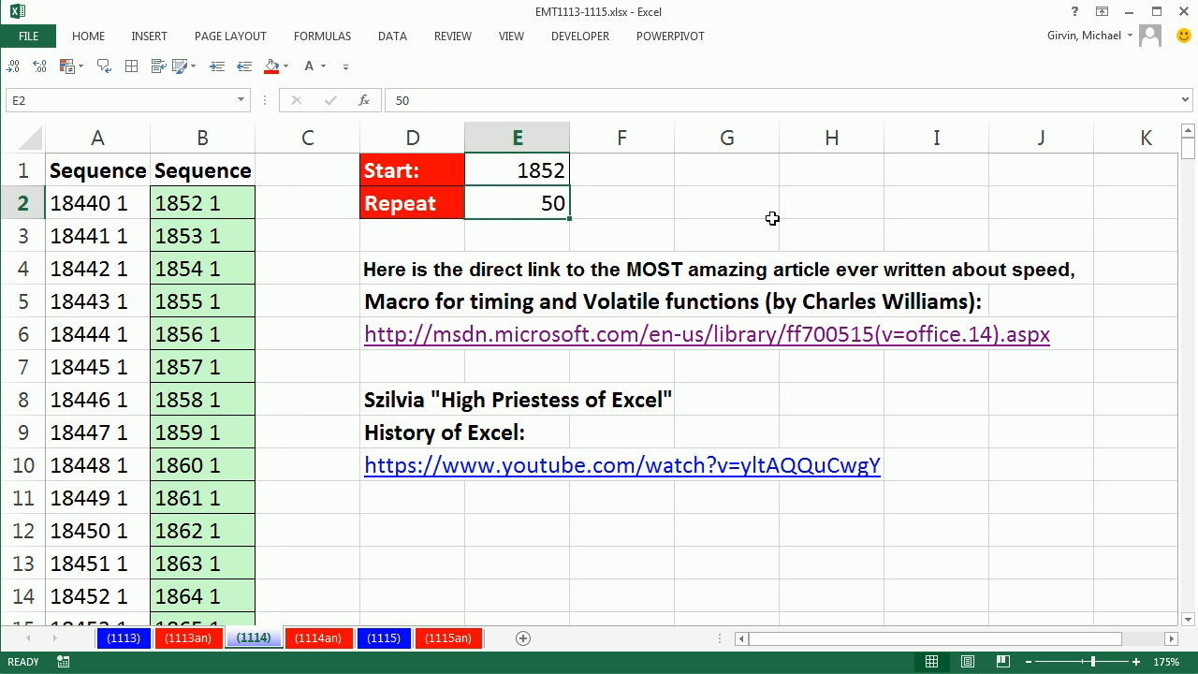
# Step: Change E2 to 5 and select column B's formula results from B2
pyautogui.write('5')
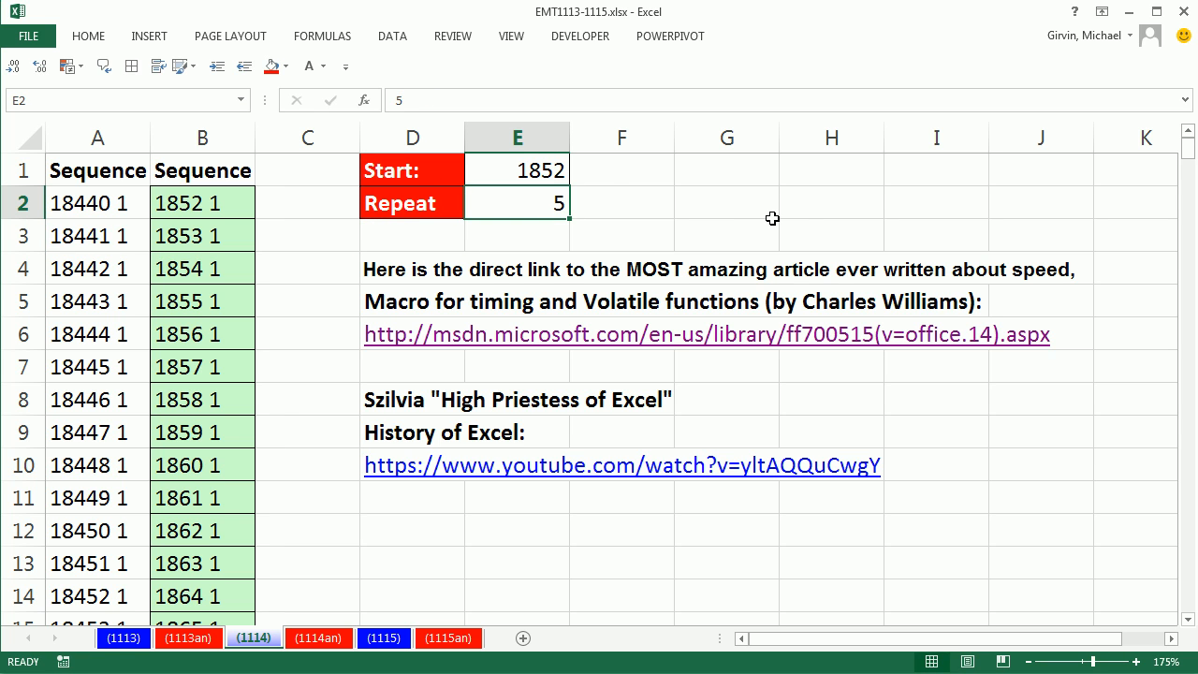
pyautogui.click(201, 203)
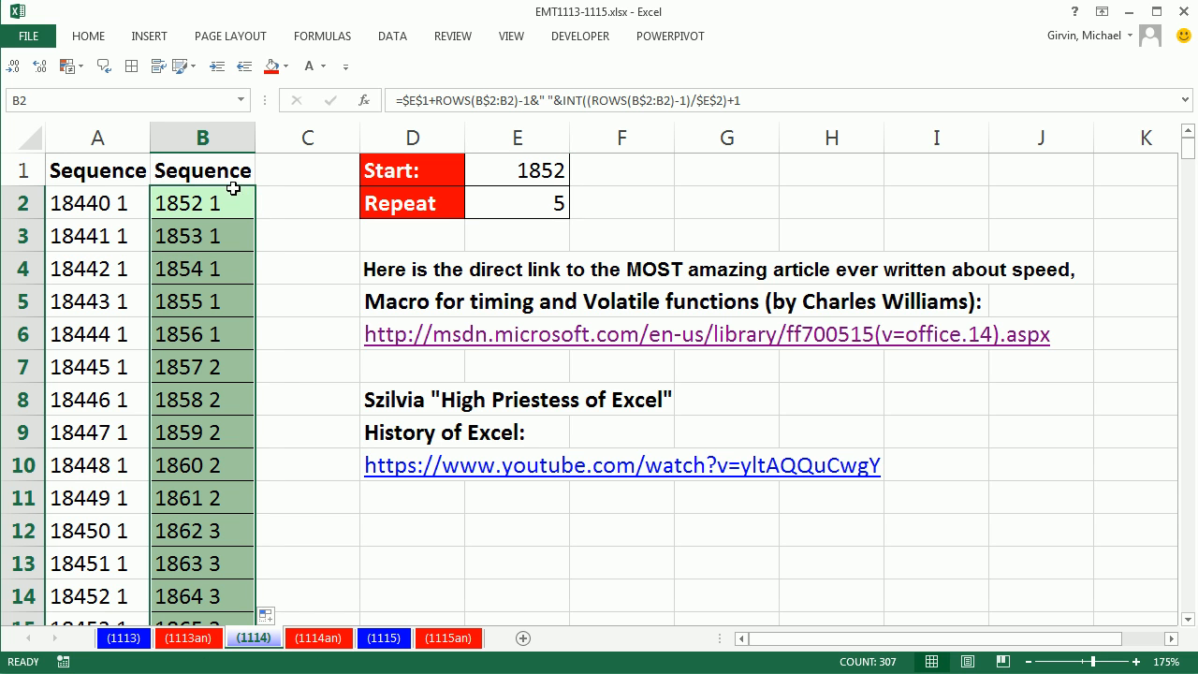
pyautogui.moveTo(491, 176)
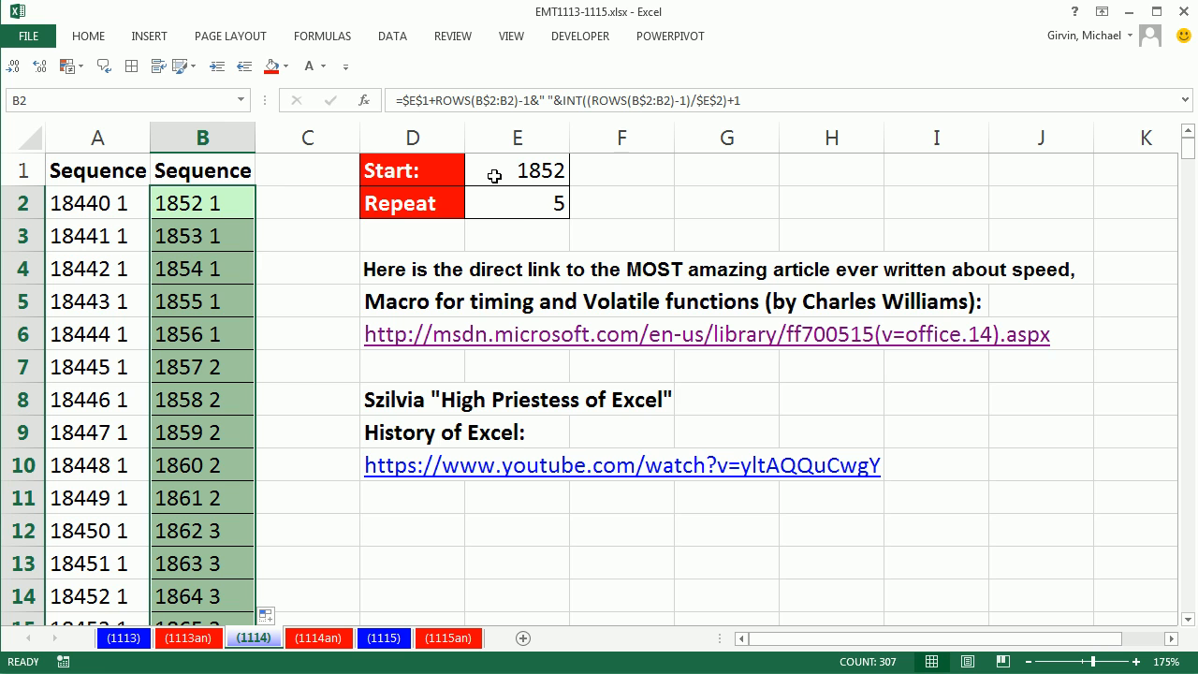
pyautogui.moveTo(221, 344)
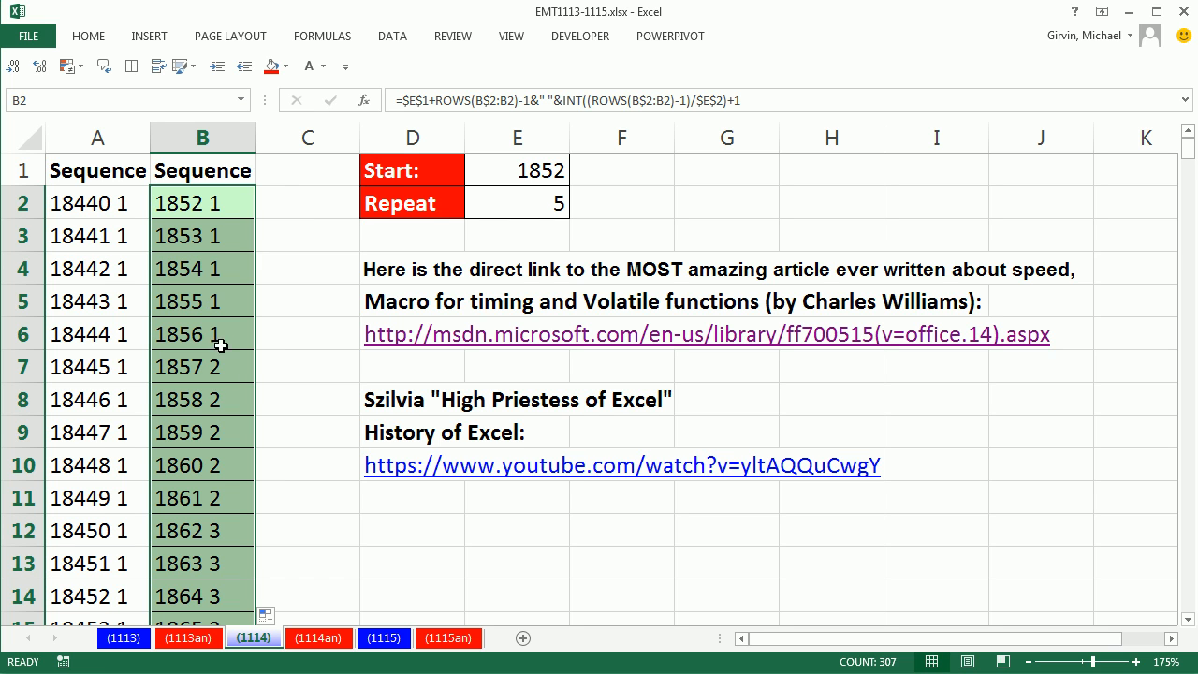
pyautogui.moveTo(469, 272)
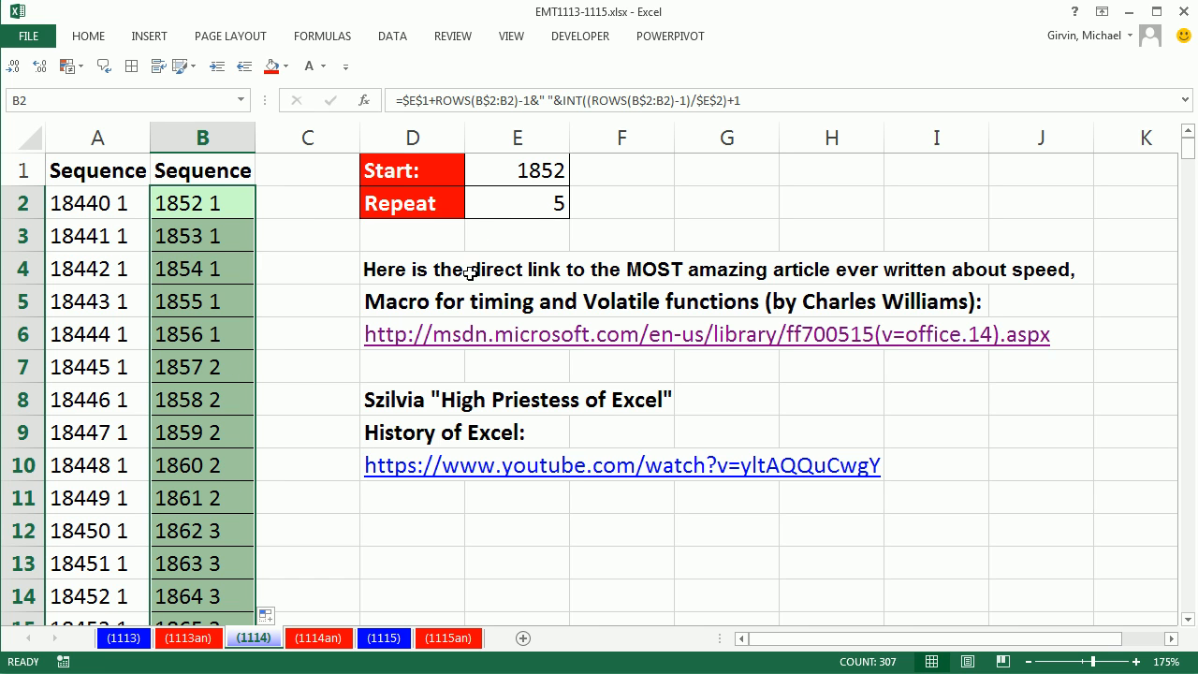
pyautogui.moveTo(459, 181)
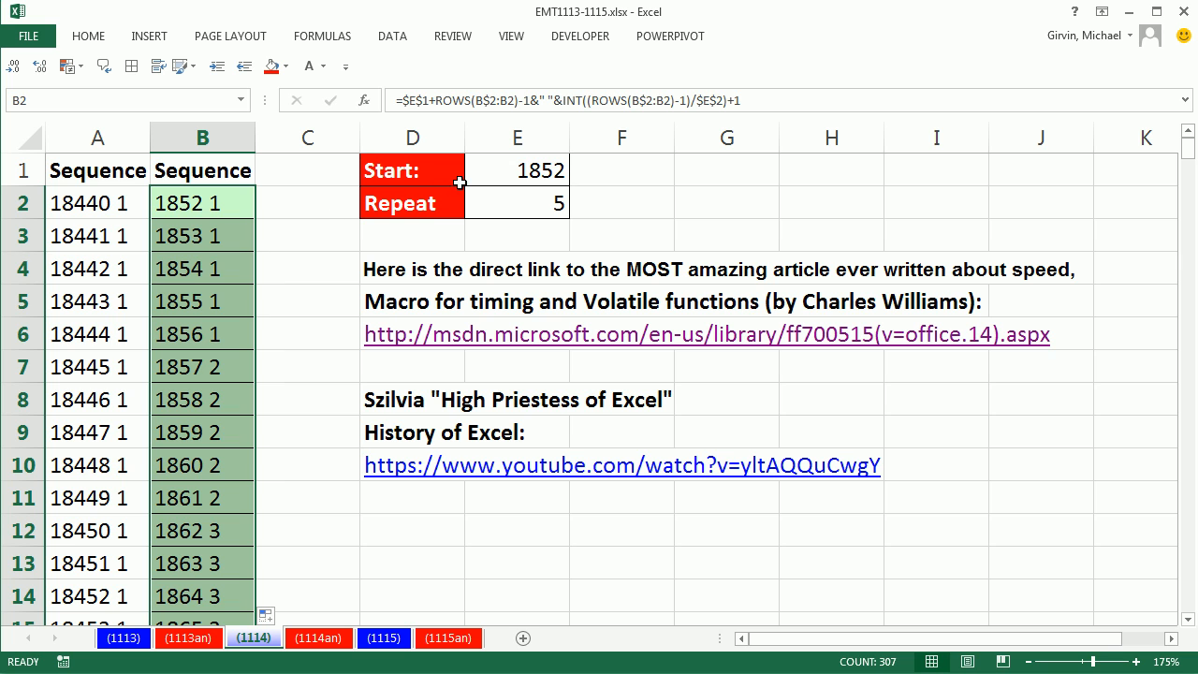
# Step: Return E1 to 18440 and E2 to 50, and edit B2's formula
pyautogui.write('1')
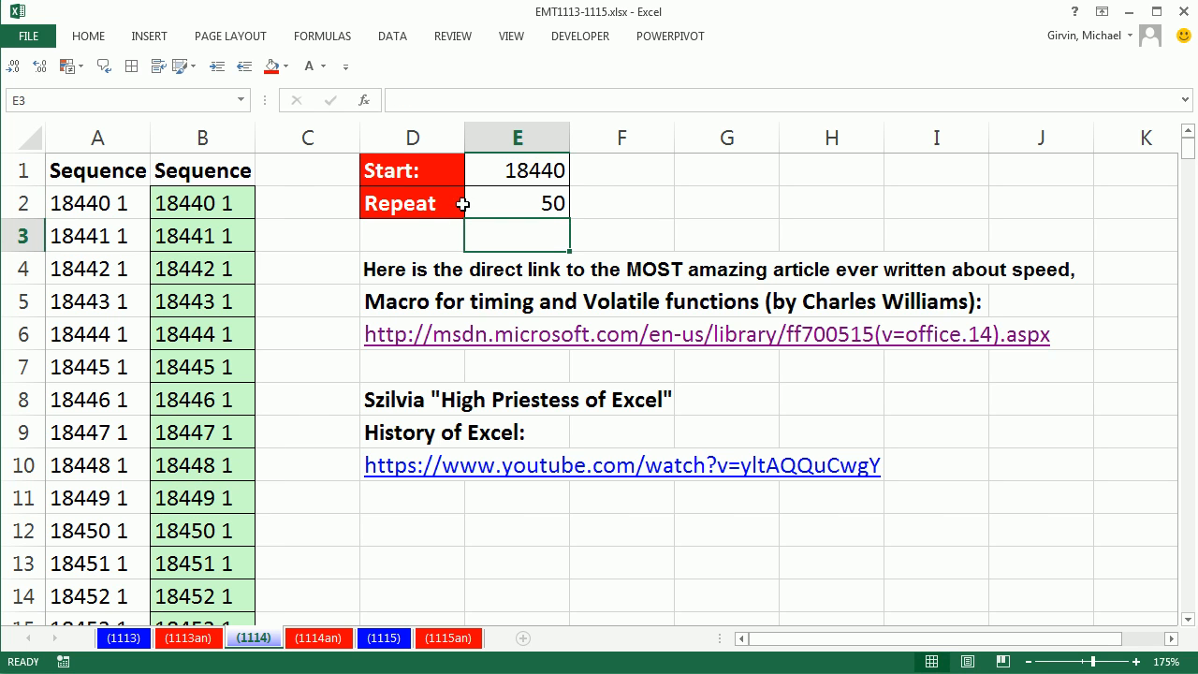
pyautogui.moveTo(658, 325)
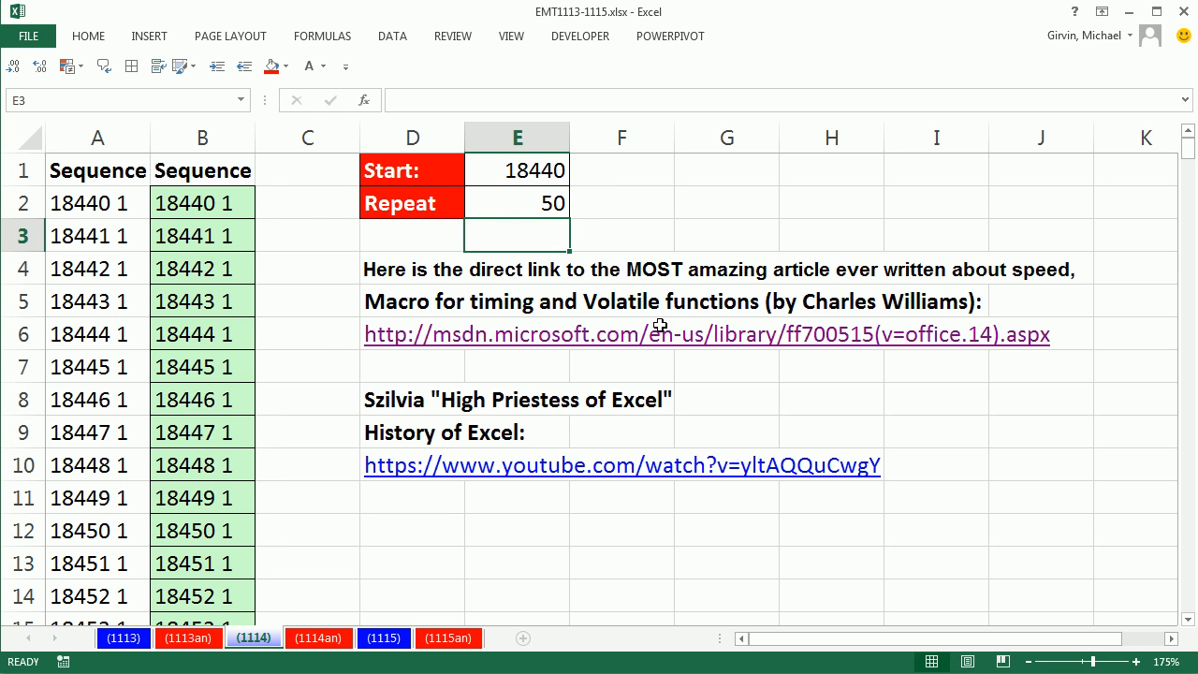
pyautogui.moveTo(591, 200)
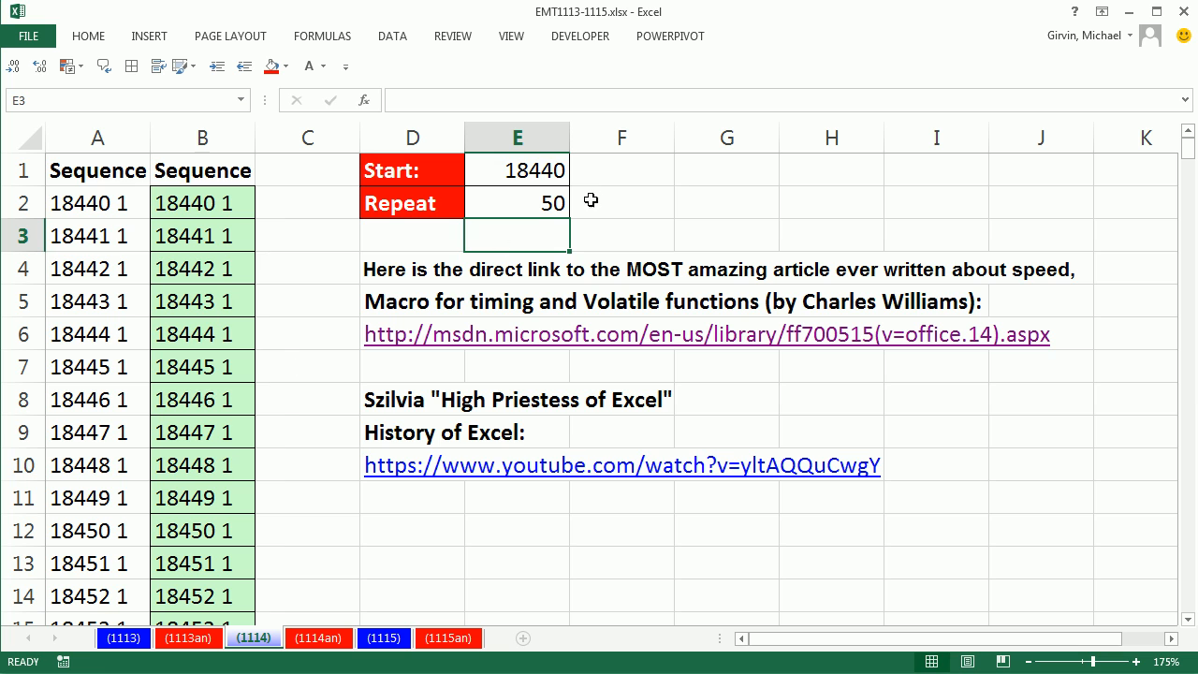
pyautogui.moveTo(958, 274)
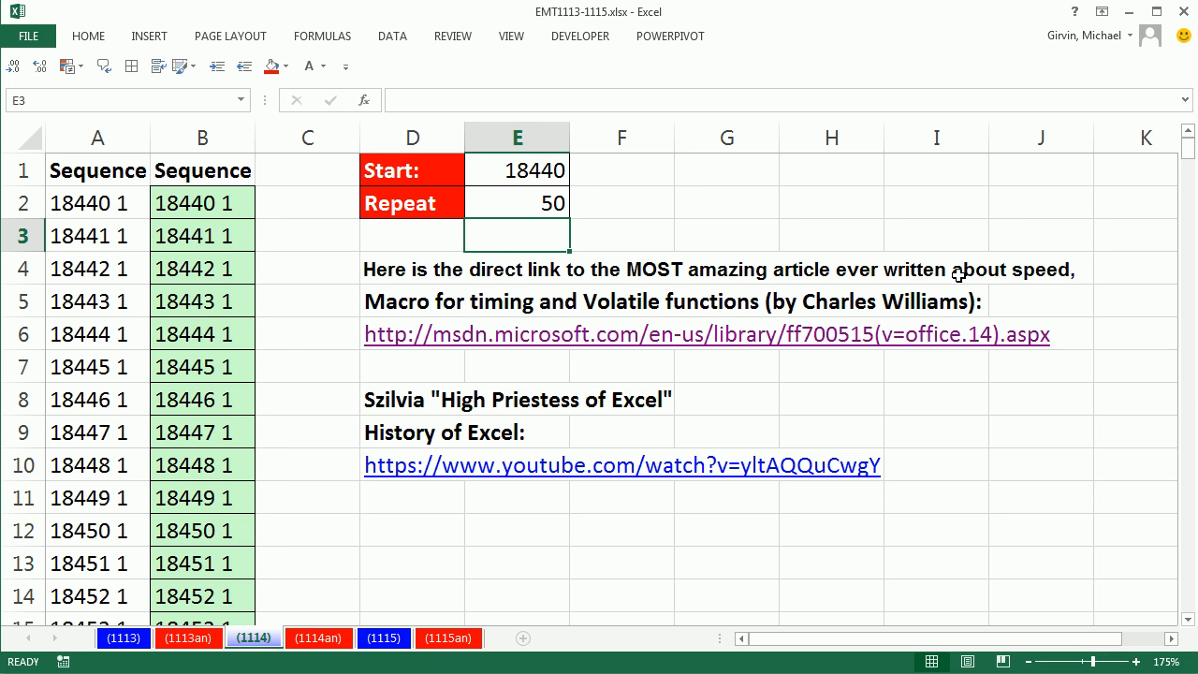
pyautogui.moveTo(645, 357)
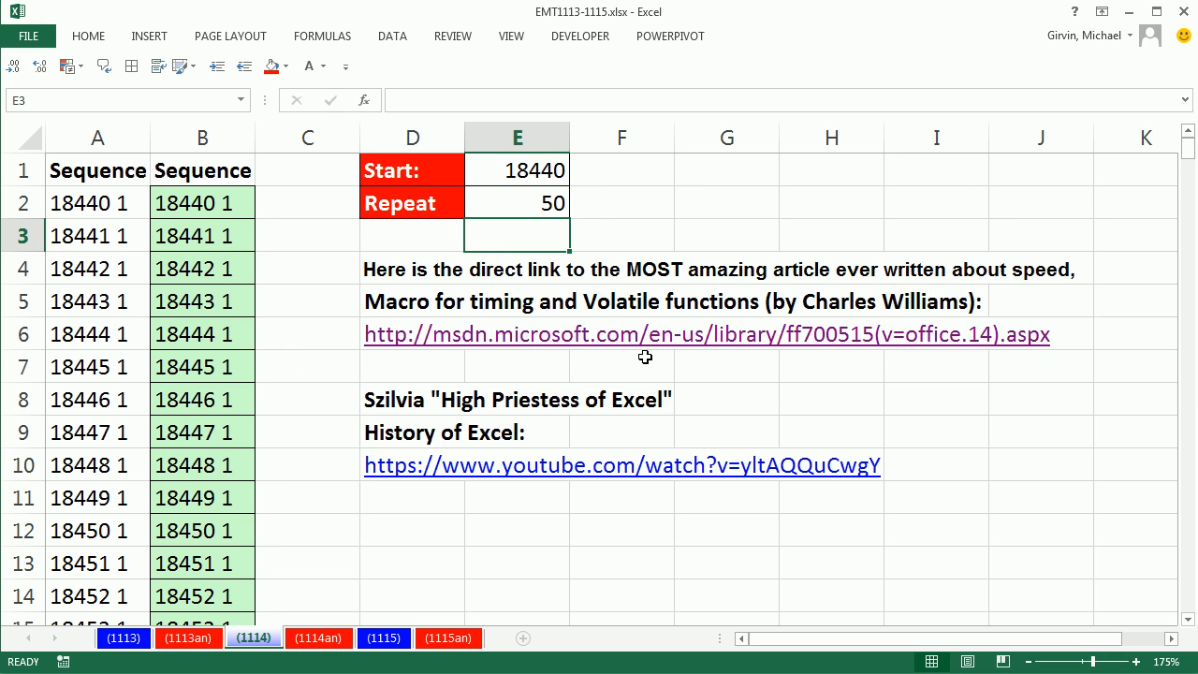
pyautogui.moveTo(714, 384)
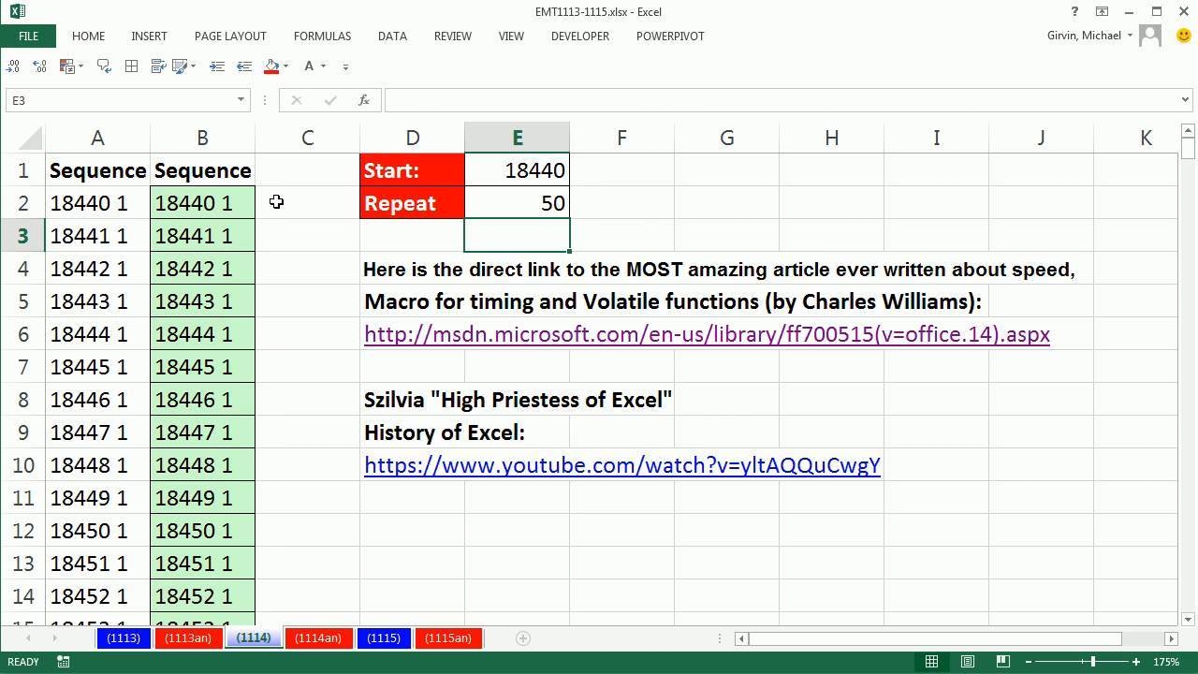
pyautogui.doubleClick(202, 202)
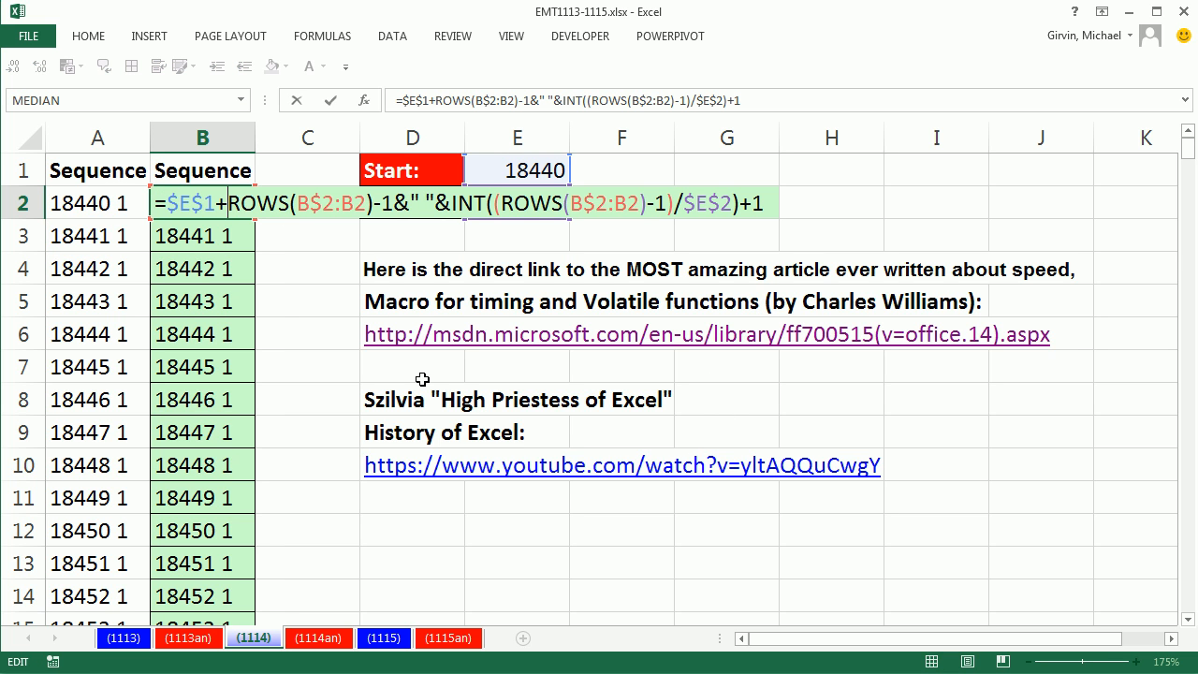